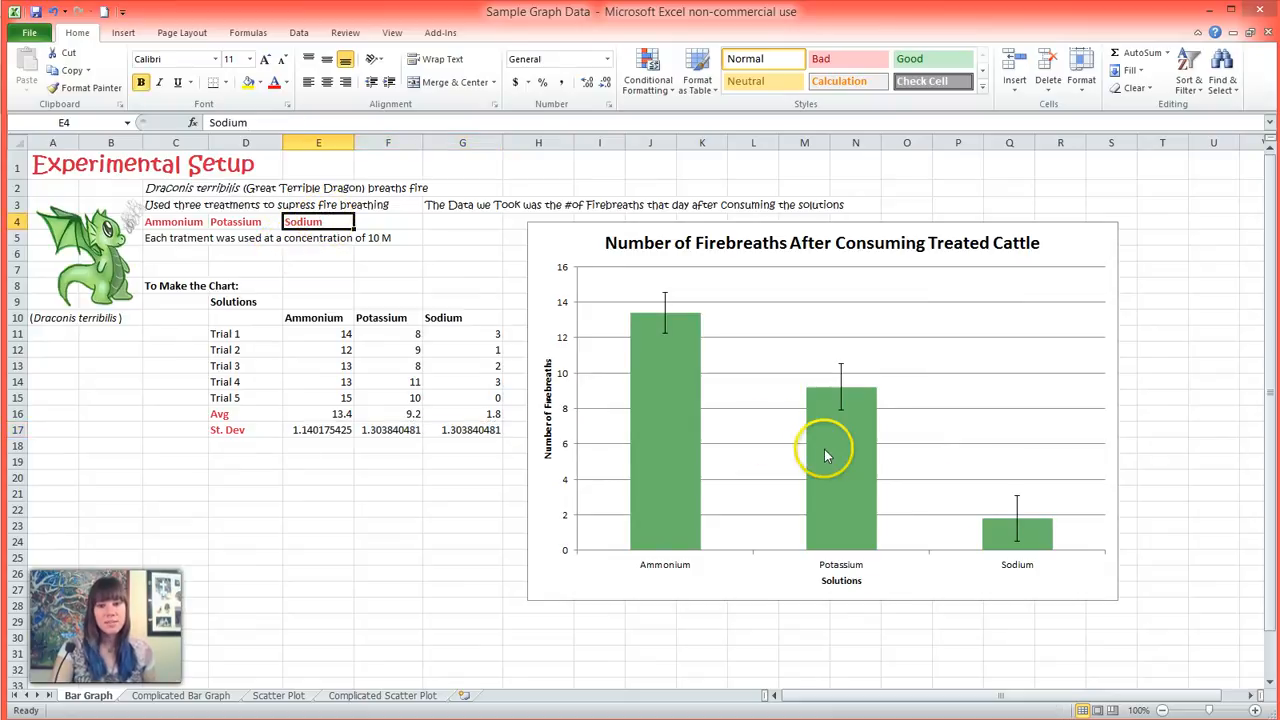
pyautogui.moveTo(740, 576)
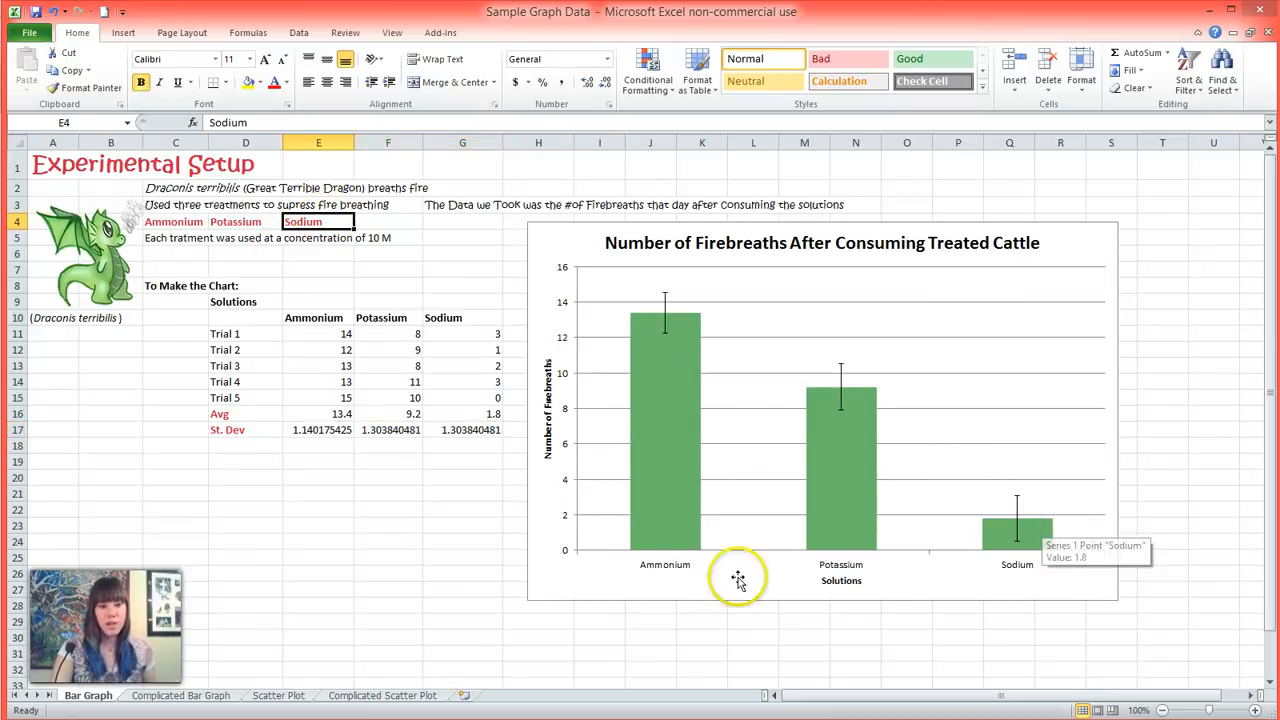
# Step: Switch from the bar graph sheet to the Scatter Plot and Complicated Scatter Plot sheets
pyautogui.click(276, 696)
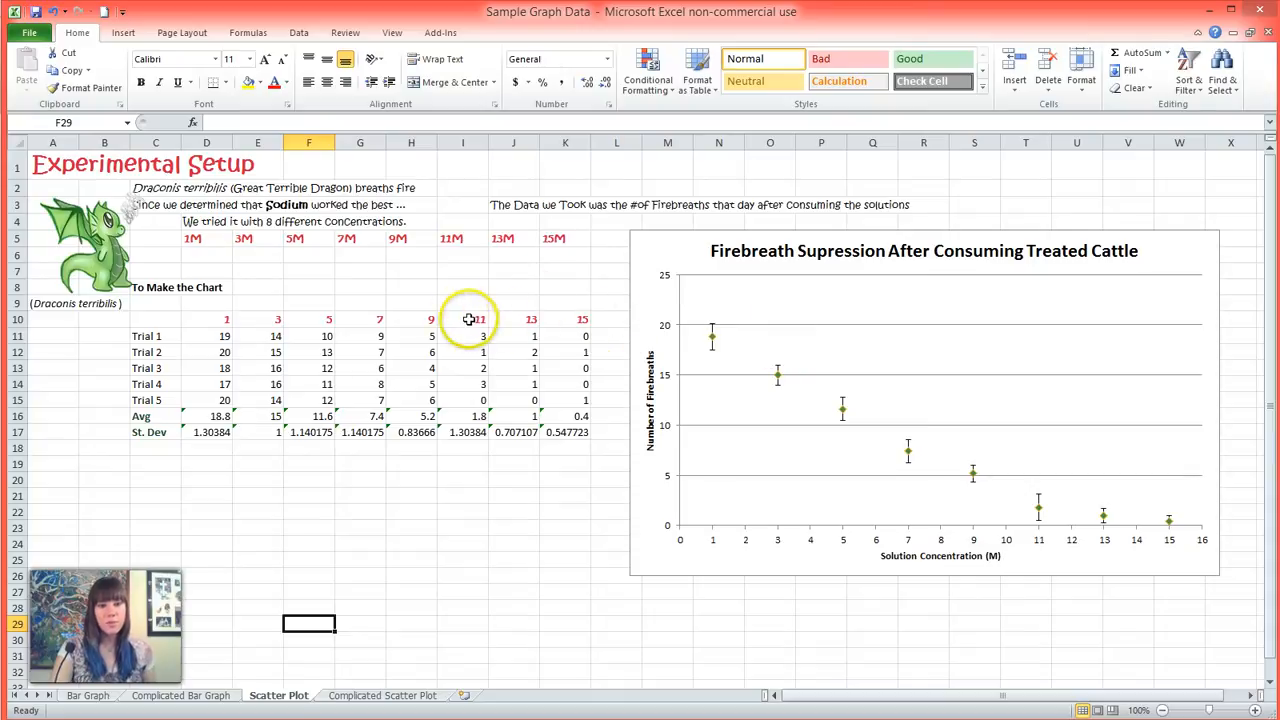
pyautogui.moveTo(456, 434)
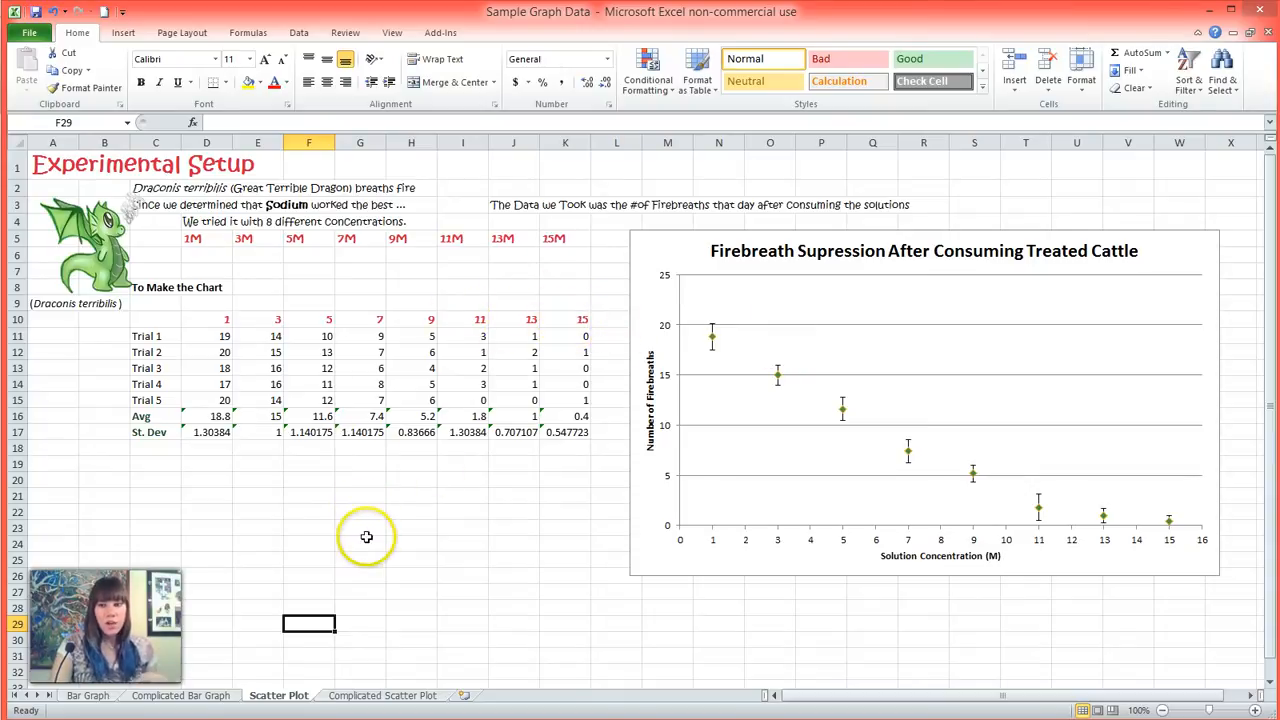
pyautogui.click(380, 696)
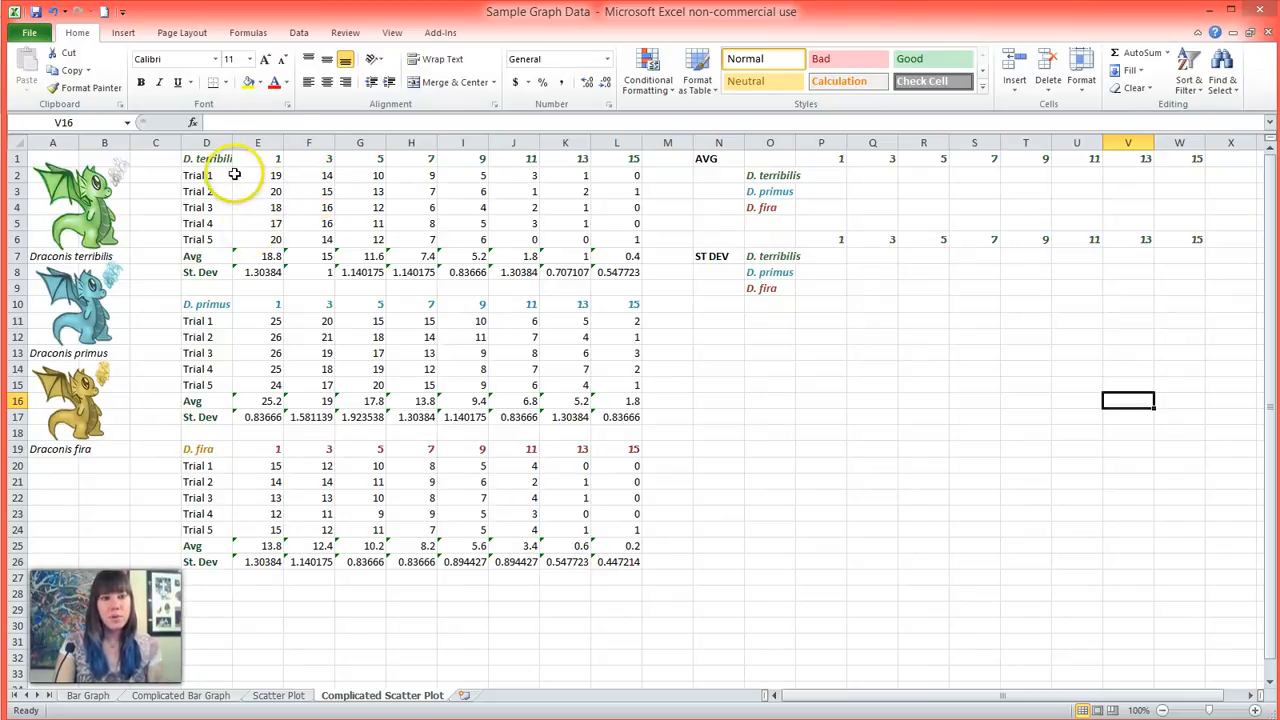
# Step: Ctrl-select the concentration and Avg rows for D. terribilis, D. primus and D. fira and insert a scatter chart
pyautogui.moveTo(206, 158); pyautogui.dragTo(632, 272)
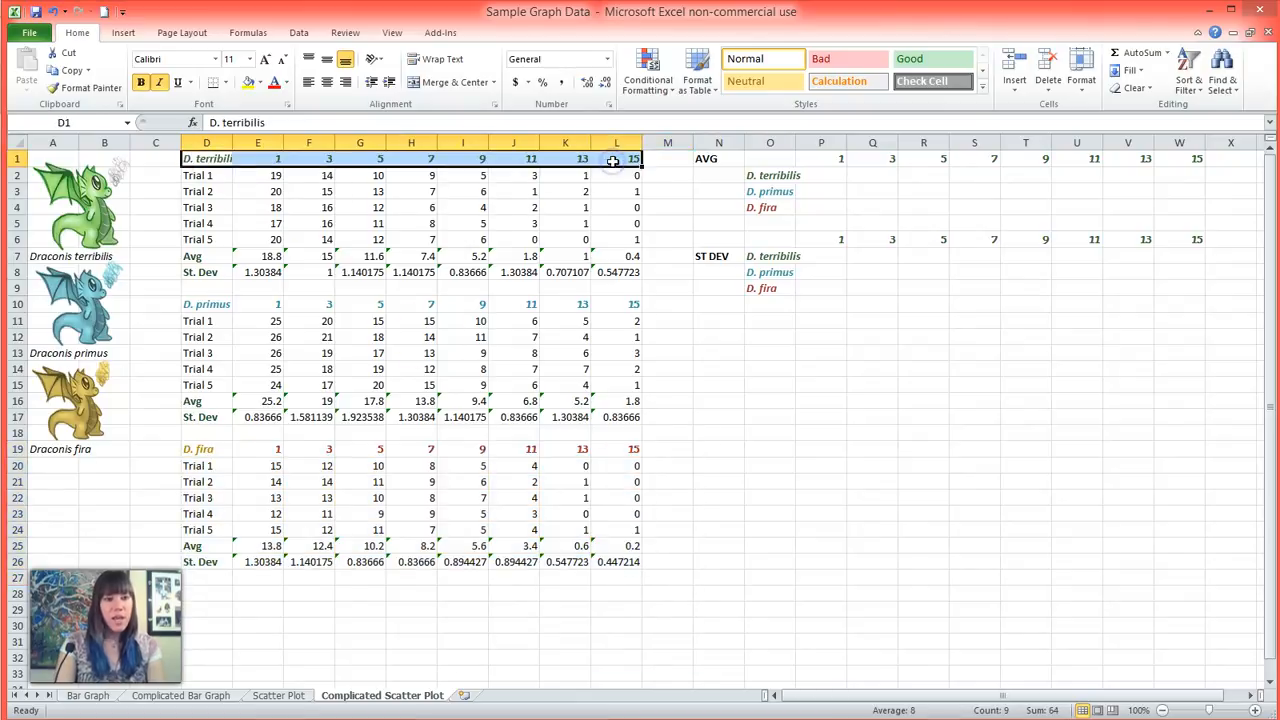
pyautogui.click(206, 256)
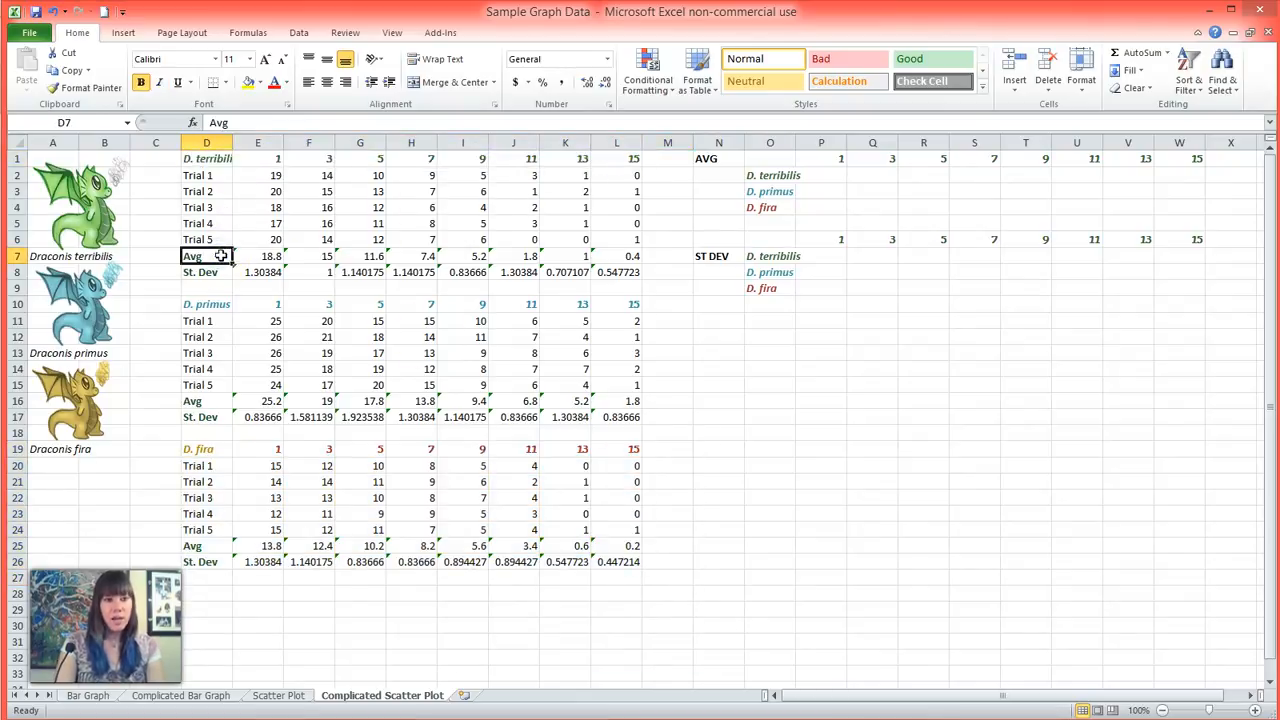
pyautogui.click(204, 272)
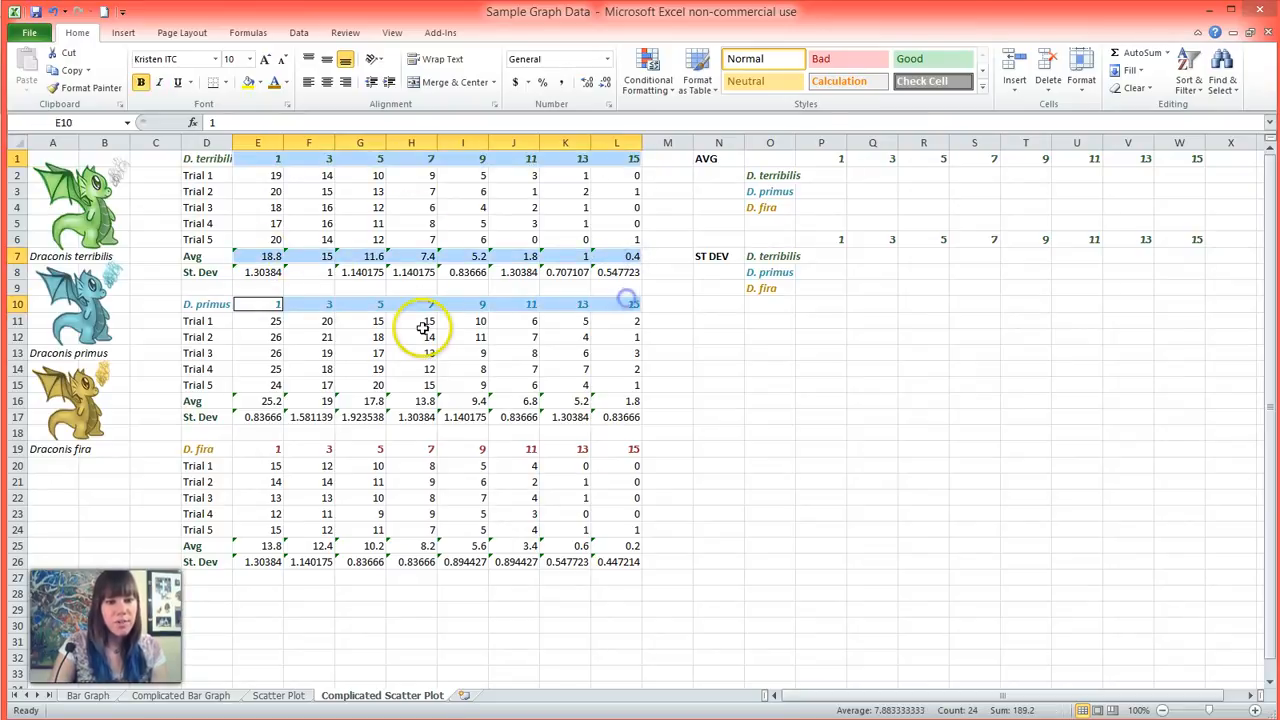
pyautogui.click(256, 400)
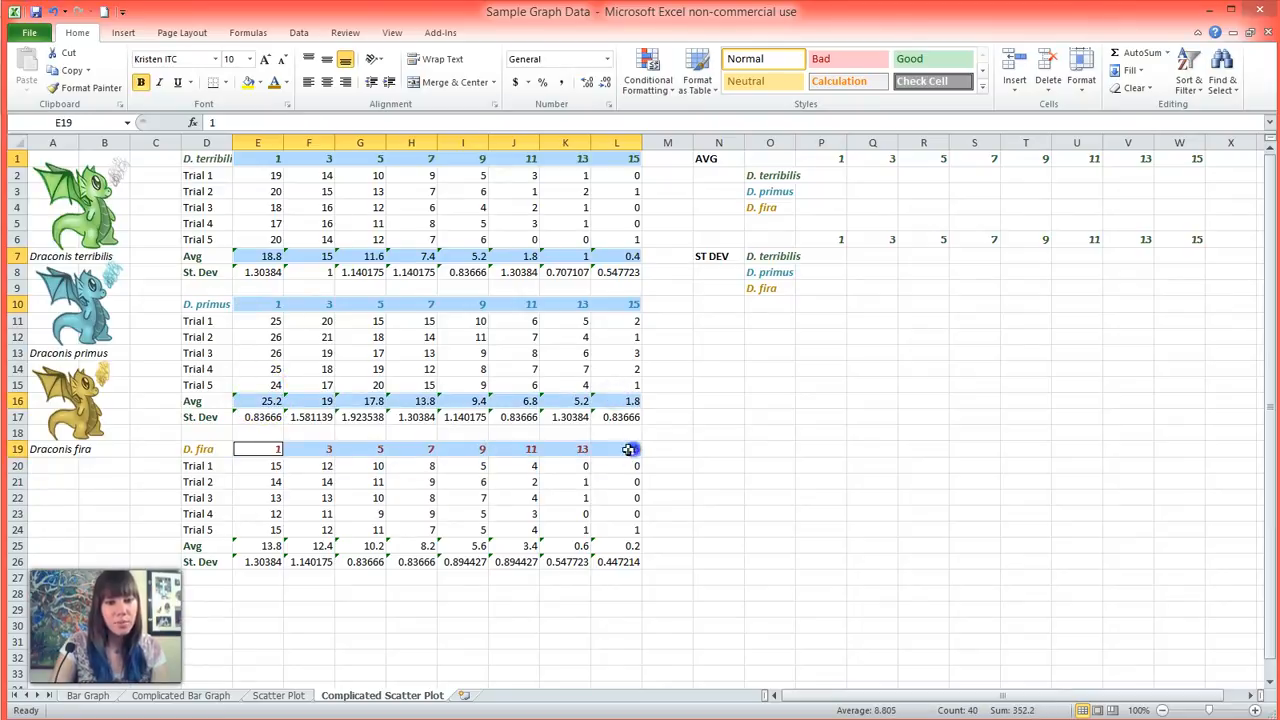
pyautogui.click(266, 544)
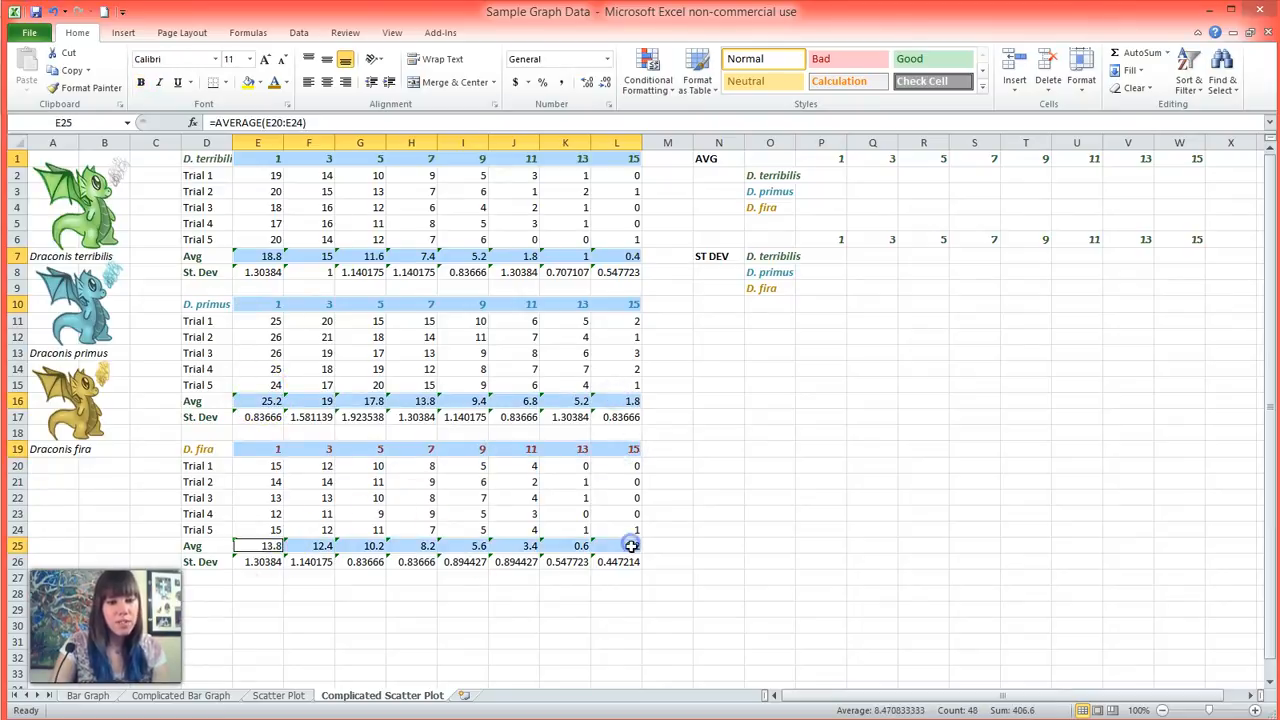
pyautogui.click(120, 32)
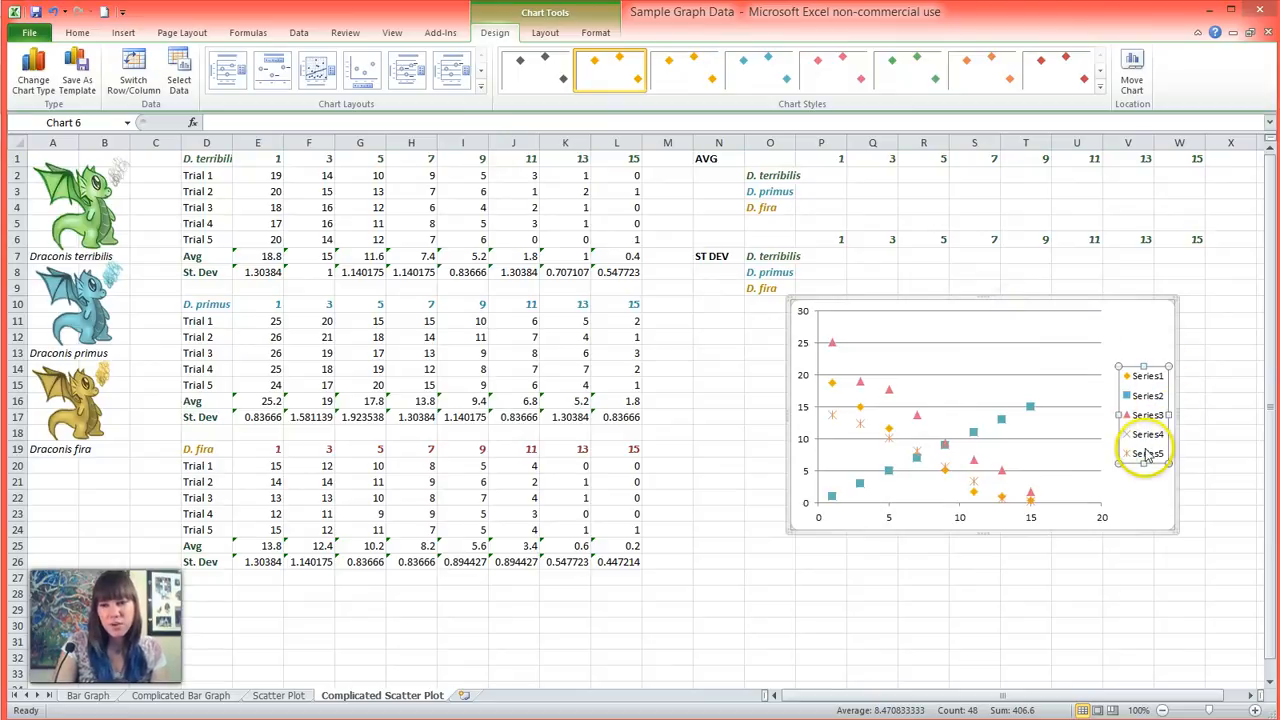
pyautogui.moveTo(942, 318)
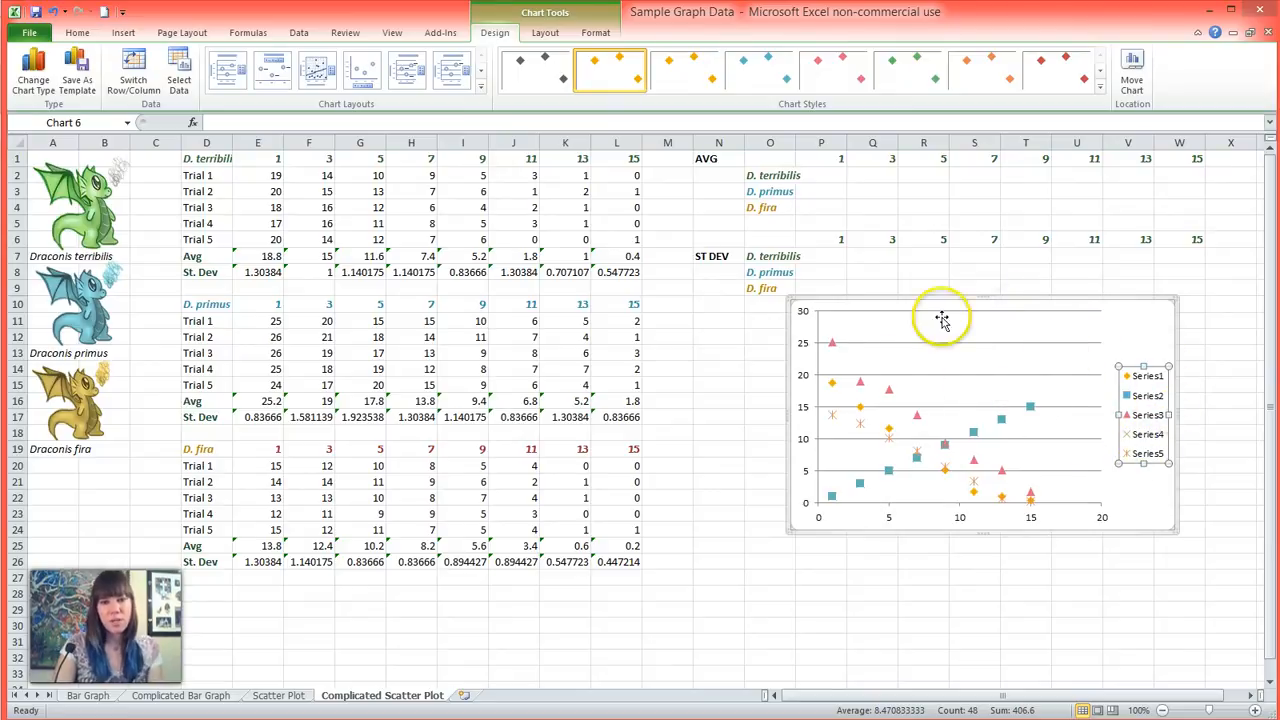
pyautogui.moveTo(1024, 302)
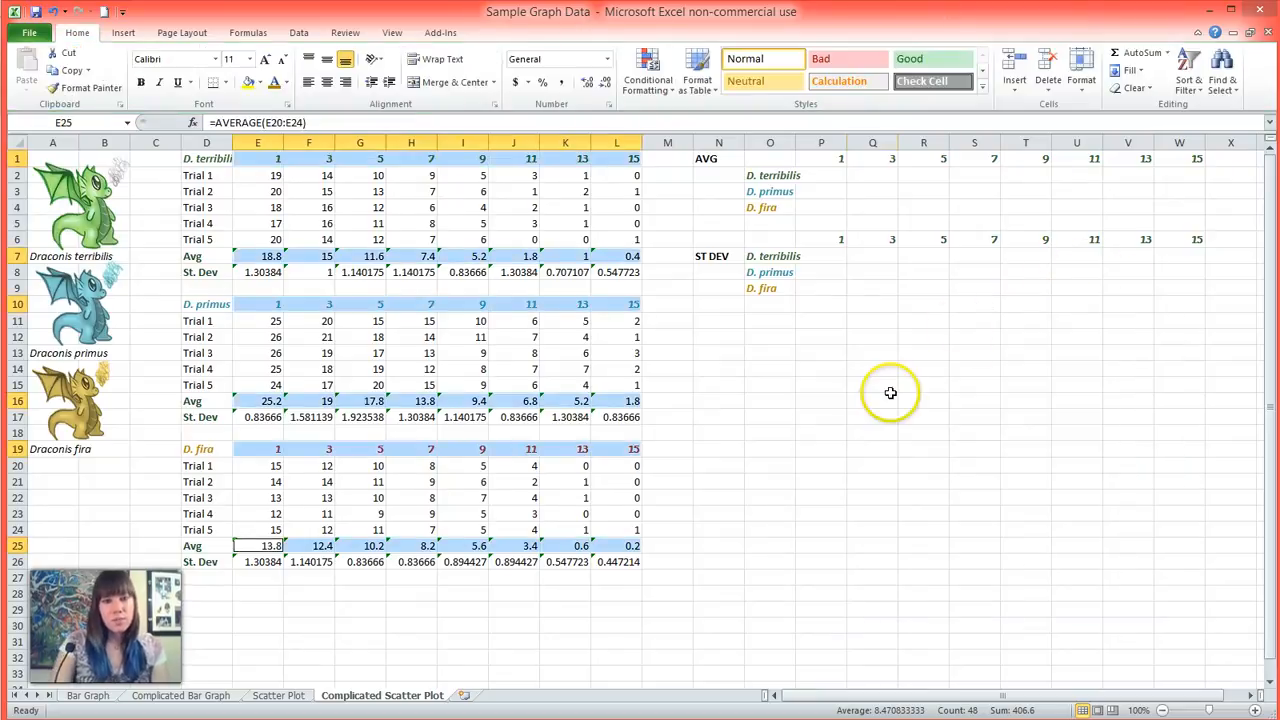
# Step: Paste each species' Avg row as values into the AVG summary table
pyautogui.click(872, 400)
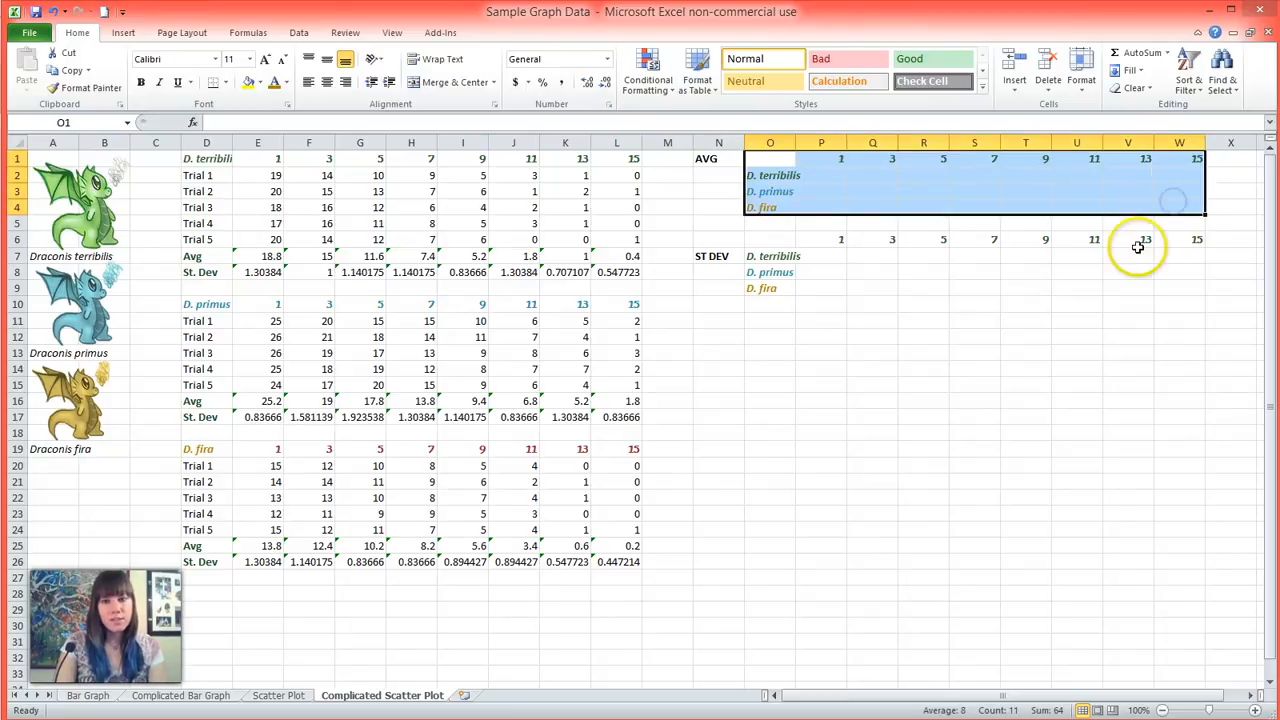
pyautogui.moveTo(788, 352)
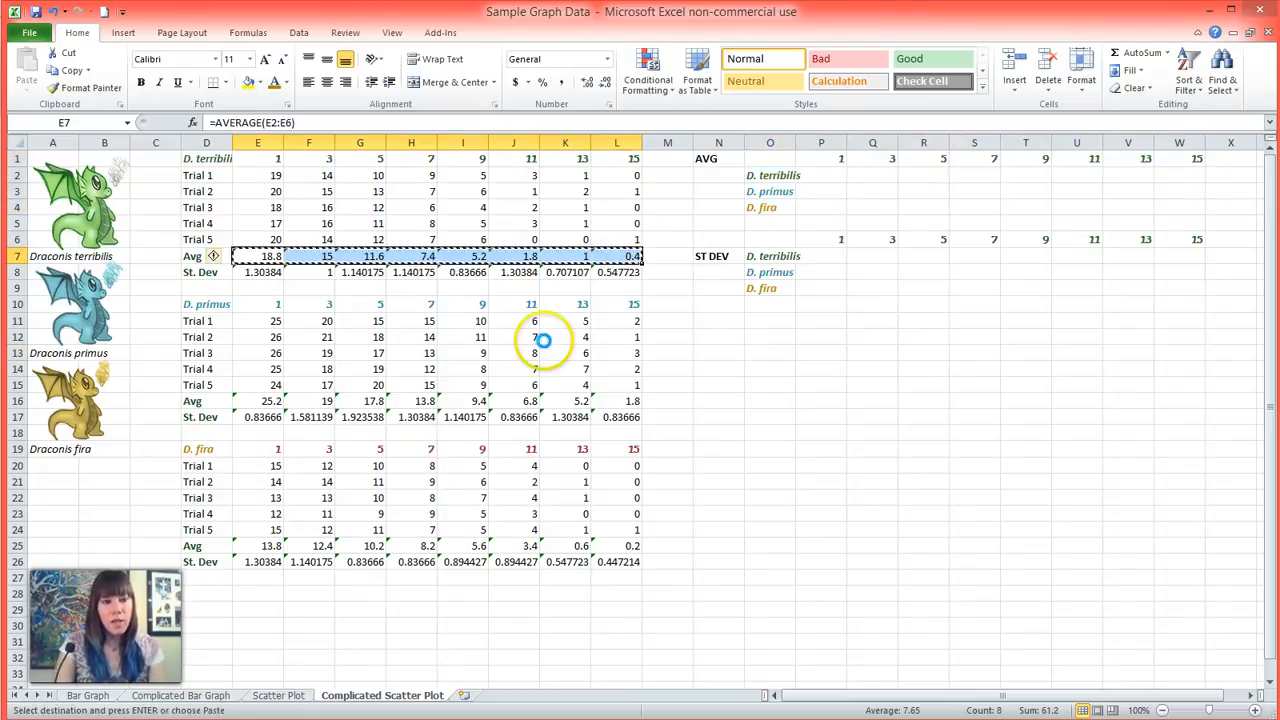
pyautogui.click(820, 176)
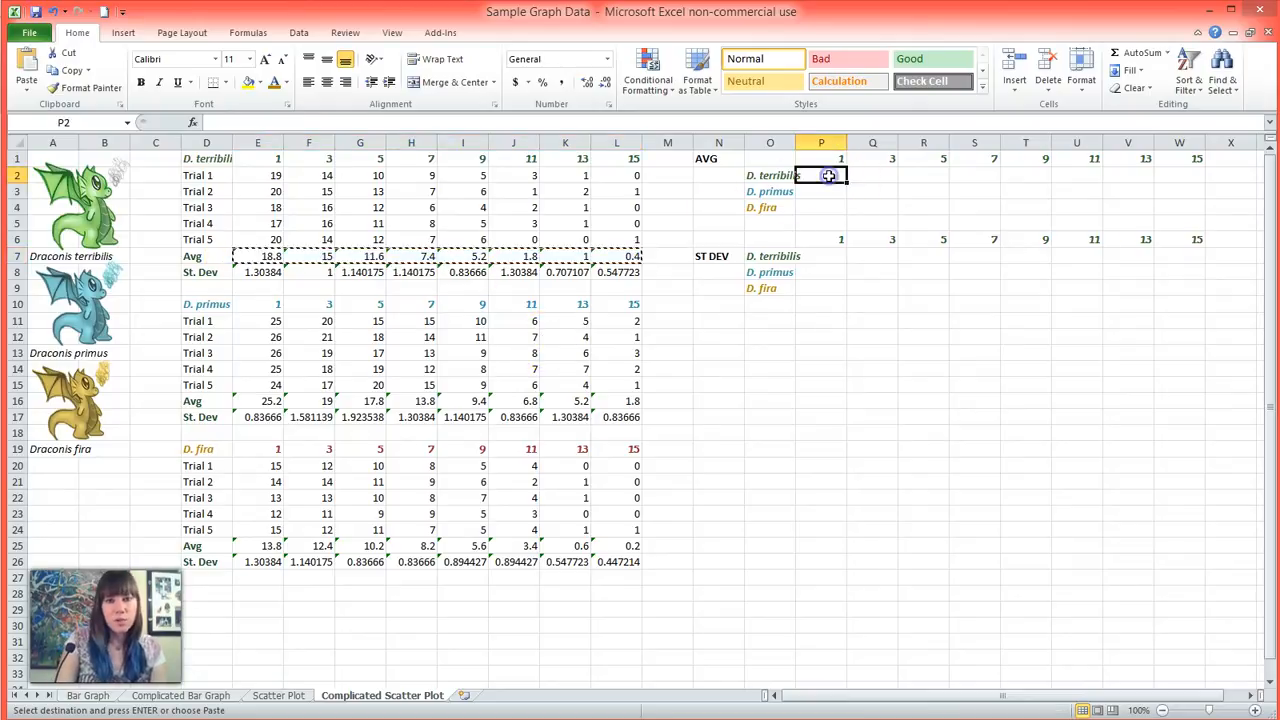
pyautogui.rightClick(820, 176)
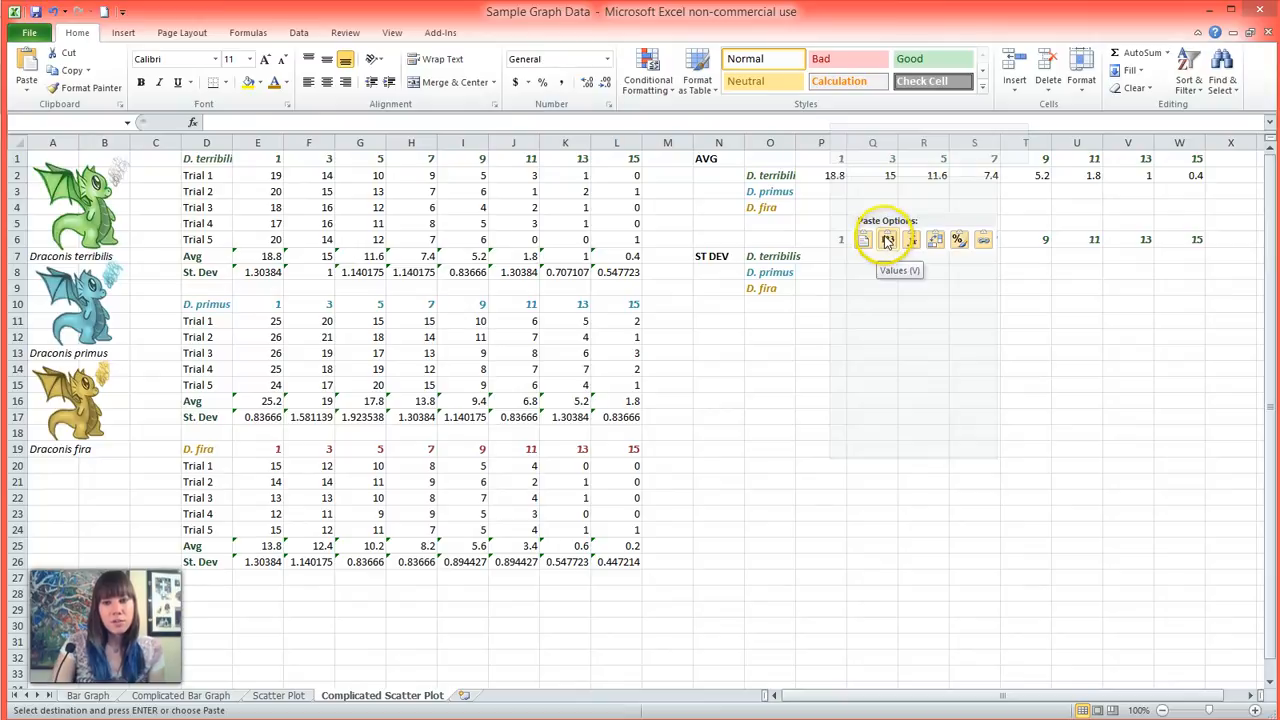
pyautogui.click(888, 240)
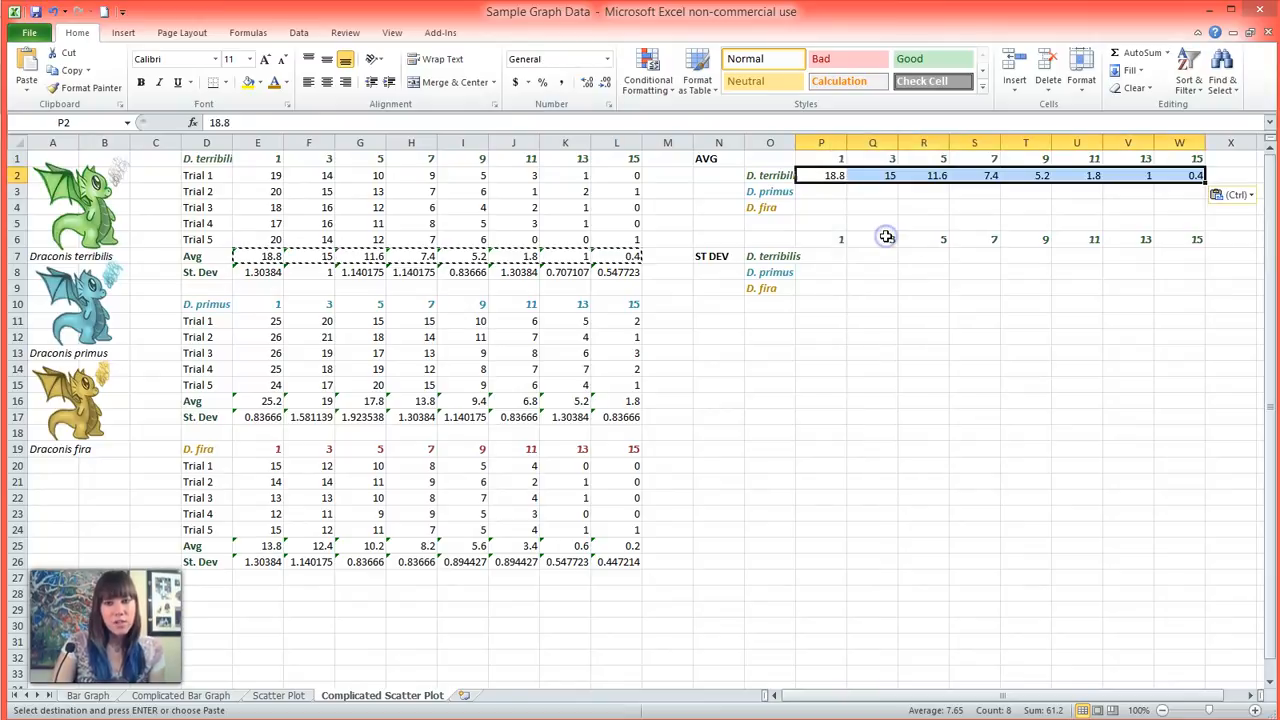
pyautogui.moveTo(972, 440)
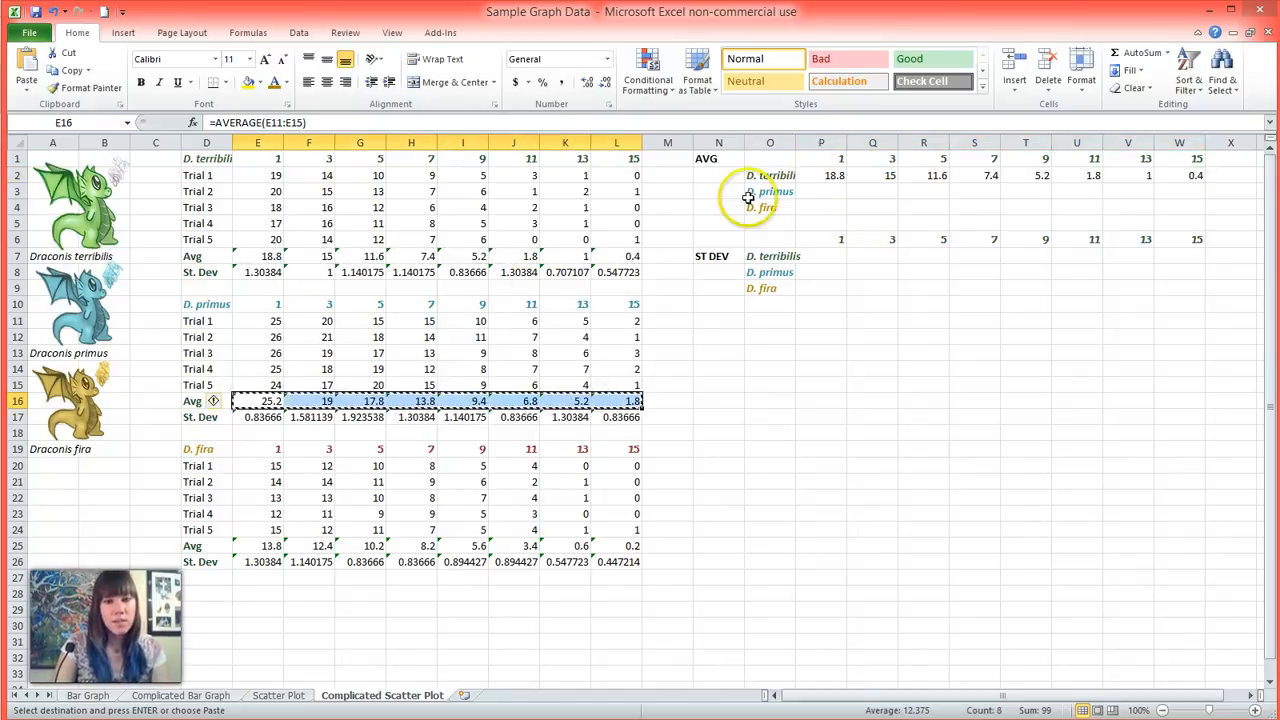
pyautogui.rightClick(820, 192)
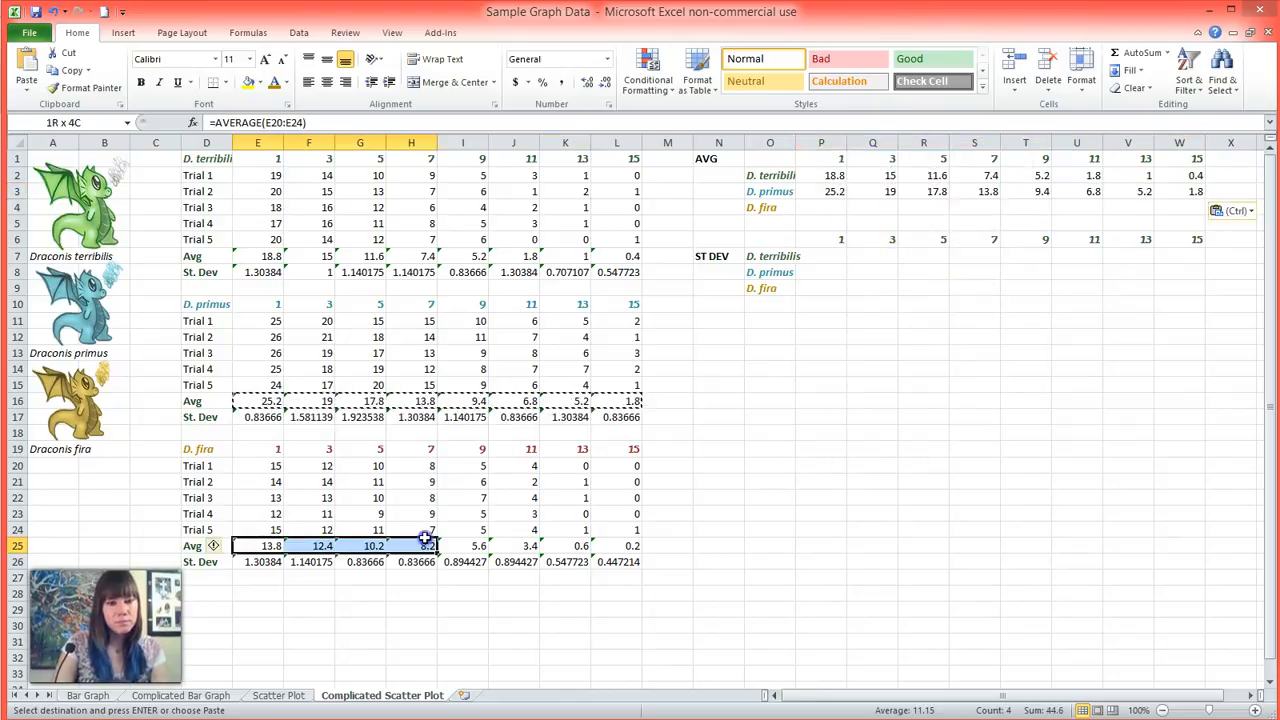
pyautogui.click(820, 206)
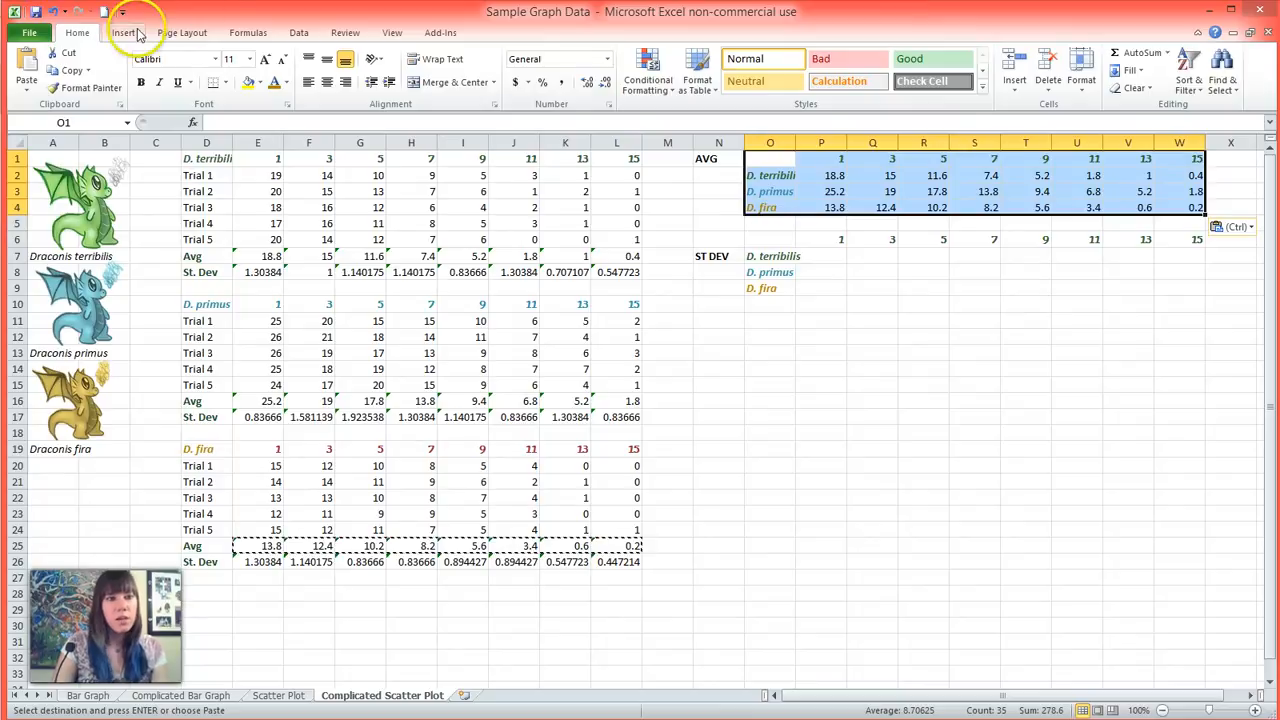
# Step: Insert a markers-only scatter chart from the AVG table and select the D. terribilis series
pyautogui.click(128, 32)
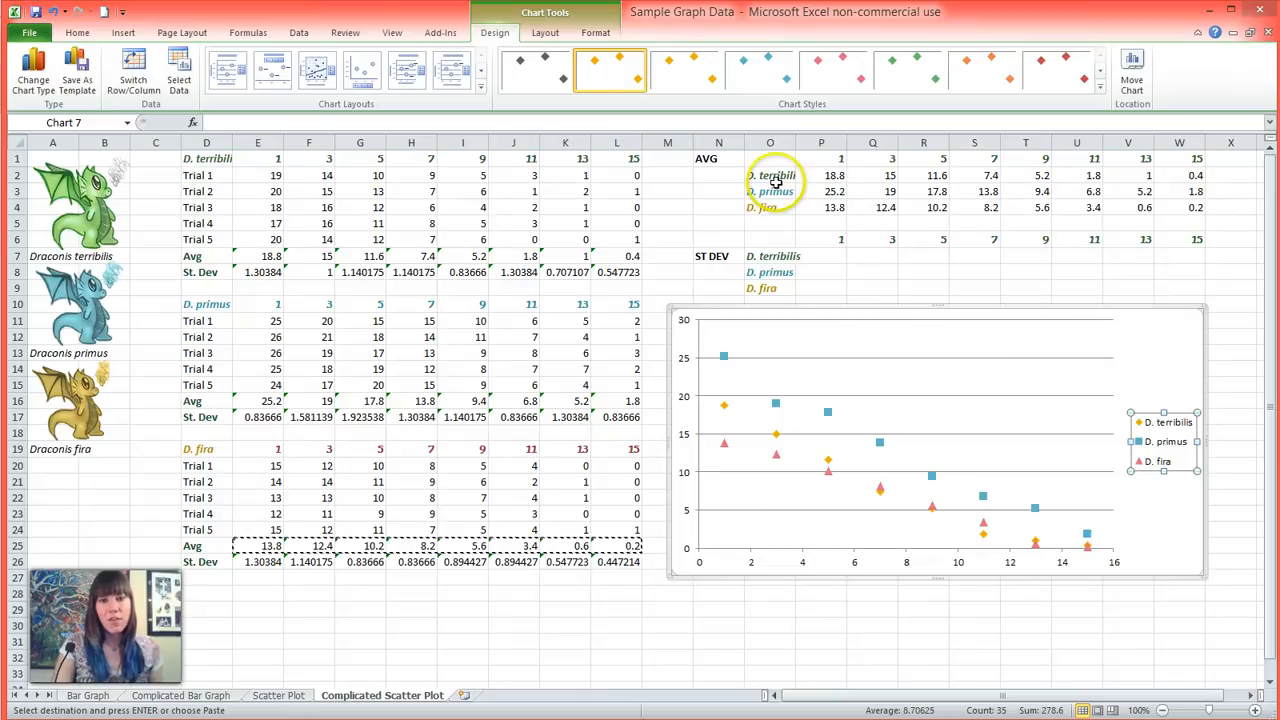
pyautogui.click(770, 176)
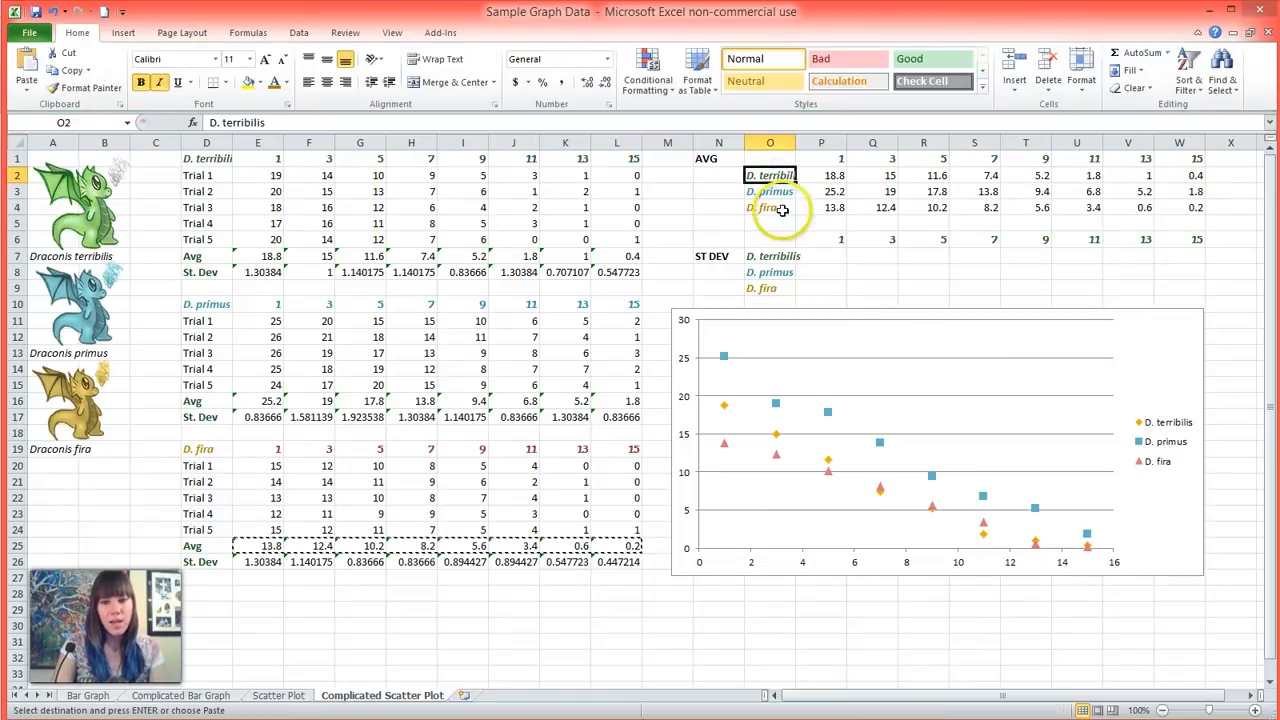
pyautogui.click(1160, 442)
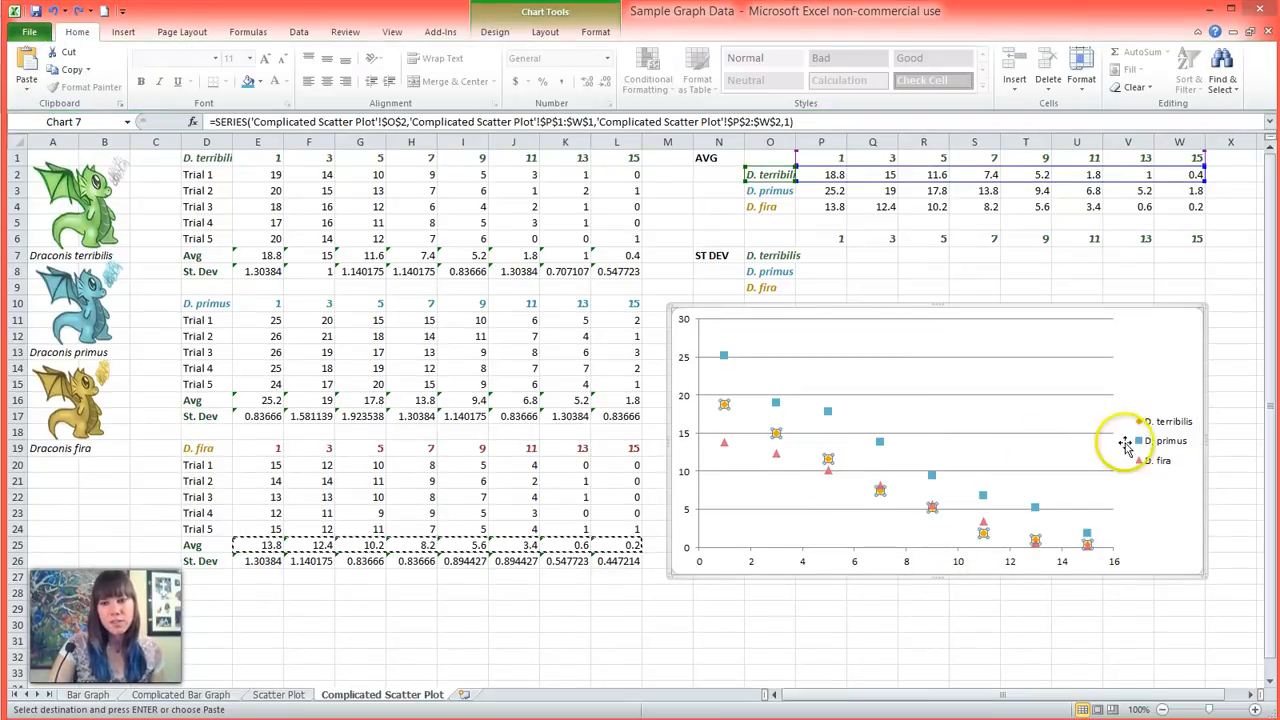
pyautogui.moveTo(824, 328)
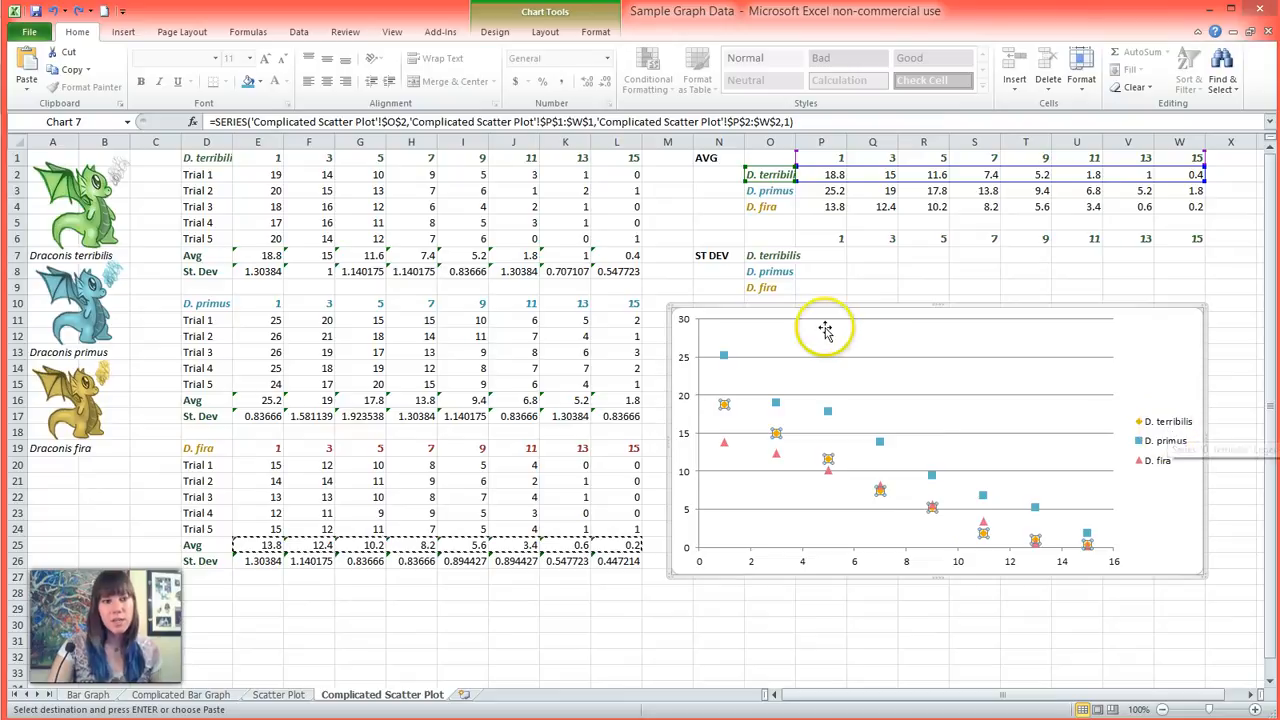
pyautogui.moveTo(776, 436)
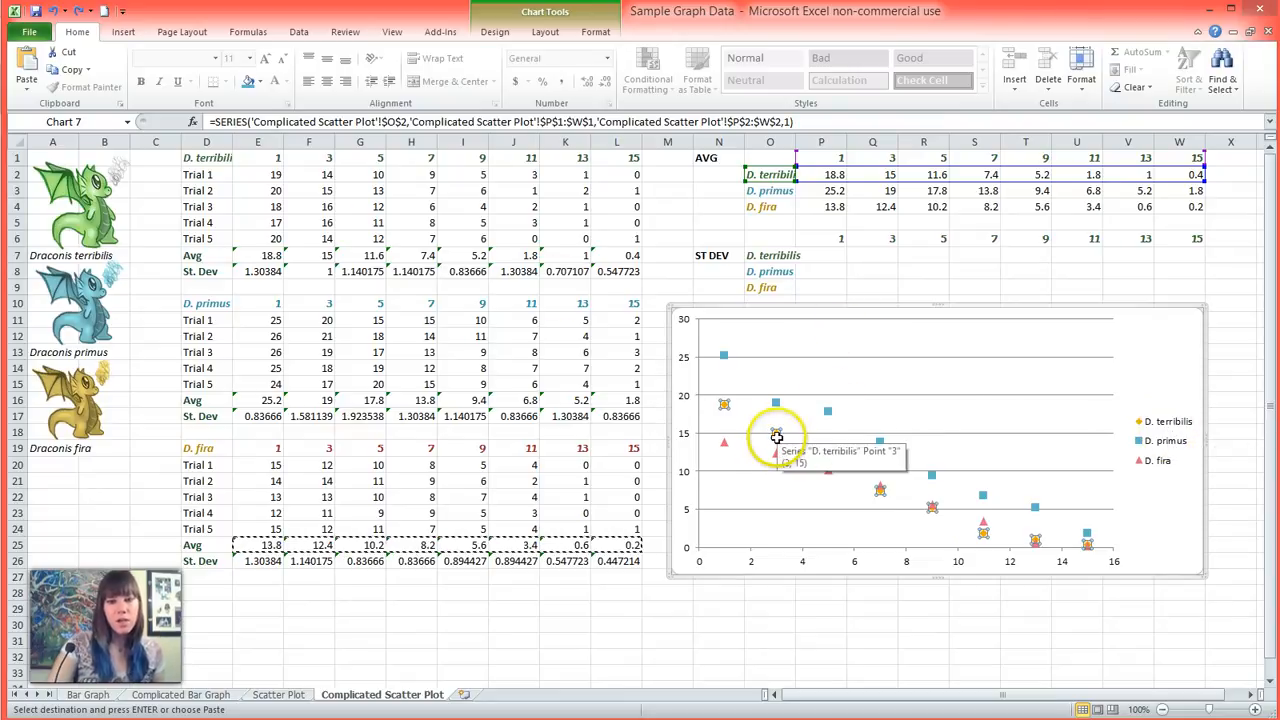
# Step: Give the D. terribilis markers a solid fill colour via Format Data Series
pyautogui.rightClick(776, 432)
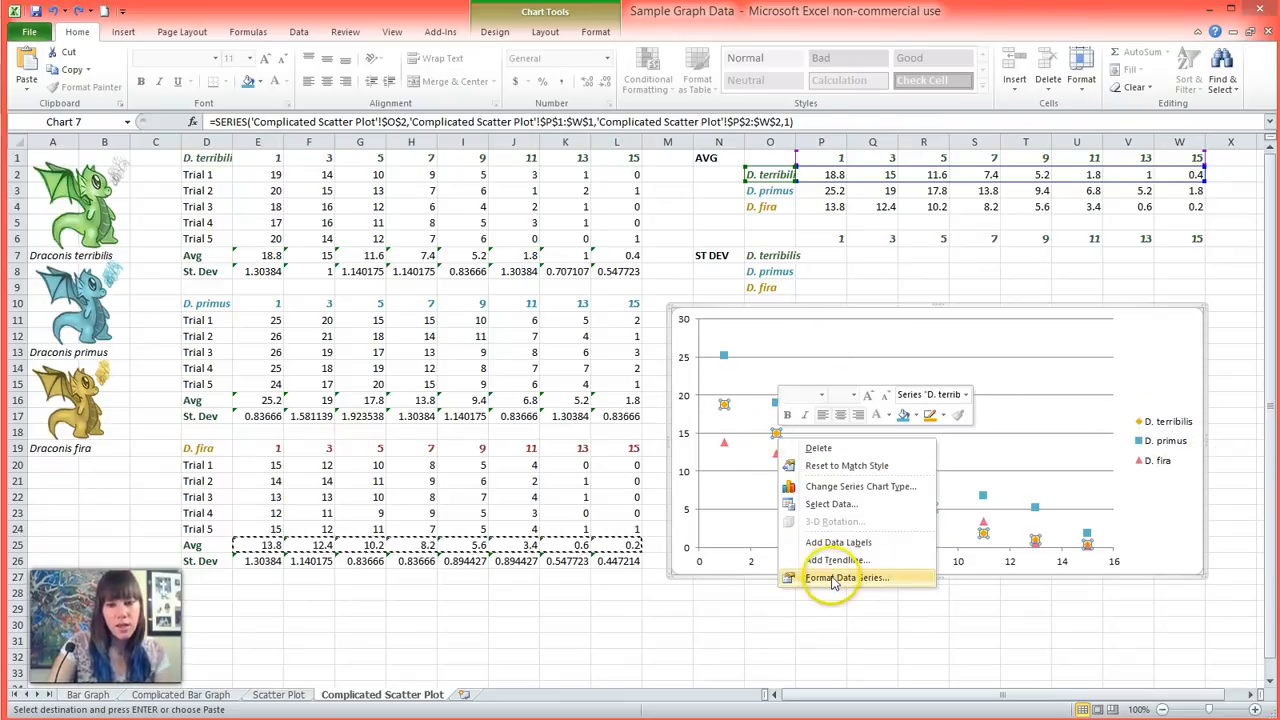
pyautogui.click(840, 576)
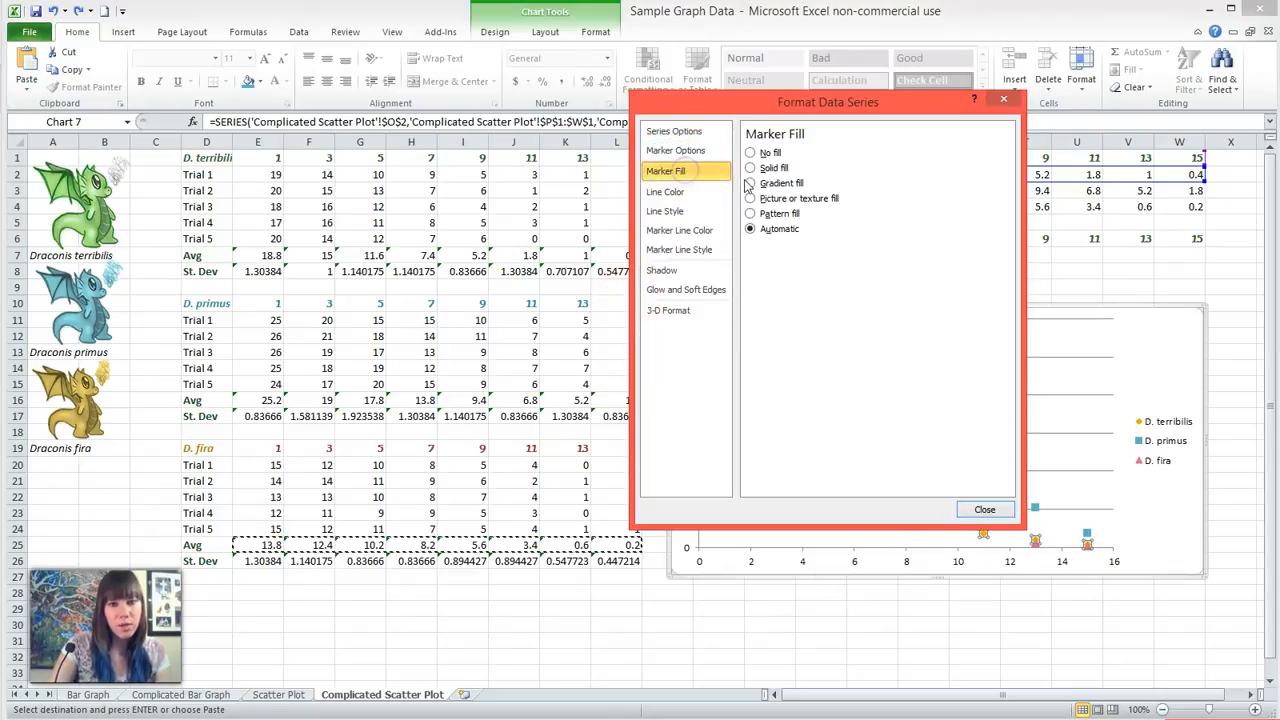
pyautogui.click(752, 168)
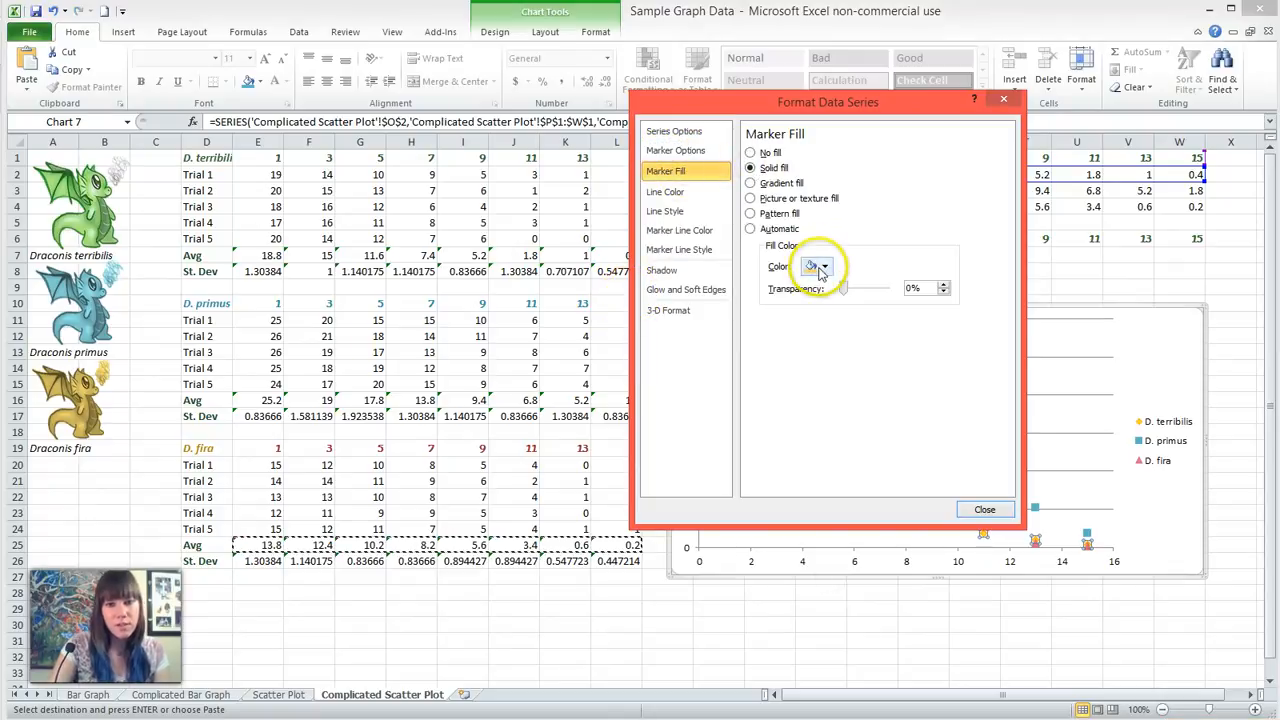
pyautogui.click(830, 266)
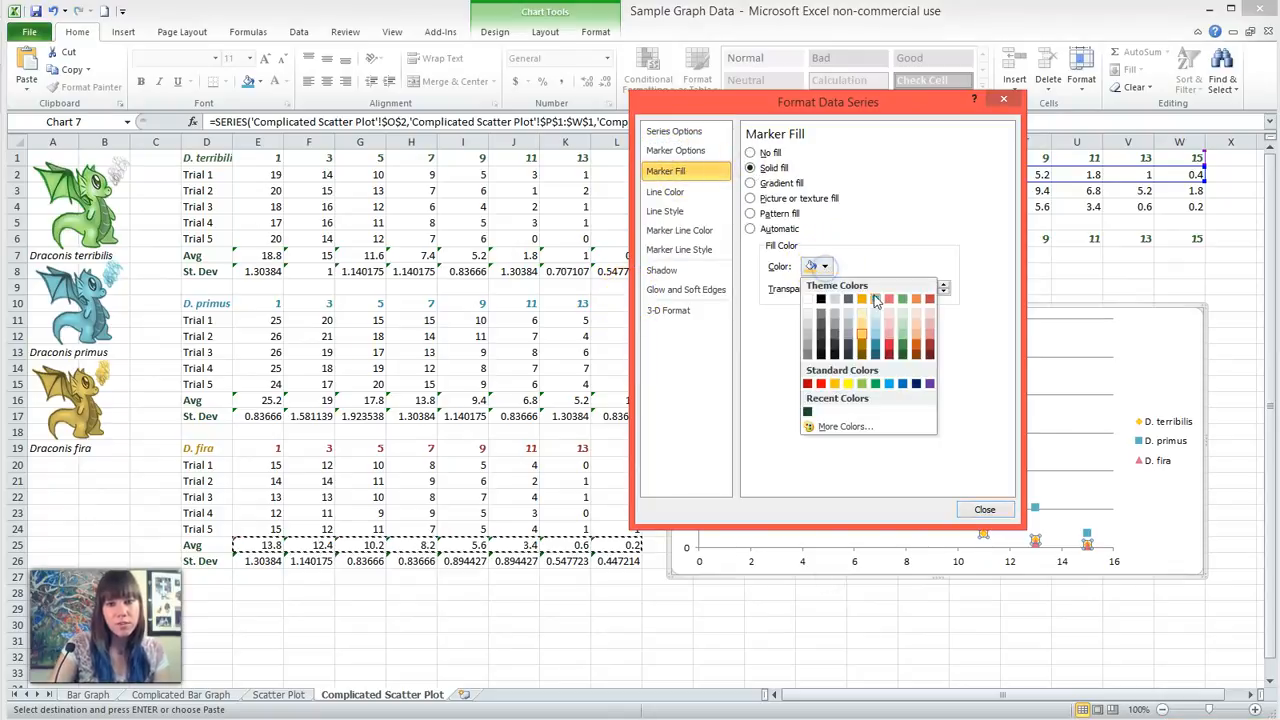
pyautogui.click(862, 312)
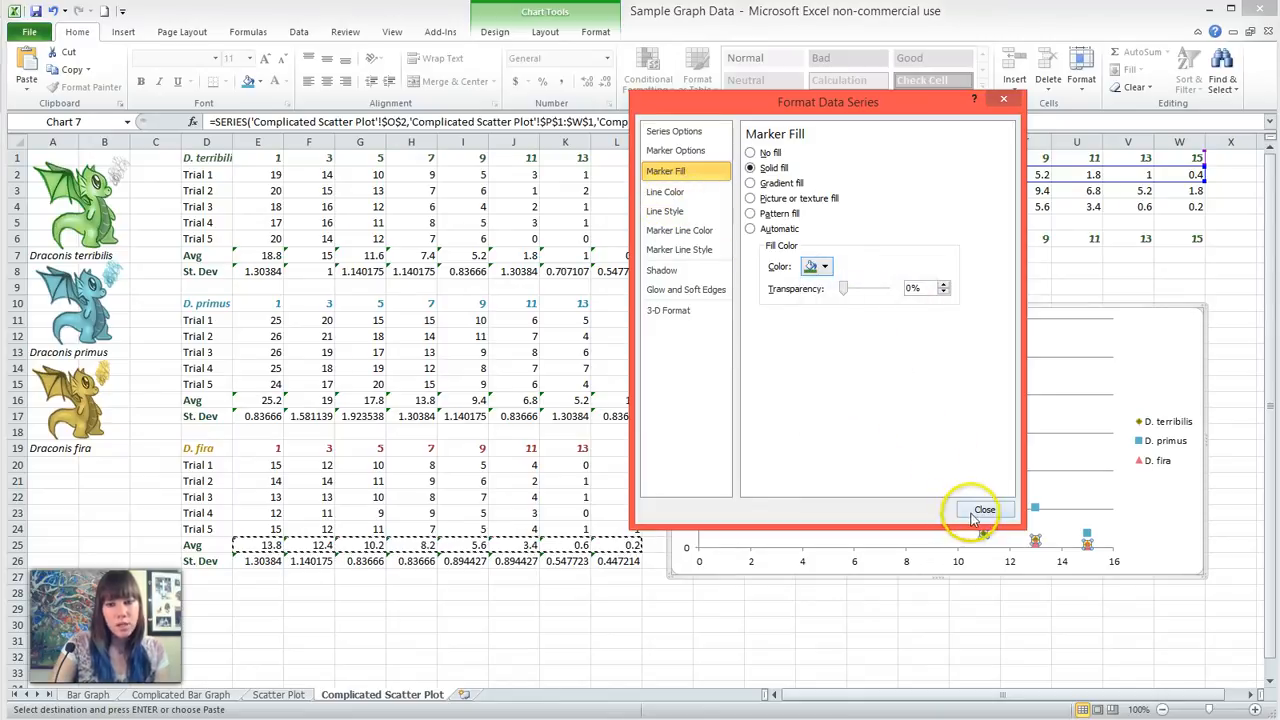
pyautogui.click(984, 510)
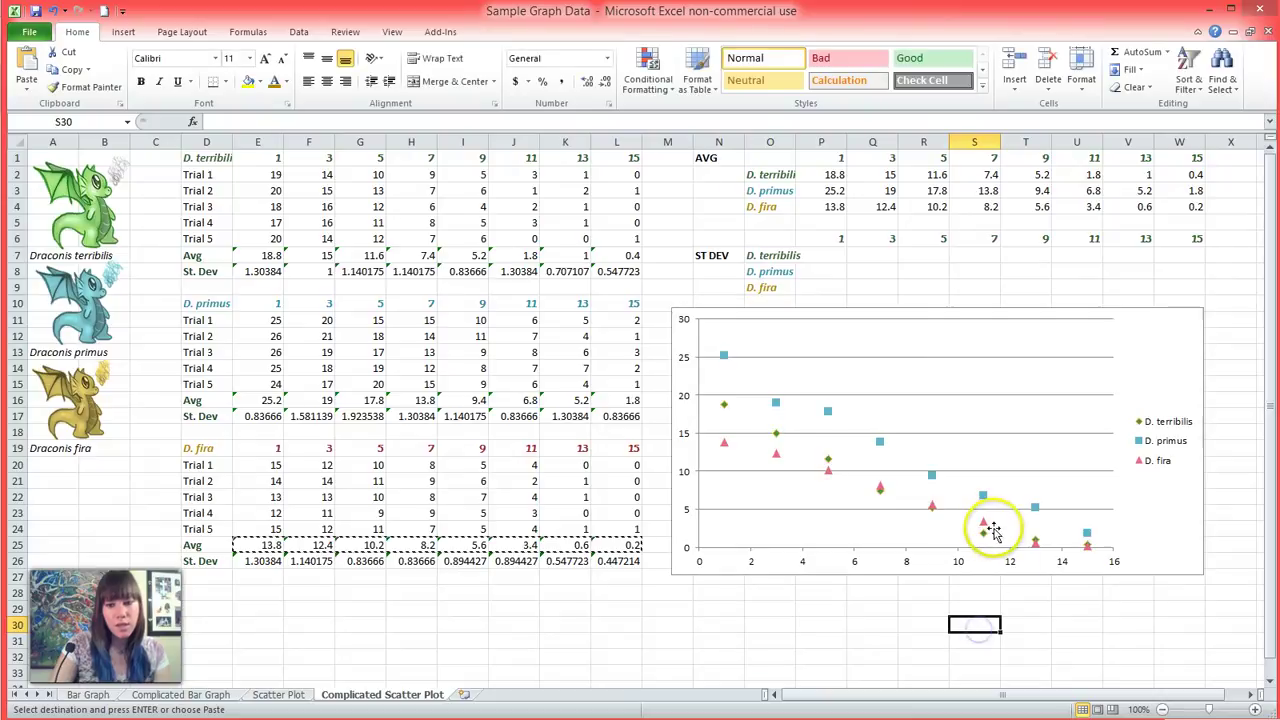
# Step: Give the D. fira markers a solid fill colour as well
pyautogui.rightClick(980, 528)
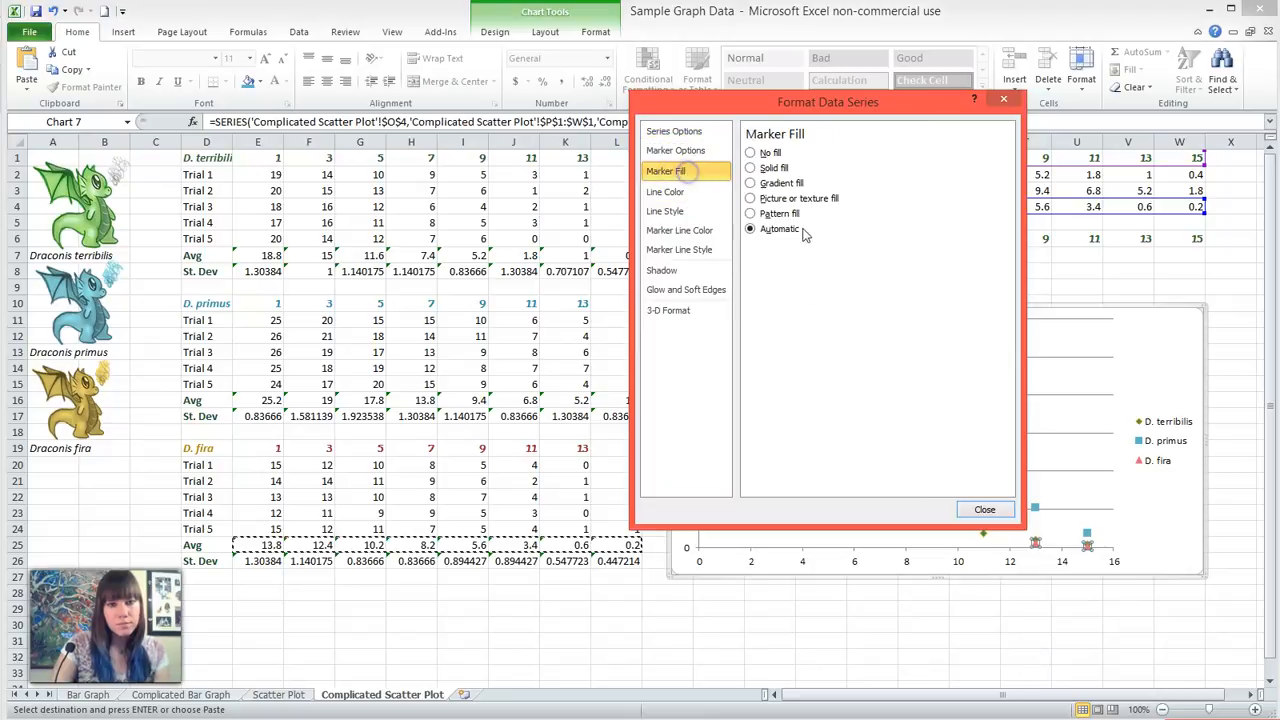
pyautogui.click(750, 168)
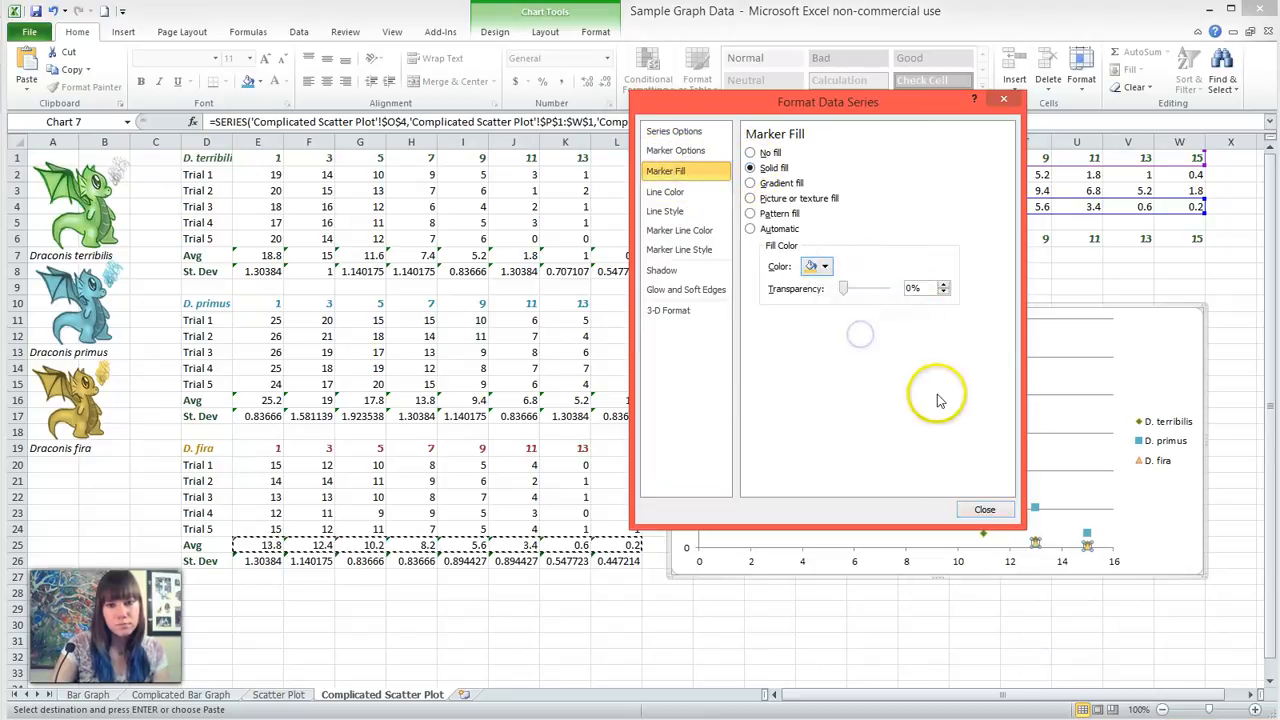
pyautogui.click(984, 510)
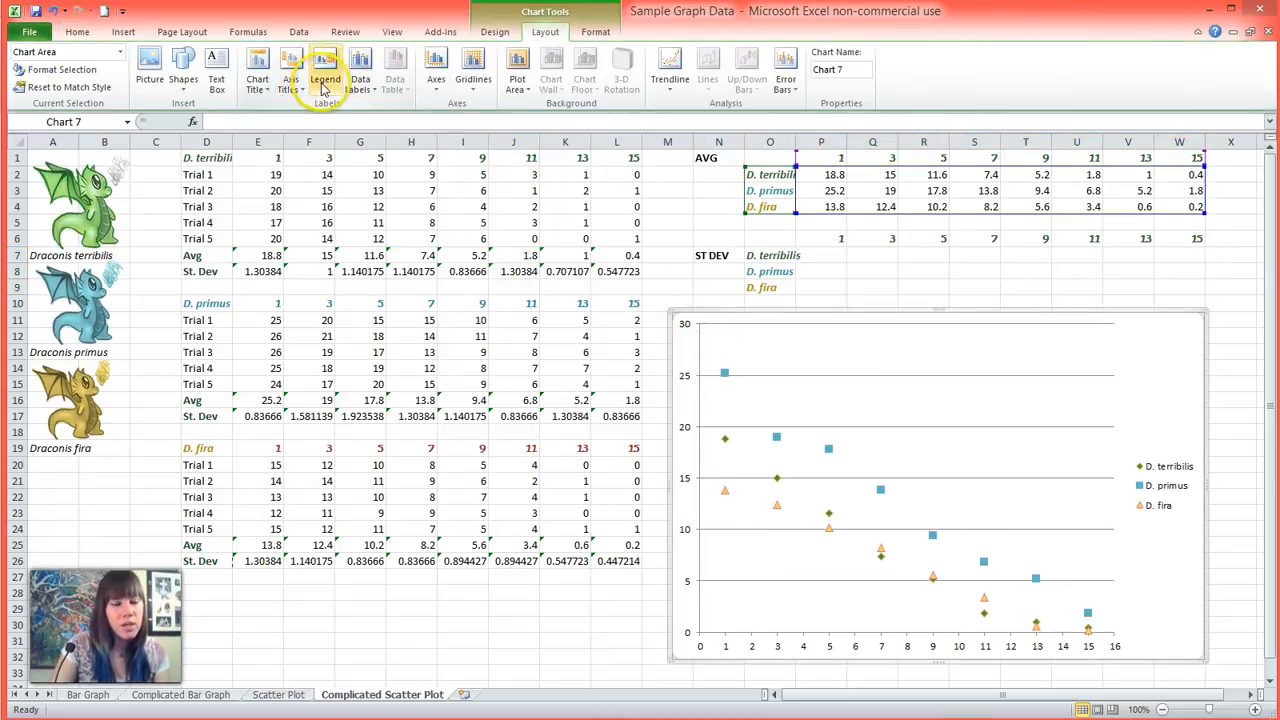
# Step: Title the horizontal axis 'Concentration of Solution (M)' and add a rotated vertical axis title
pyautogui.click(290, 72)
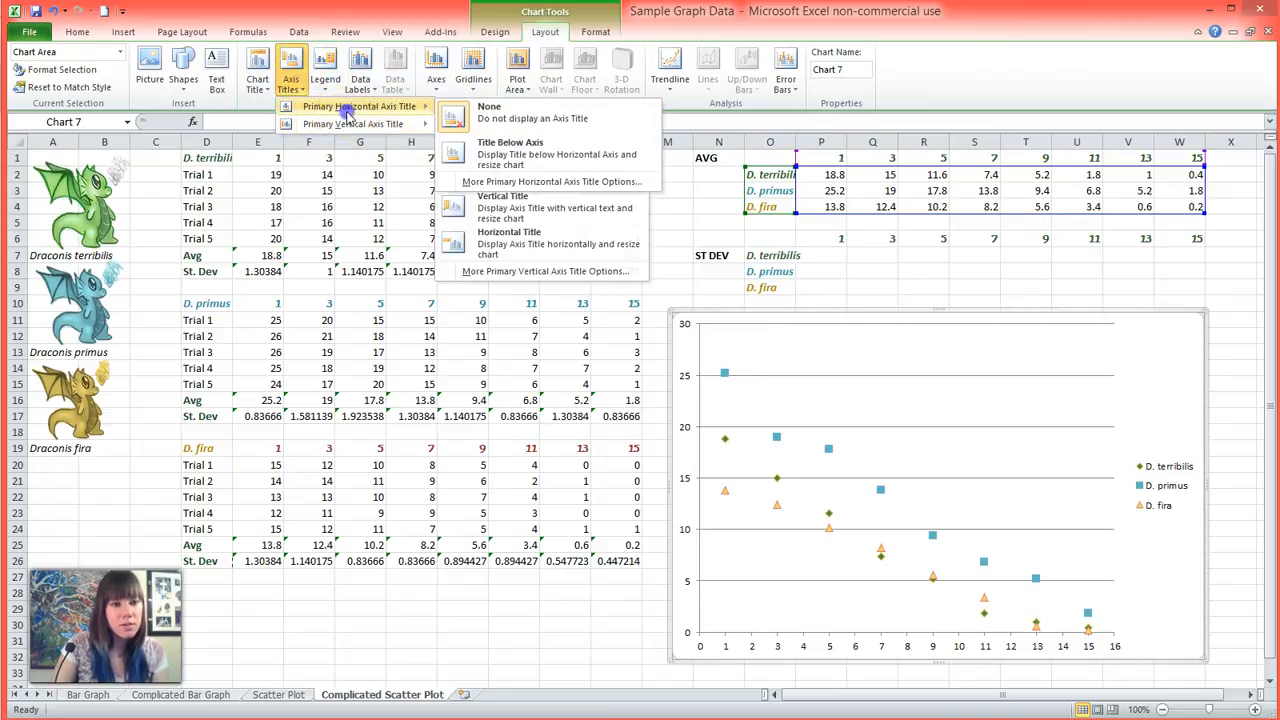
pyautogui.click(504, 154)
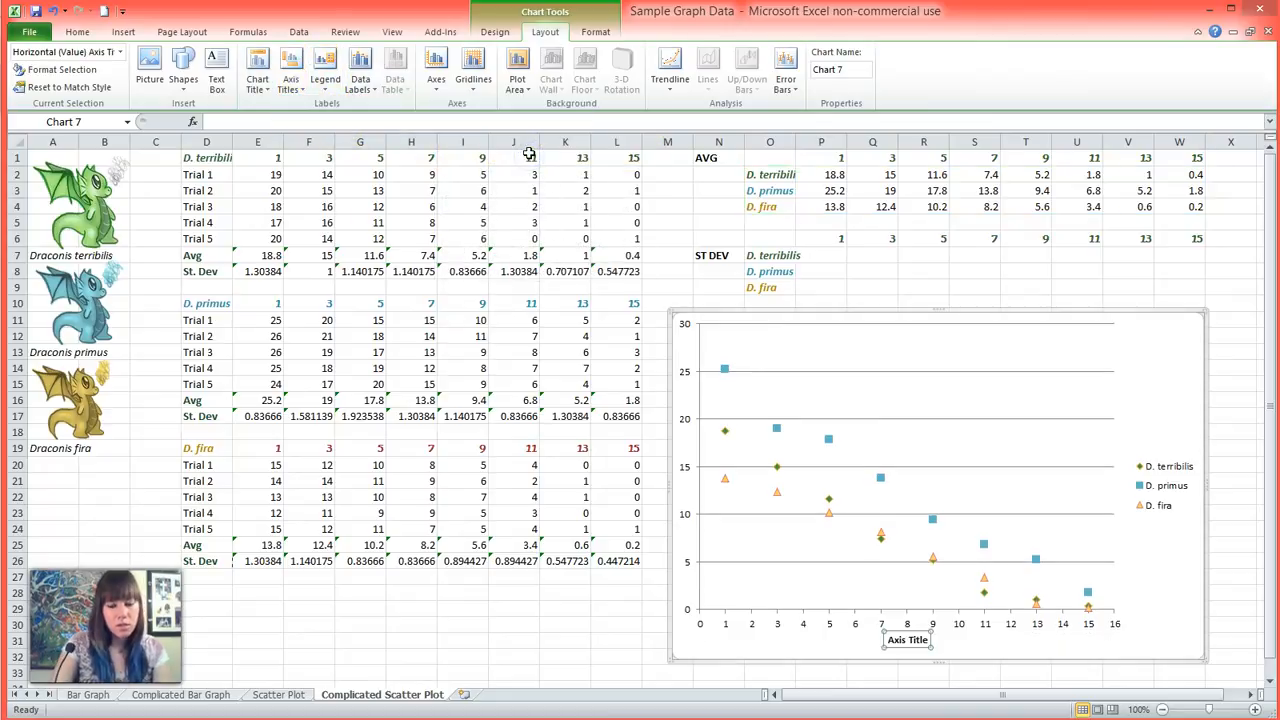
pyautogui.write('Concentration of Solution (M')
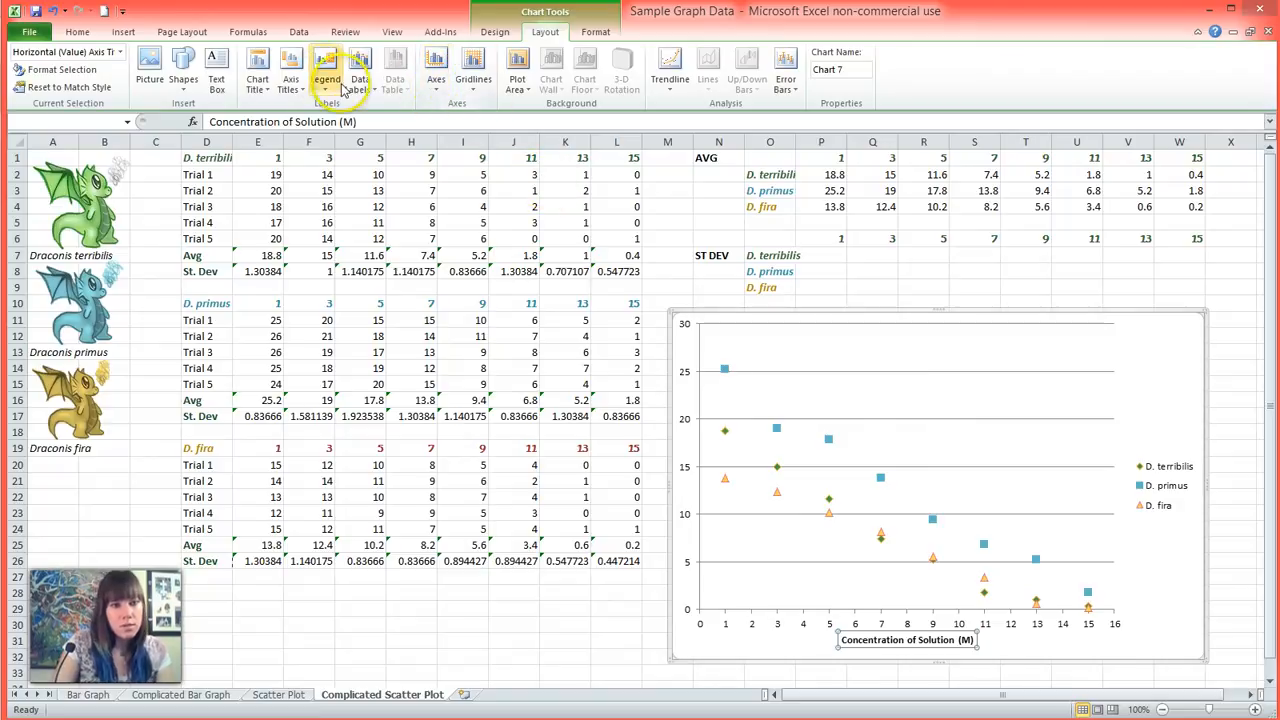
pyautogui.click(288, 72)
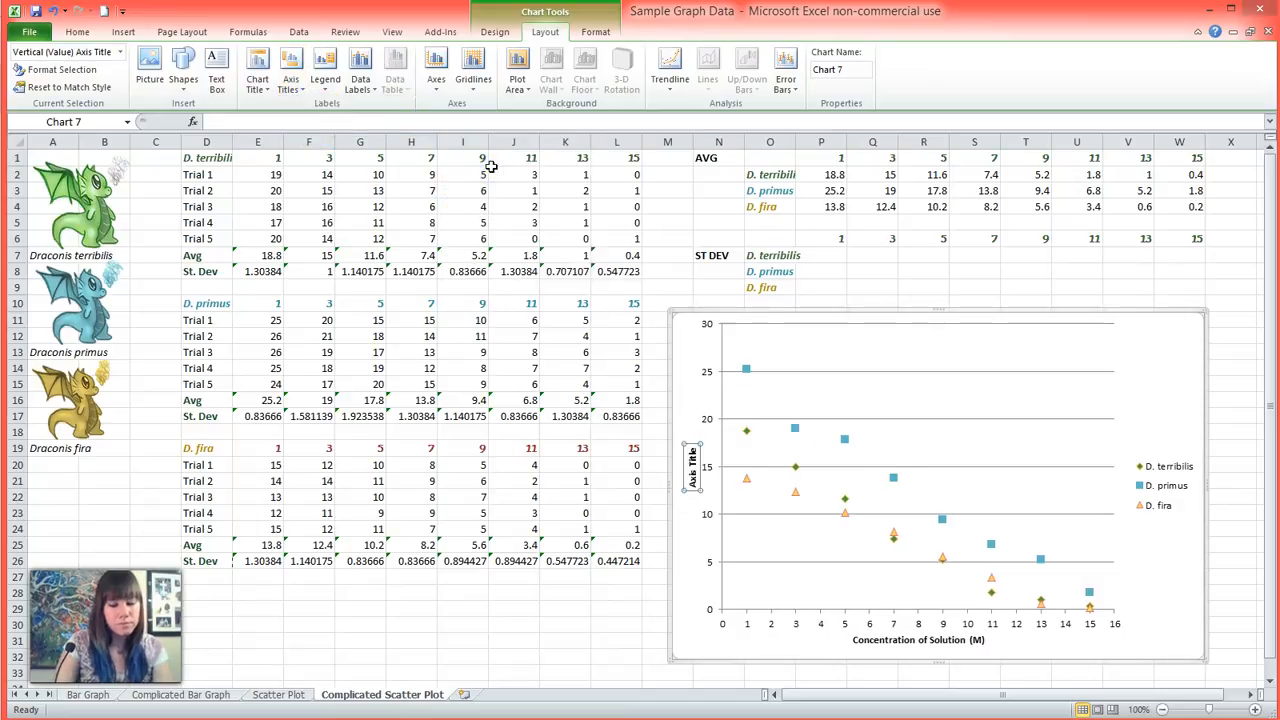
# Step: Set the vertical axis to 'Number of Firebreaths' and title the chart 'Number of Firebreaths of Three Dragons After Consuming Treated Cattle'
pyautogui.write('Number of Firebreath')
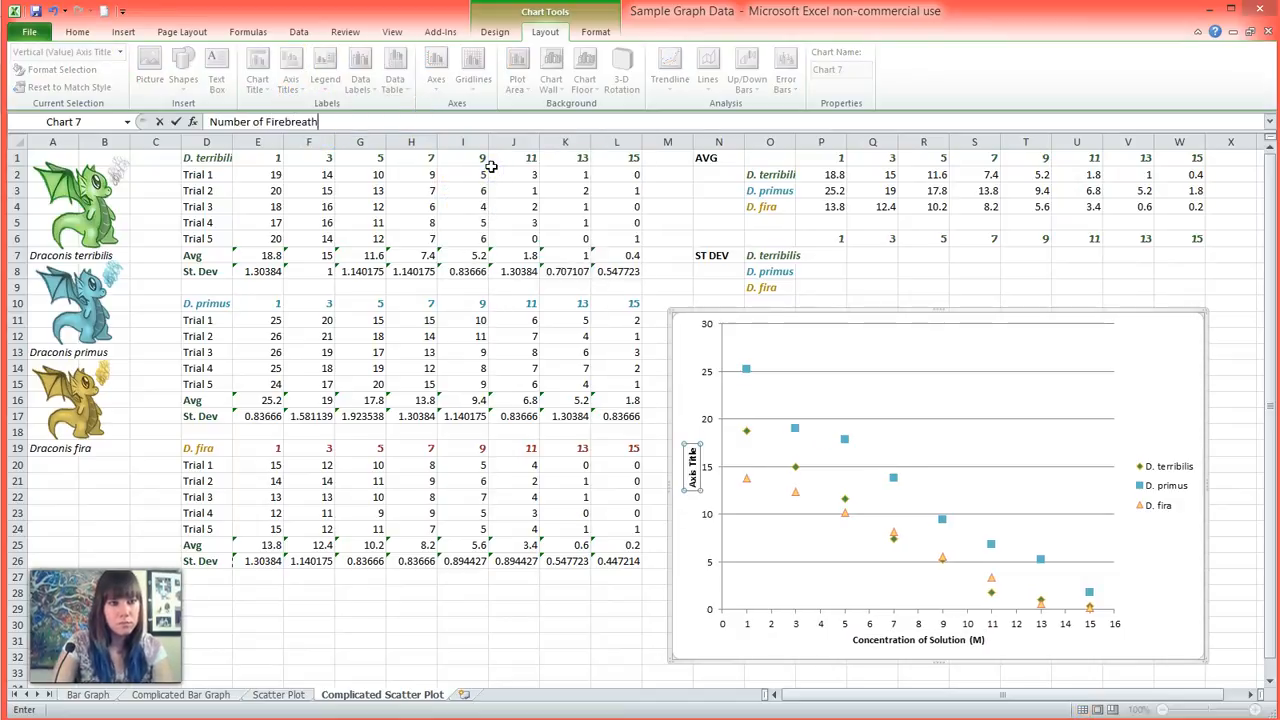
pyautogui.click(260, 66)
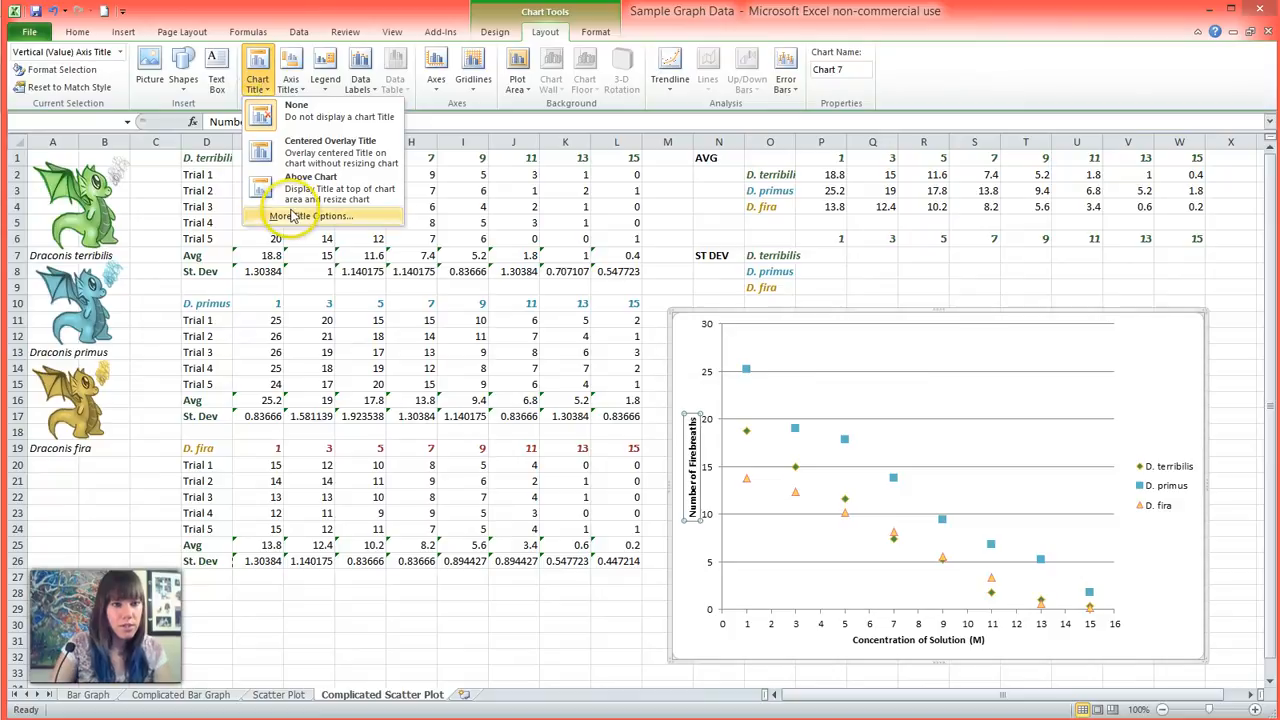
pyautogui.click(310, 176)
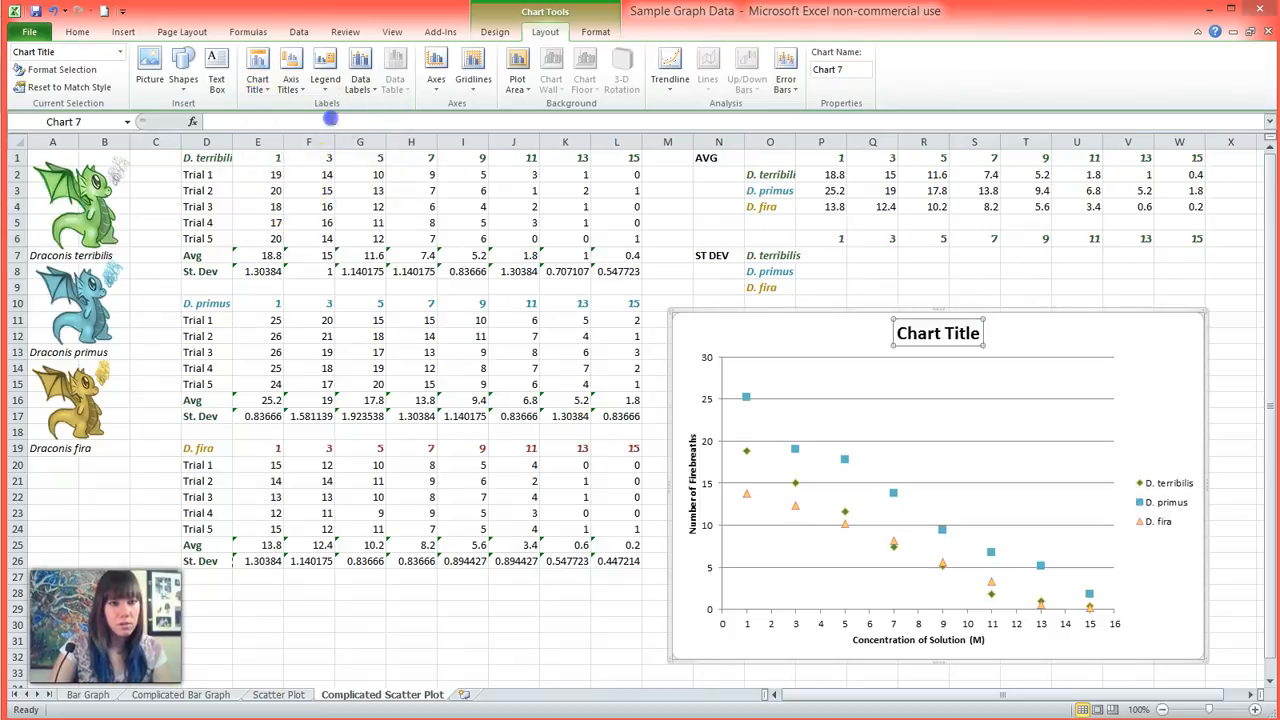
pyautogui.write('Number of Firebreaths')
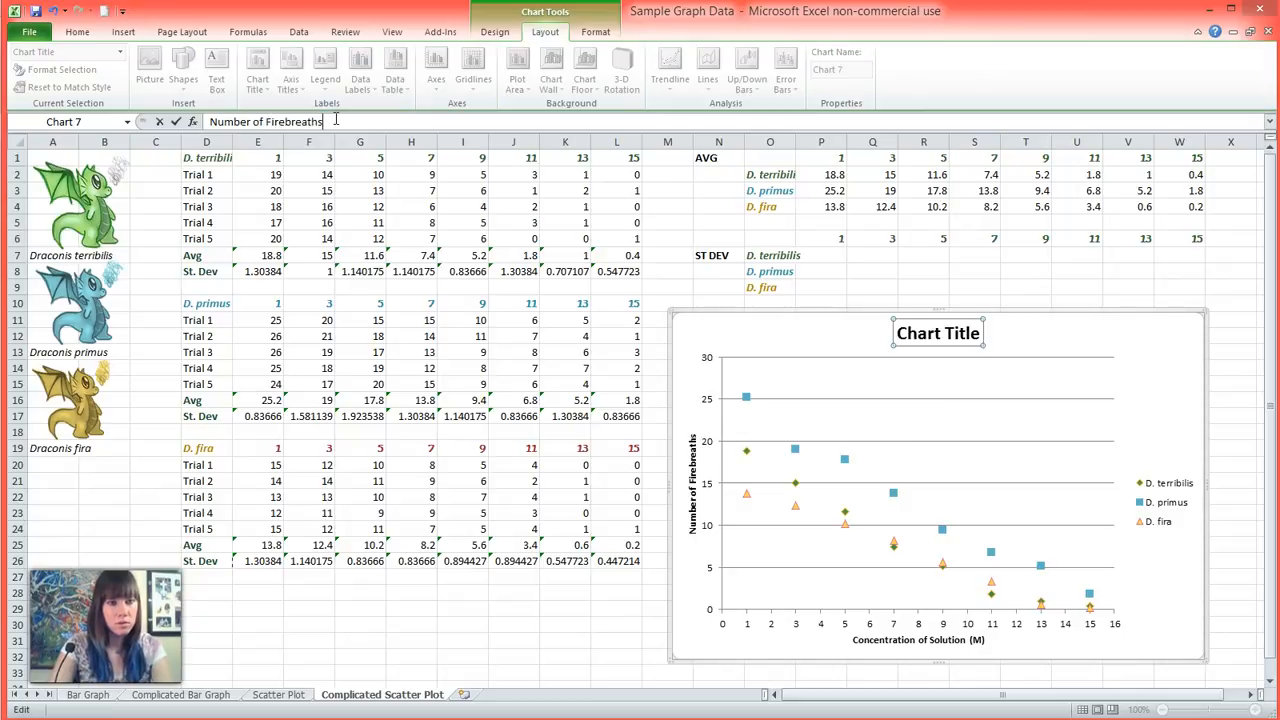
pyautogui.write('of Three Dragons')
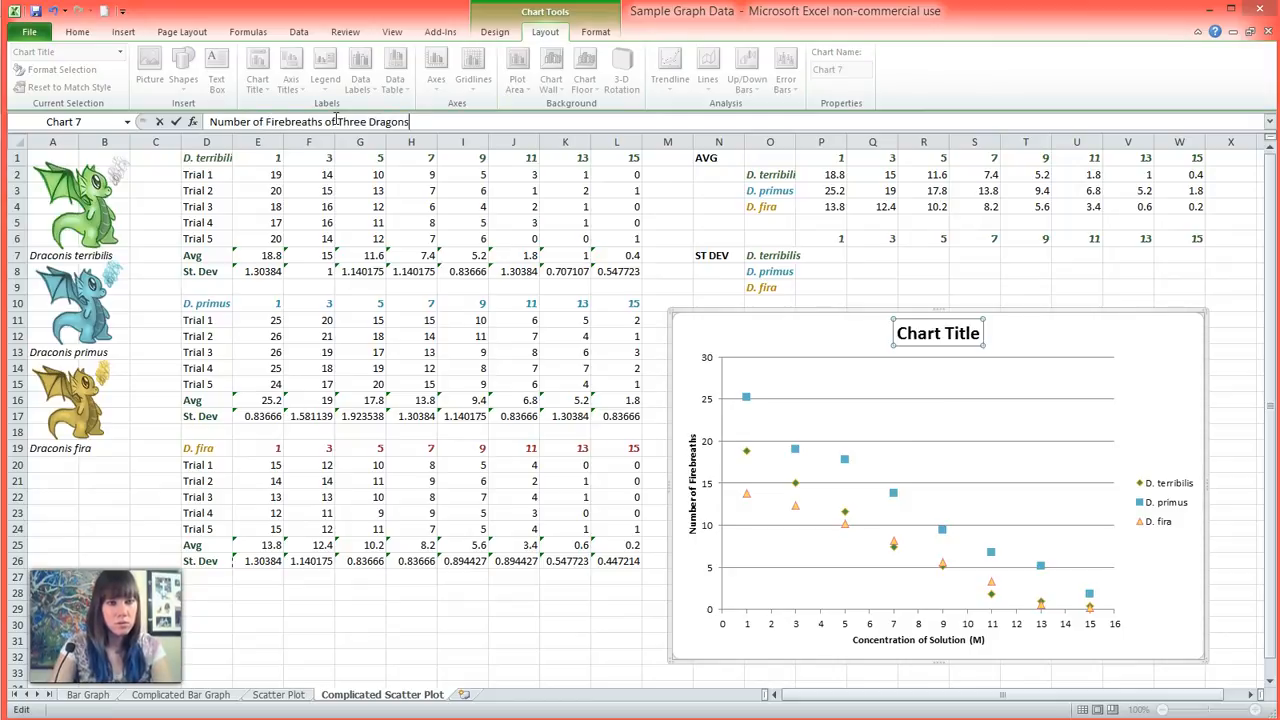
pyautogui.write('After')
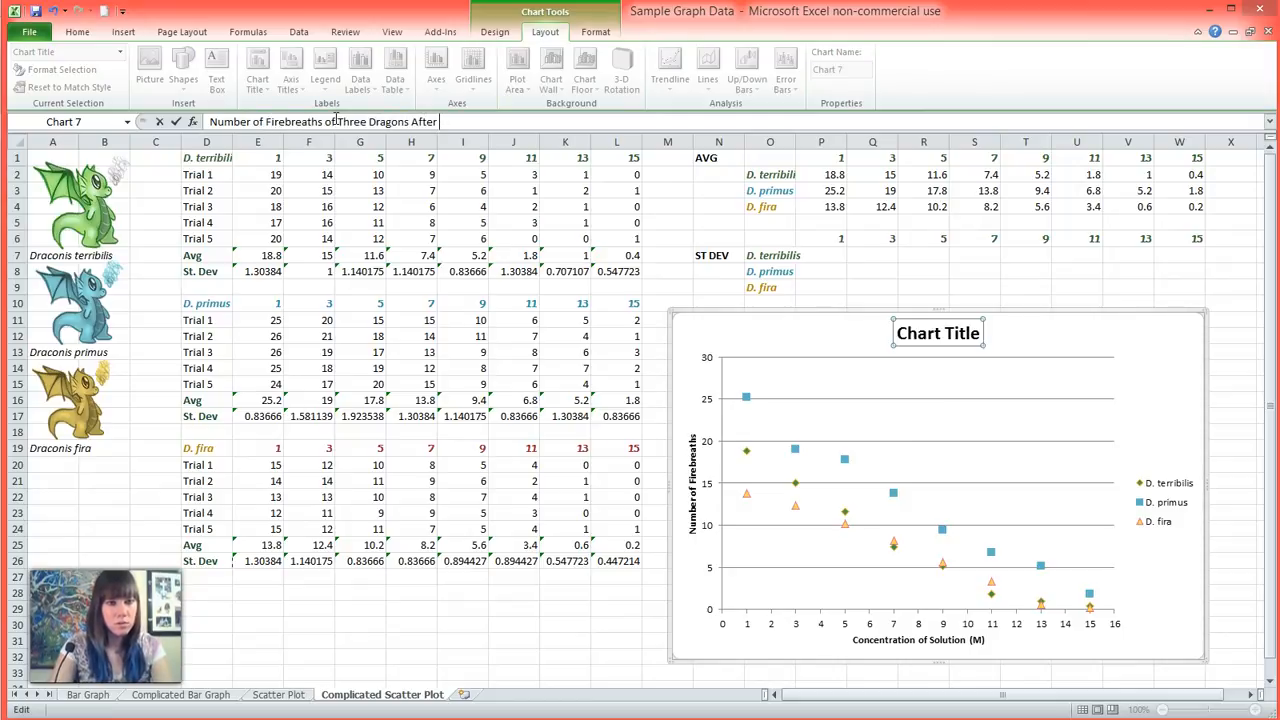
pyautogui.write('Consuming Treated Cattle')
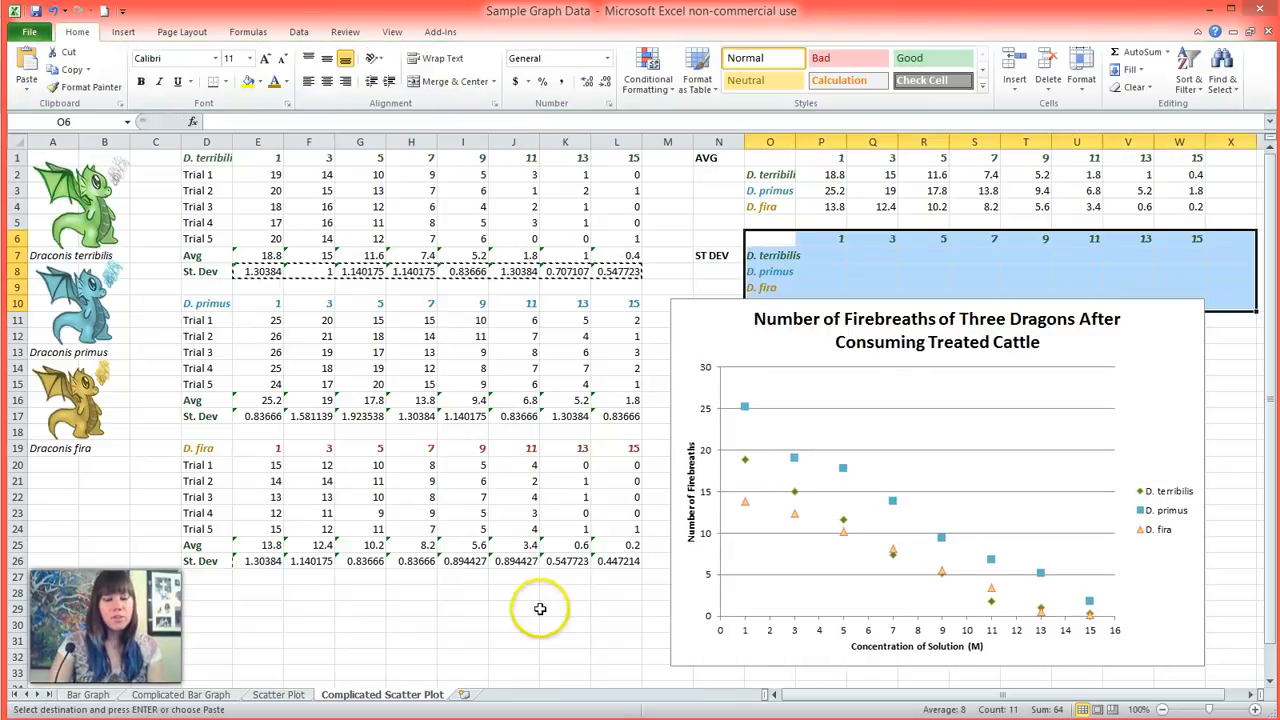
# Step: Check the Layout error bar choices for the scatter chart
pyautogui.click(540, 608)
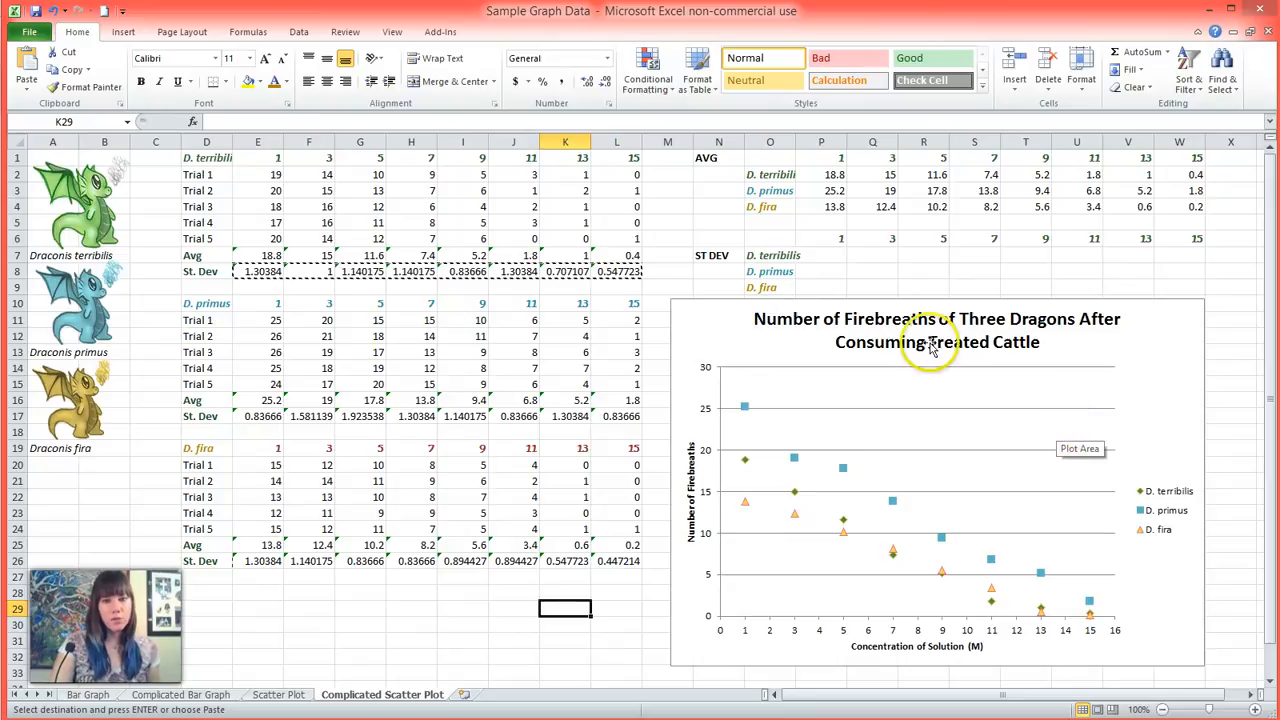
pyautogui.moveTo(740, 284)
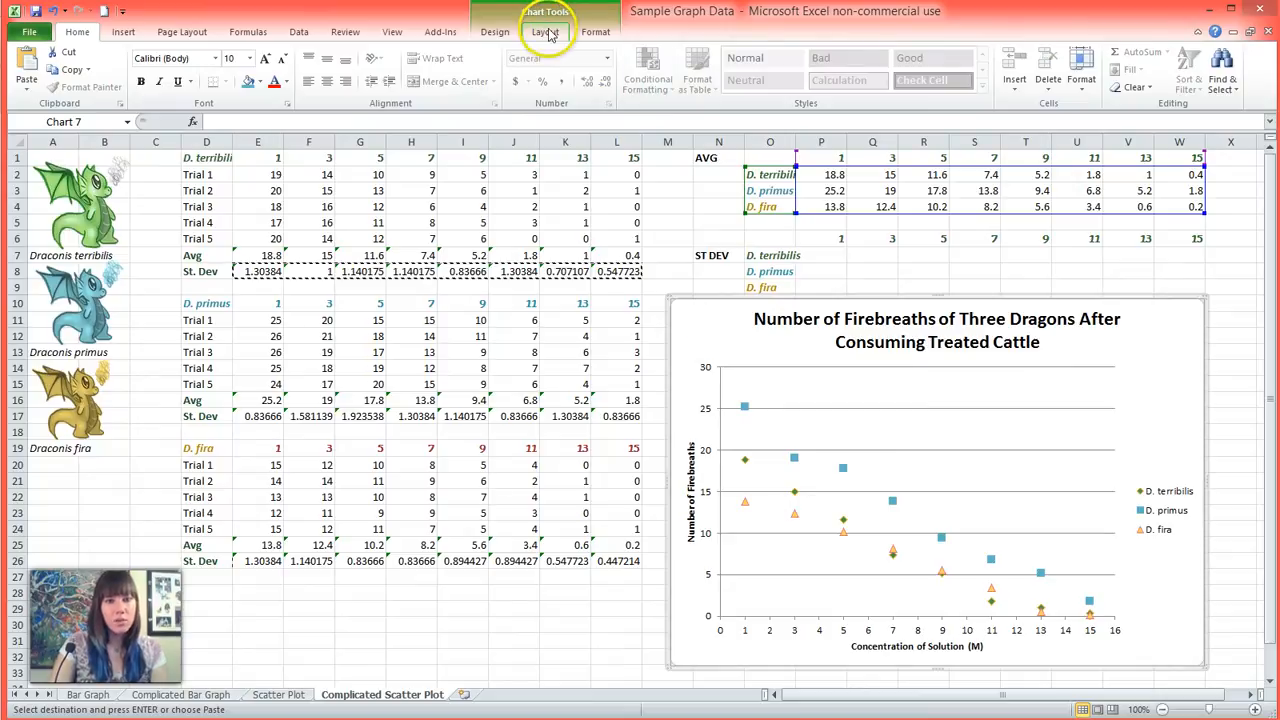
pyautogui.click(778, 68)
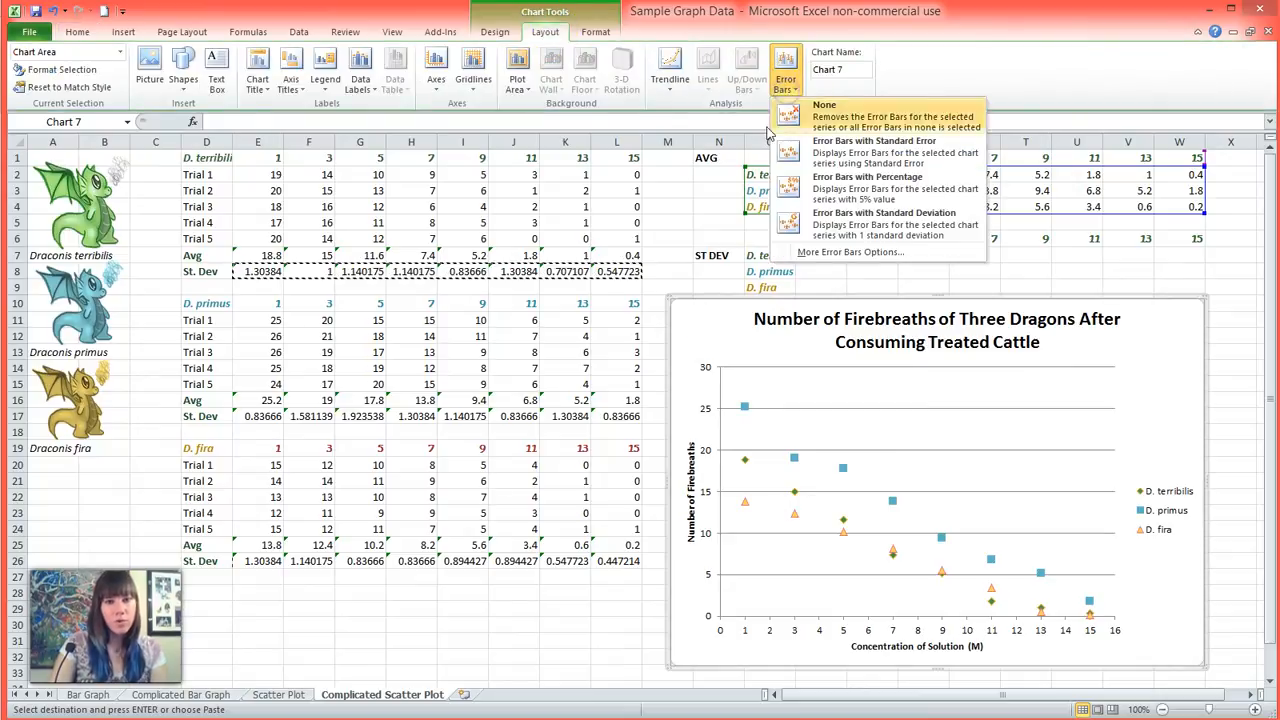
pyautogui.click(824, 104)
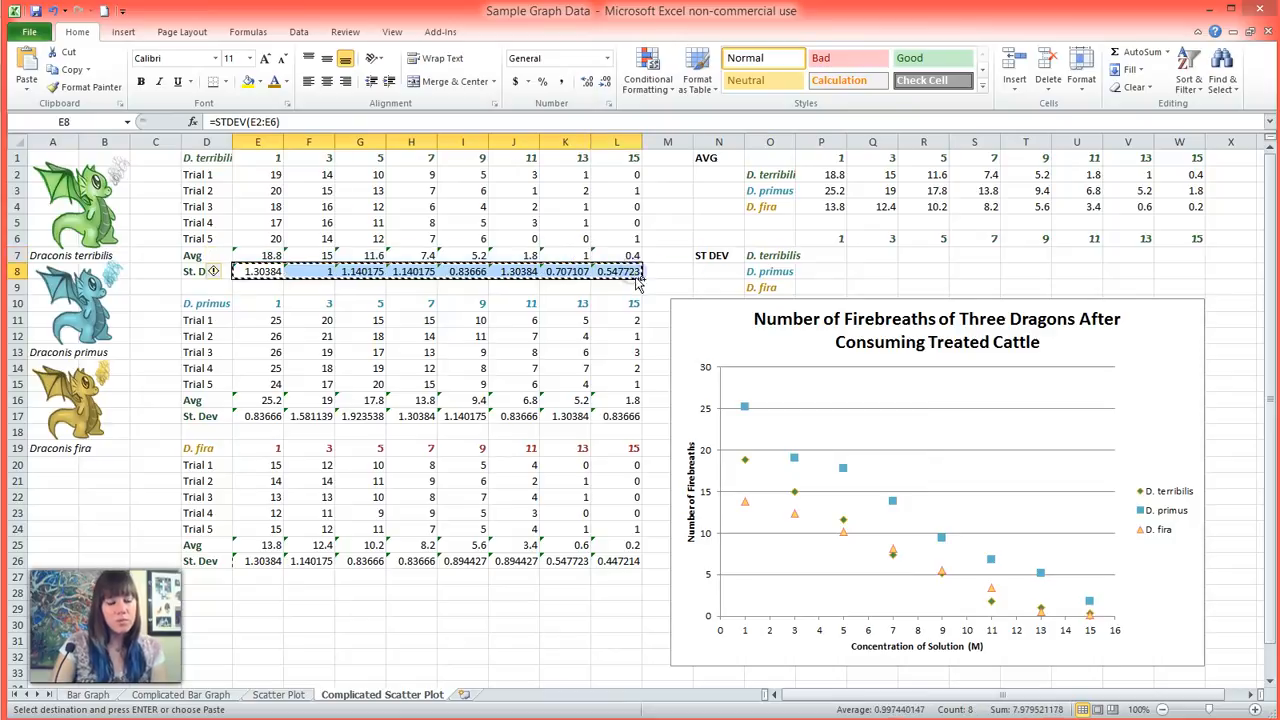
# Step: Copy the D. terribilis St. Dev row into the ST DEV summary table
pyautogui.rightClick(820, 256)
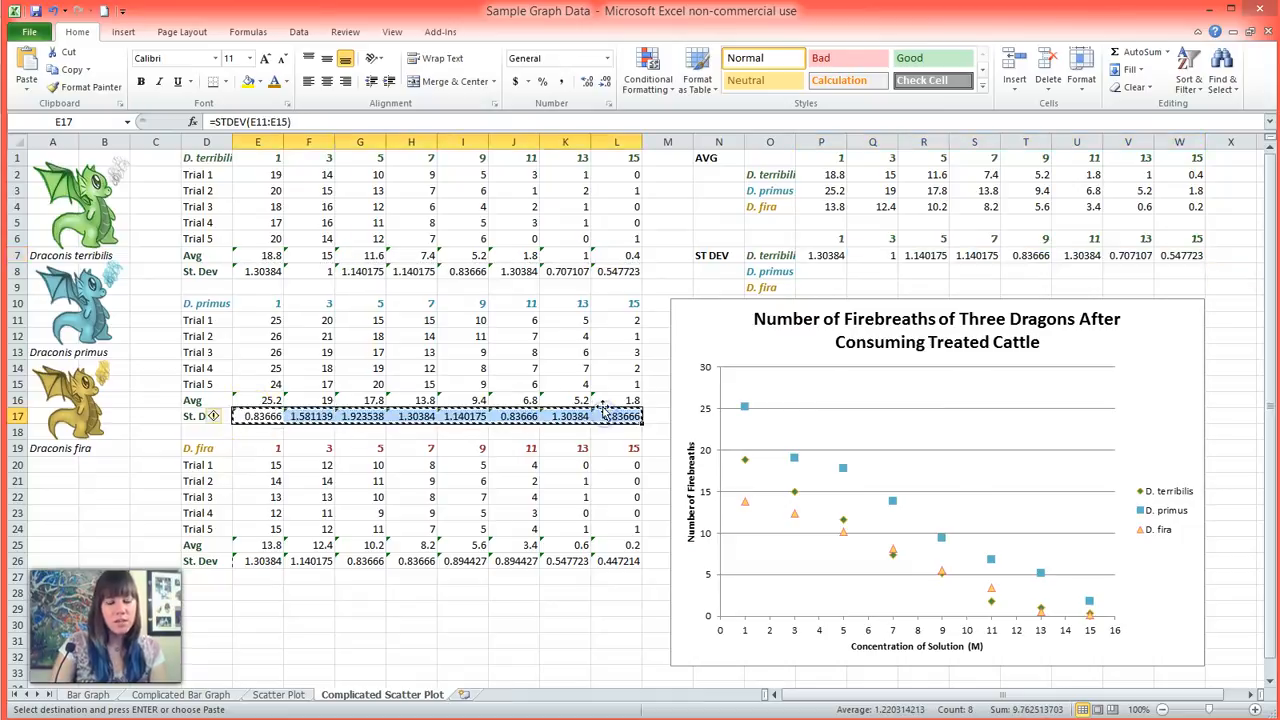
pyautogui.click(820, 272)
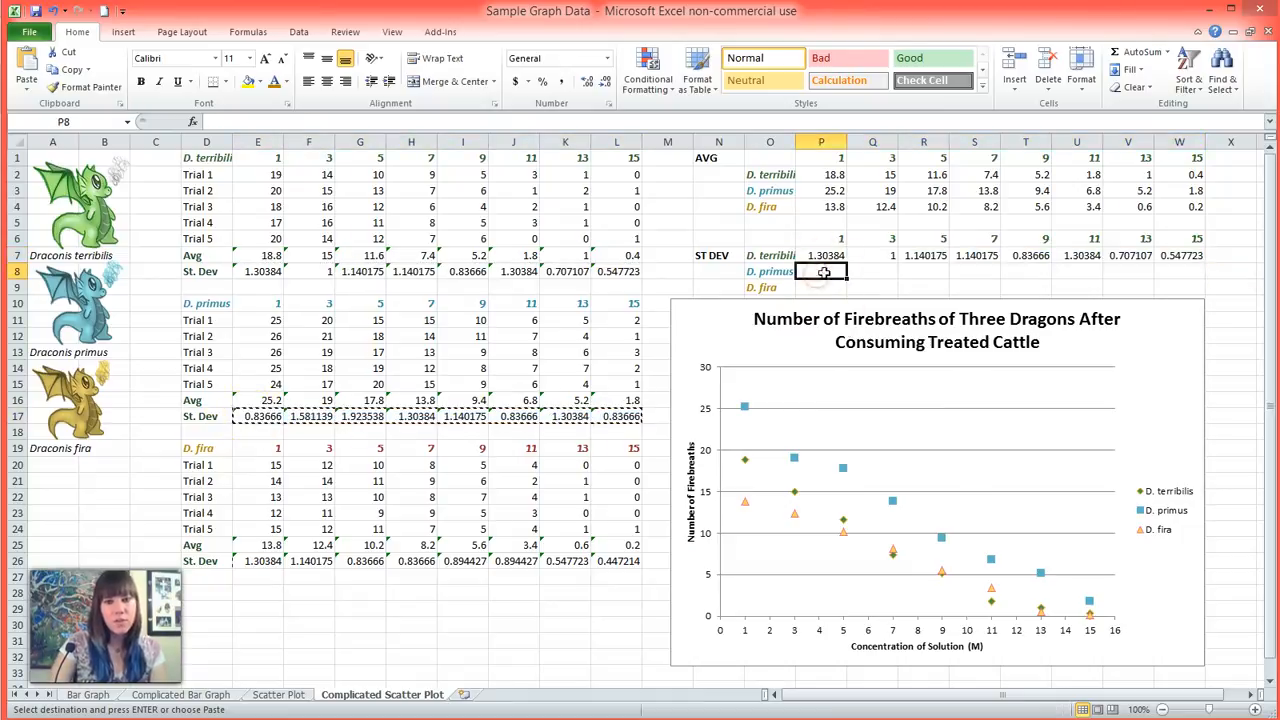
pyautogui.rightClick(822, 272)
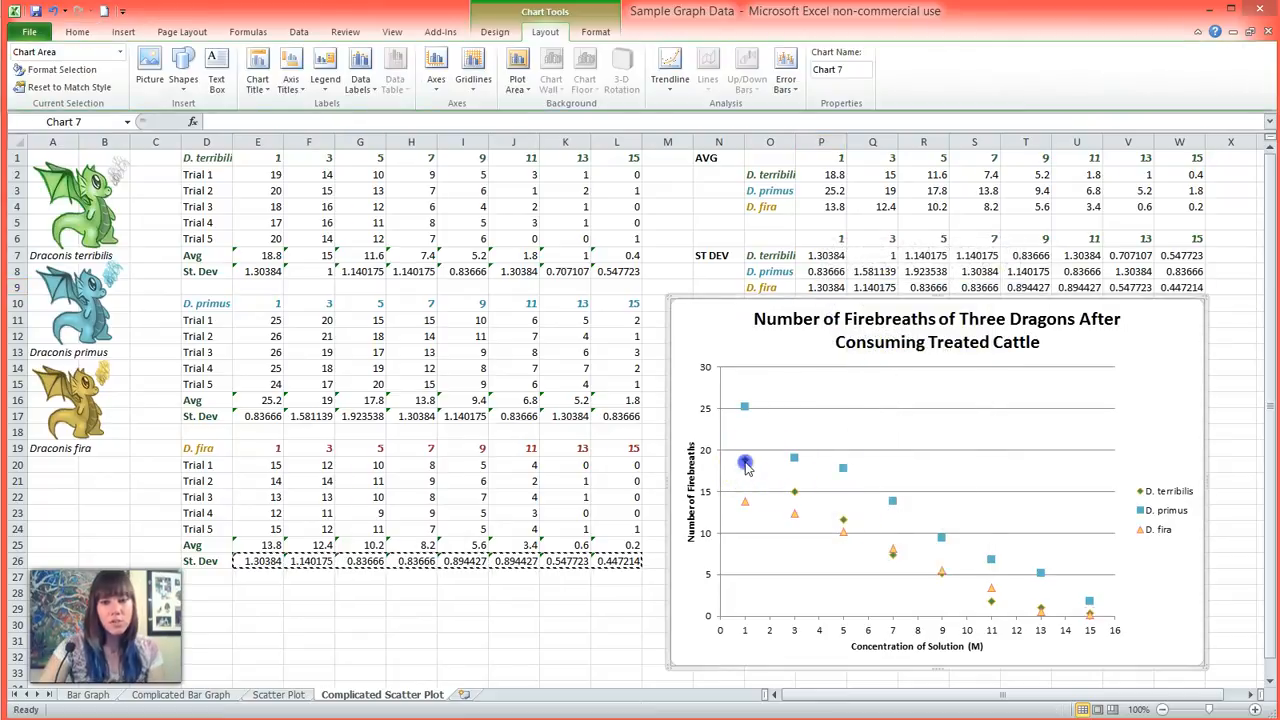
# Step: Add custom vertical error bars to the D. terribilis points using its St. Dev row for both directions
pyautogui.click(740, 462)
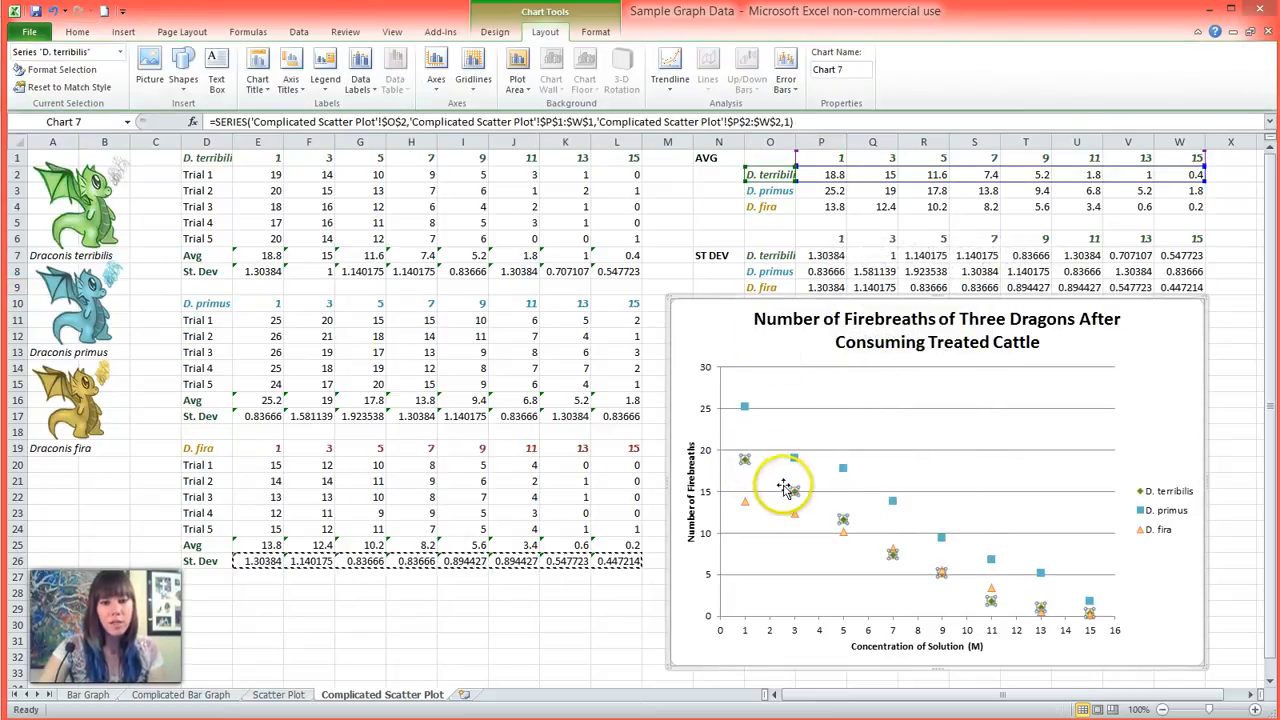
pyautogui.click(784, 72)
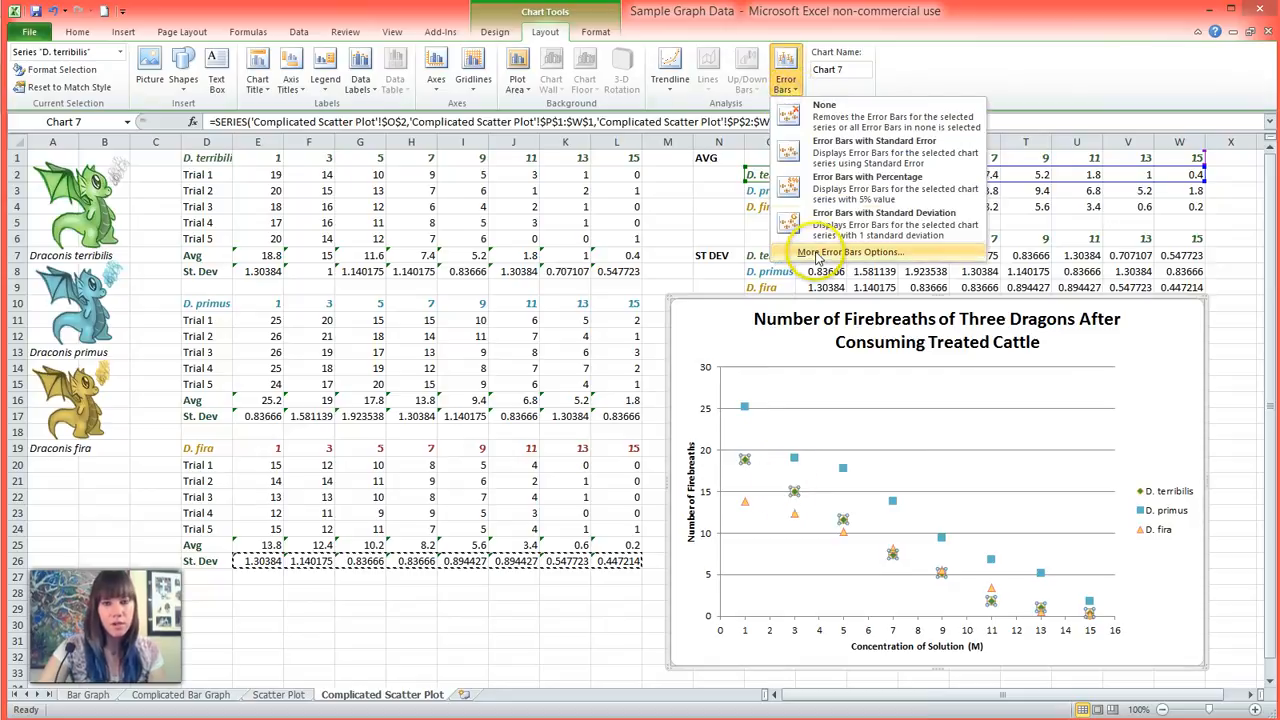
pyautogui.click(828, 252)
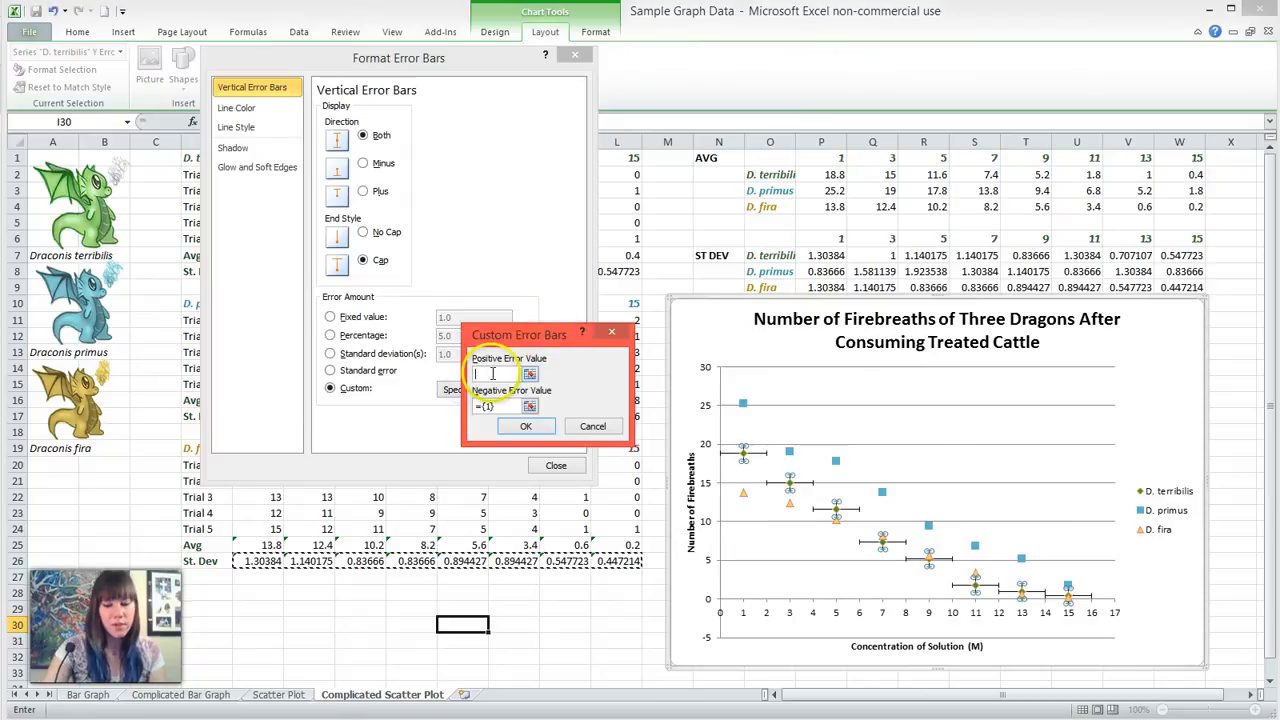
pyautogui.click(924, 256)
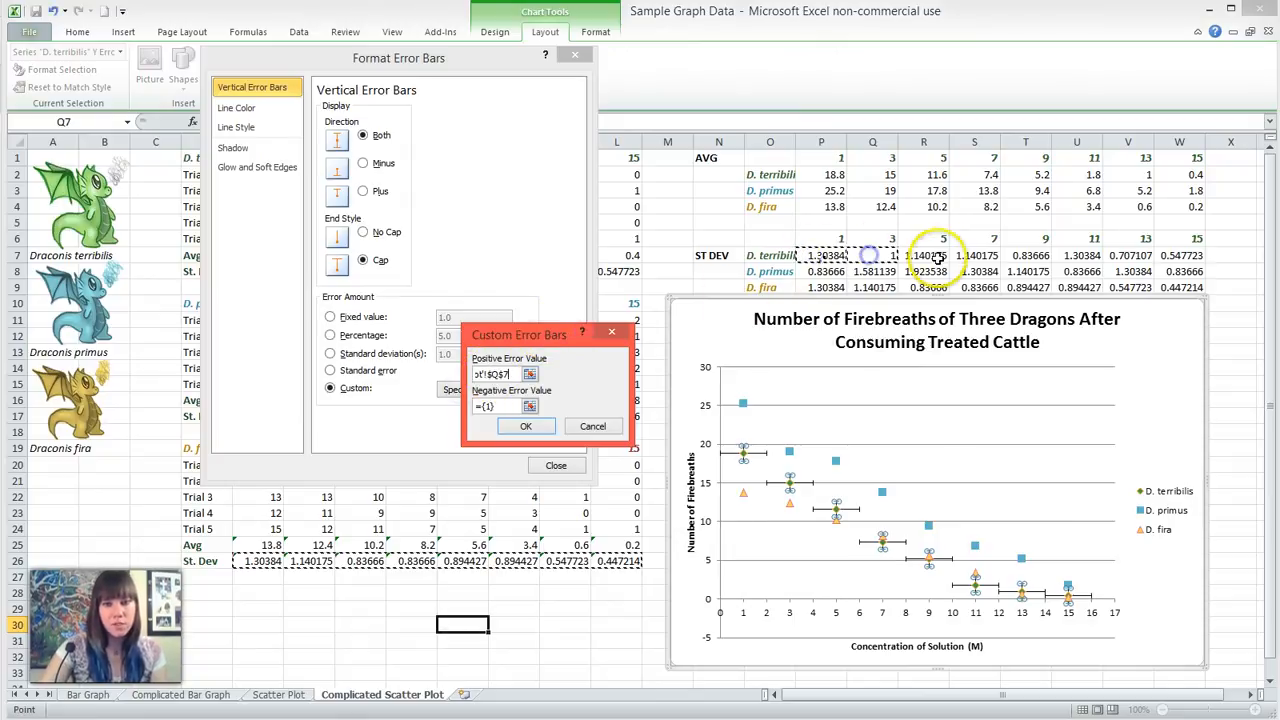
pyautogui.click(1026, 256)
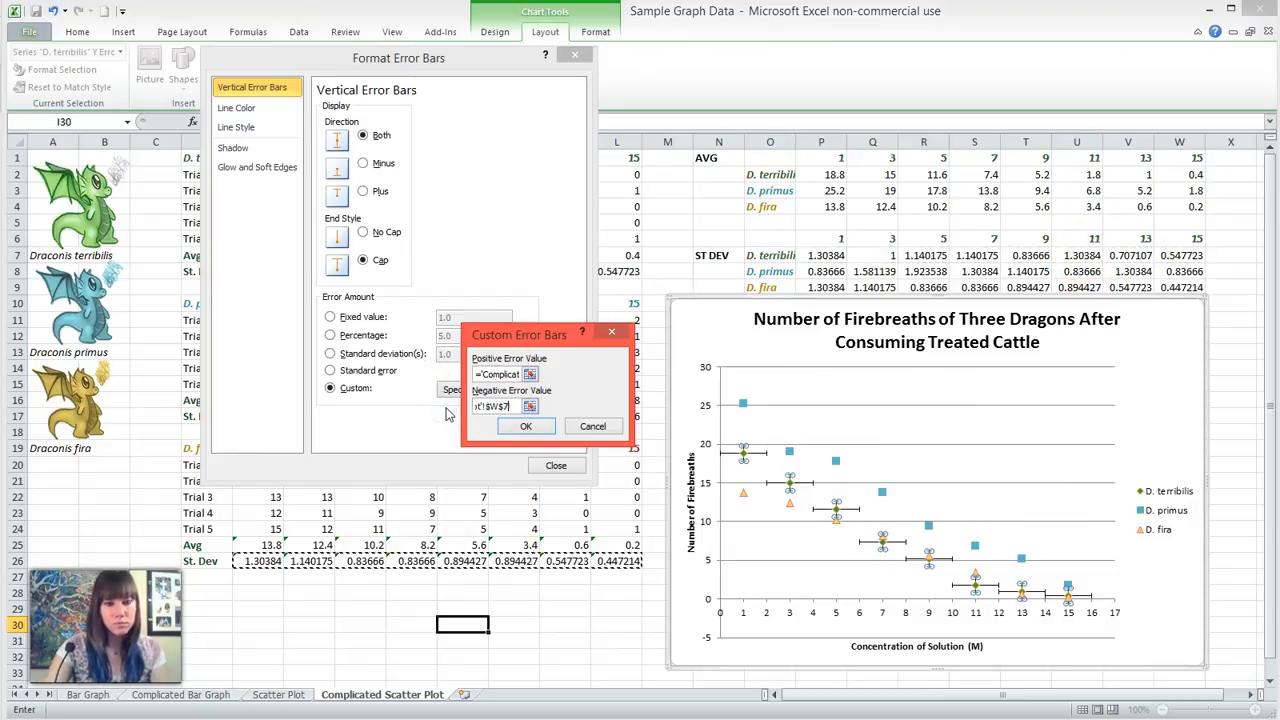
pyautogui.click(524, 426)
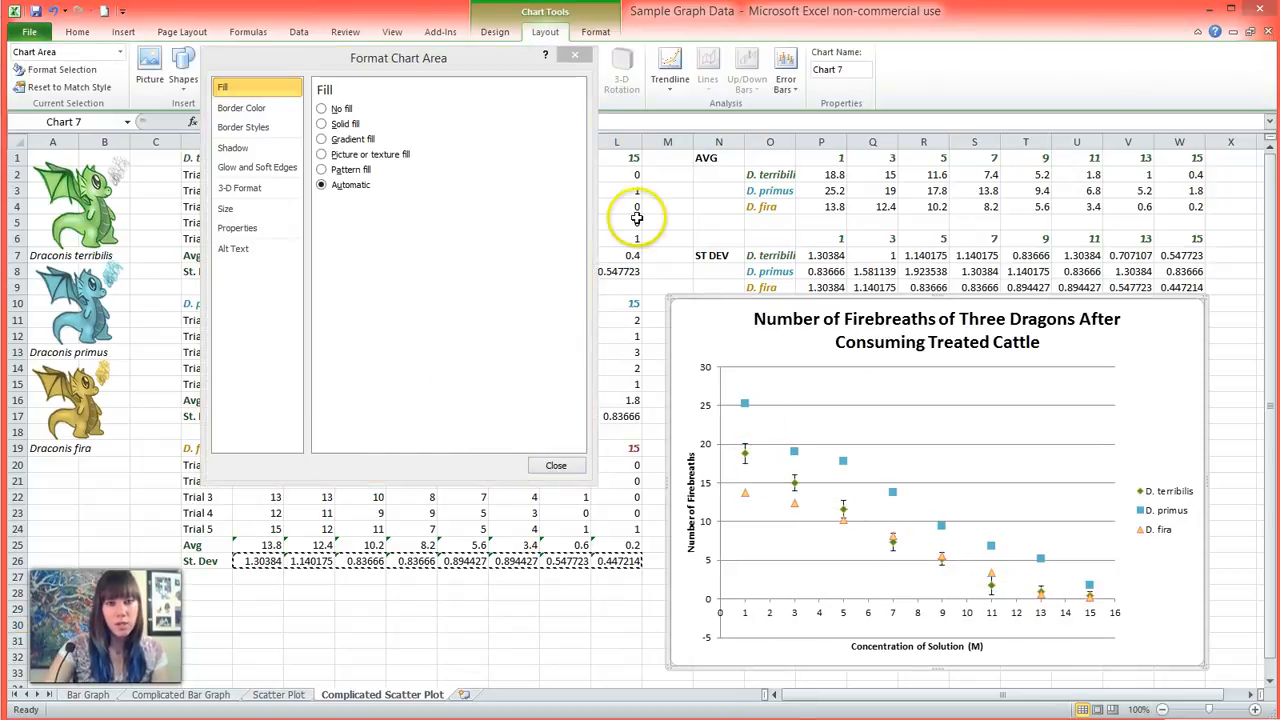
# Step: Add custom vertical error bars to the D. primus points using its St. Dev row for both directions
pyautogui.click(556, 464)
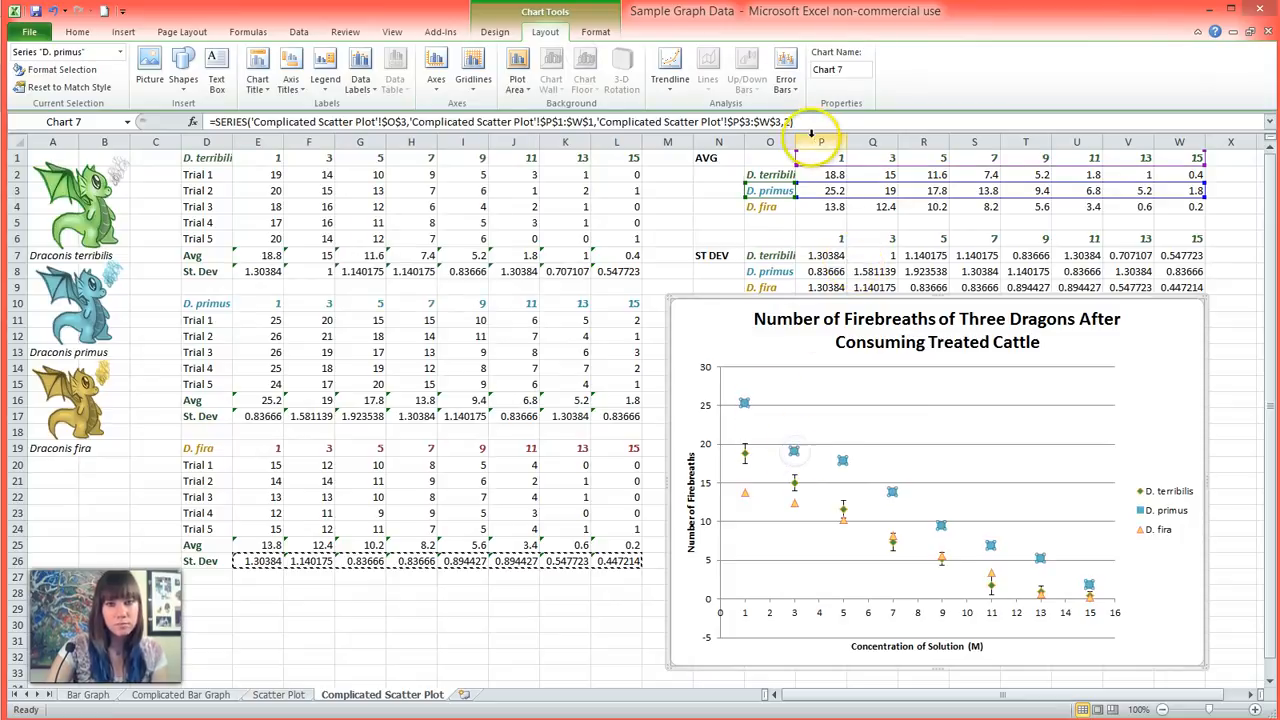
pyautogui.click(784, 70)
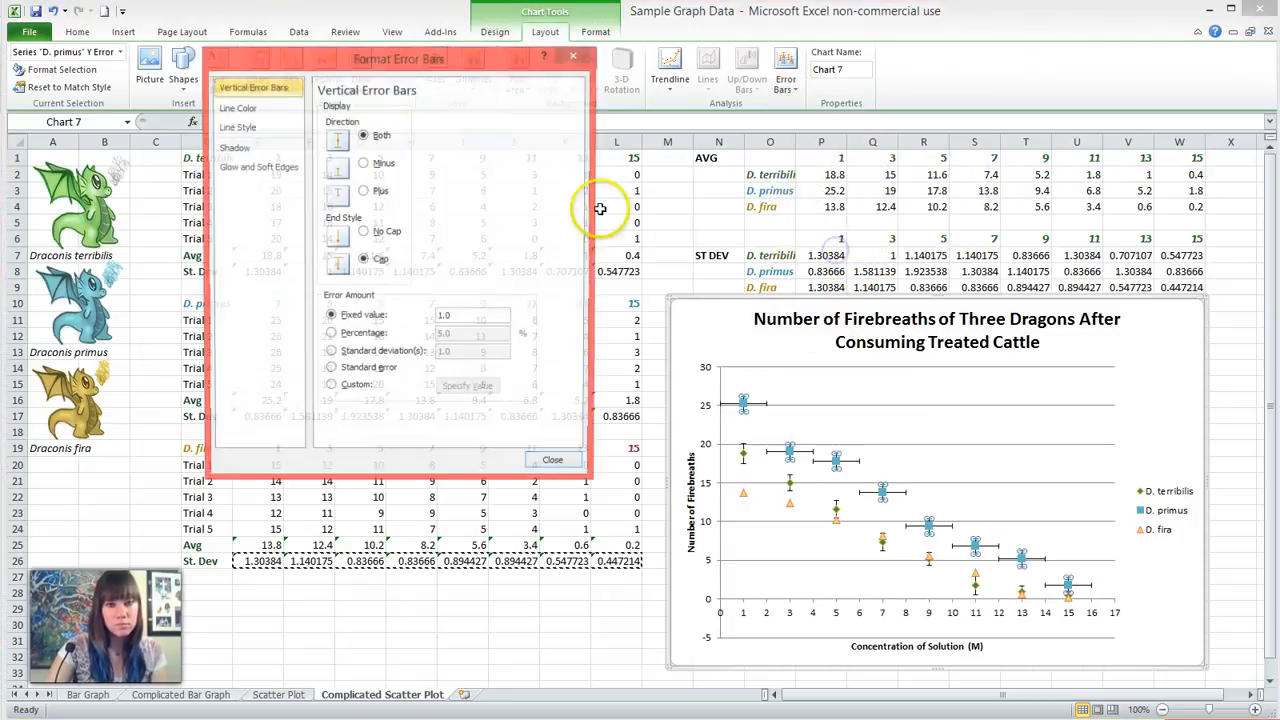
pyautogui.click(330, 388)
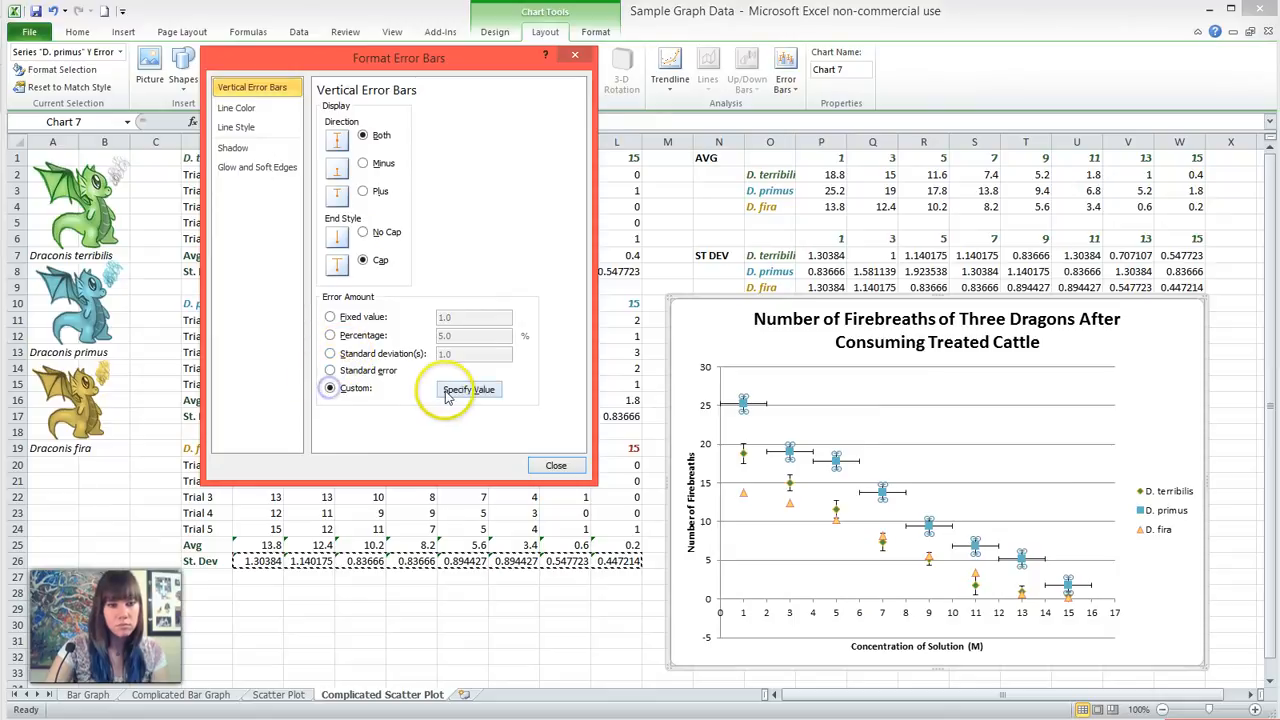
pyautogui.click(470, 388)
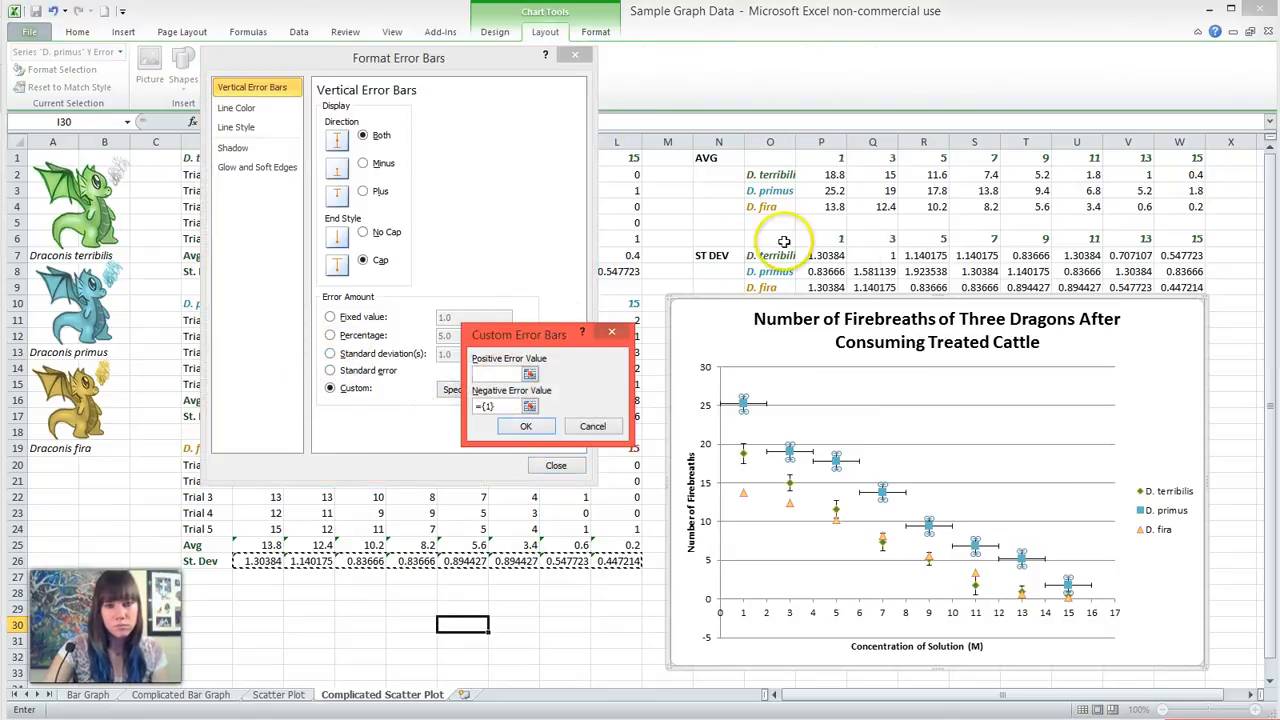
pyautogui.click(924, 272)
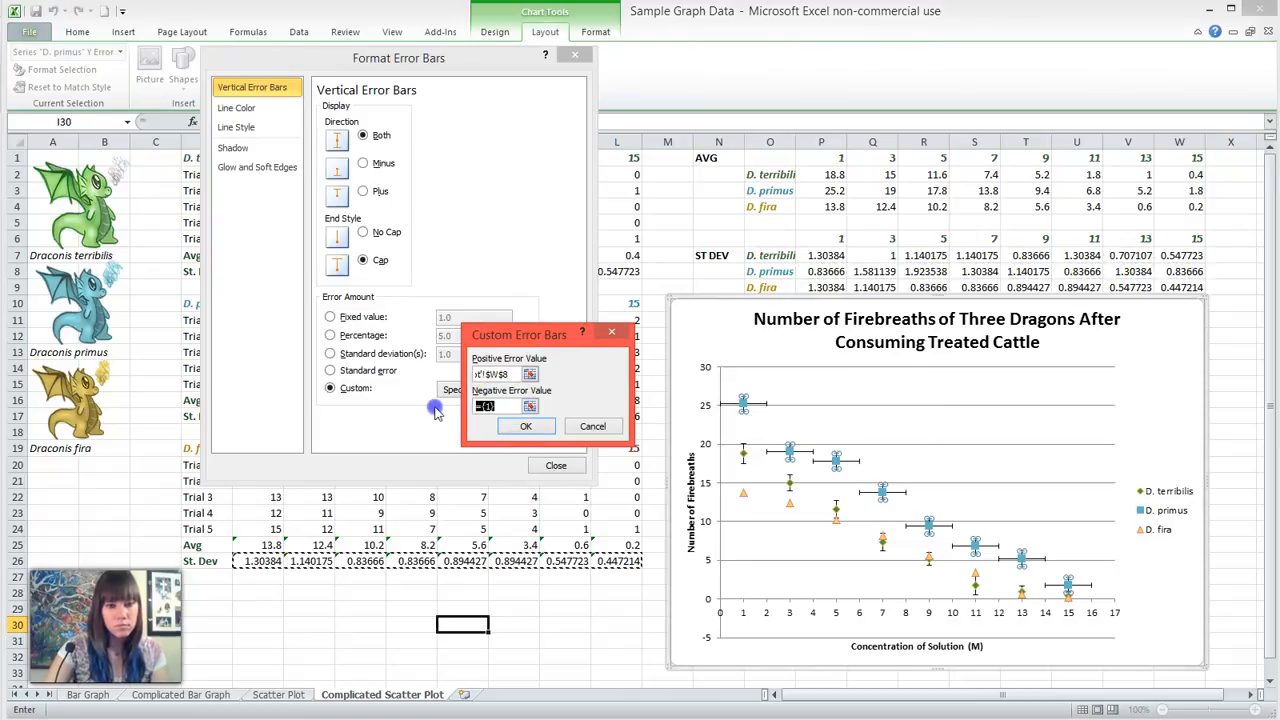
pyautogui.click(872, 272)
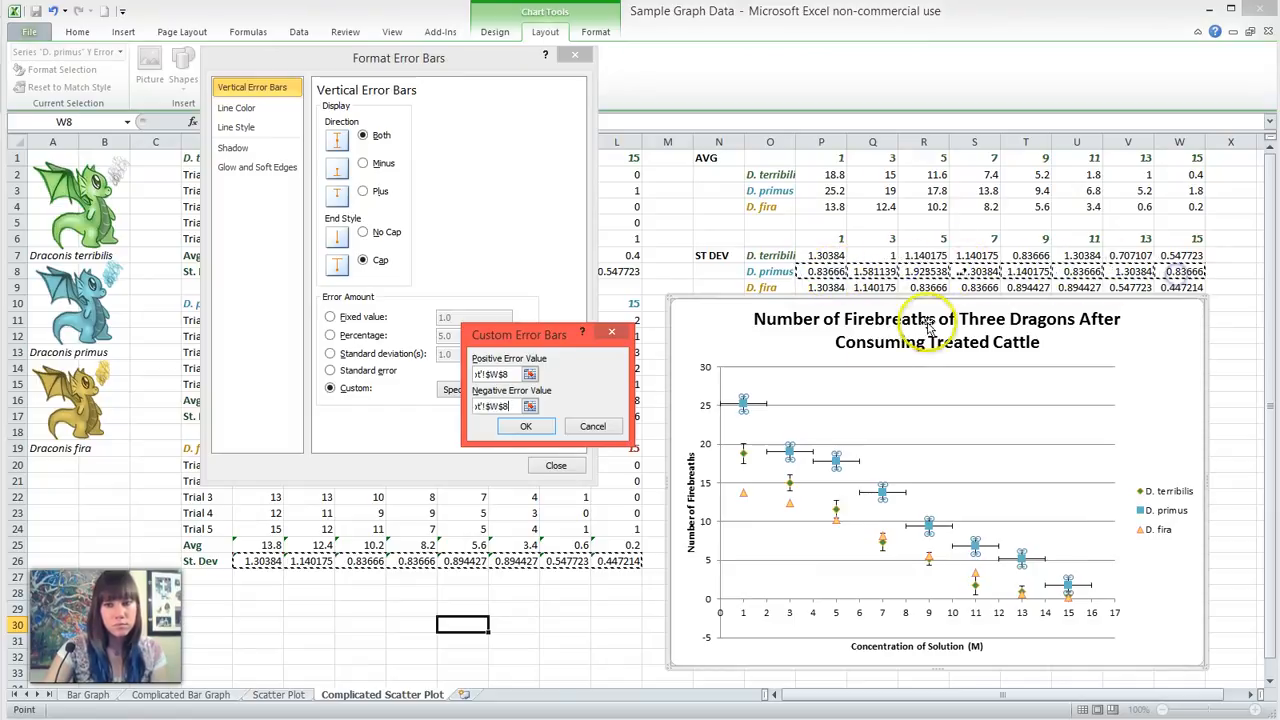
pyautogui.click(526, 426)
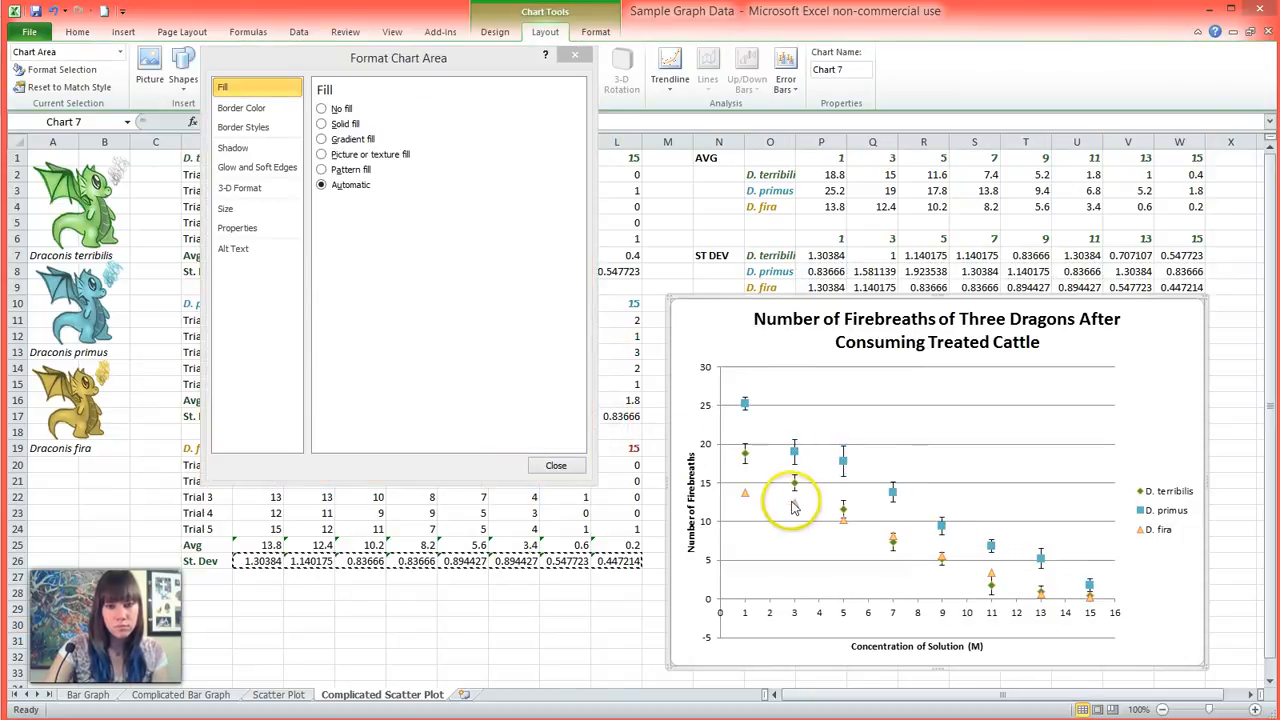
# Step: Add custom vertical error bars to the D. fira series using its St. Dev row values
pyautogui.click(792, 492)
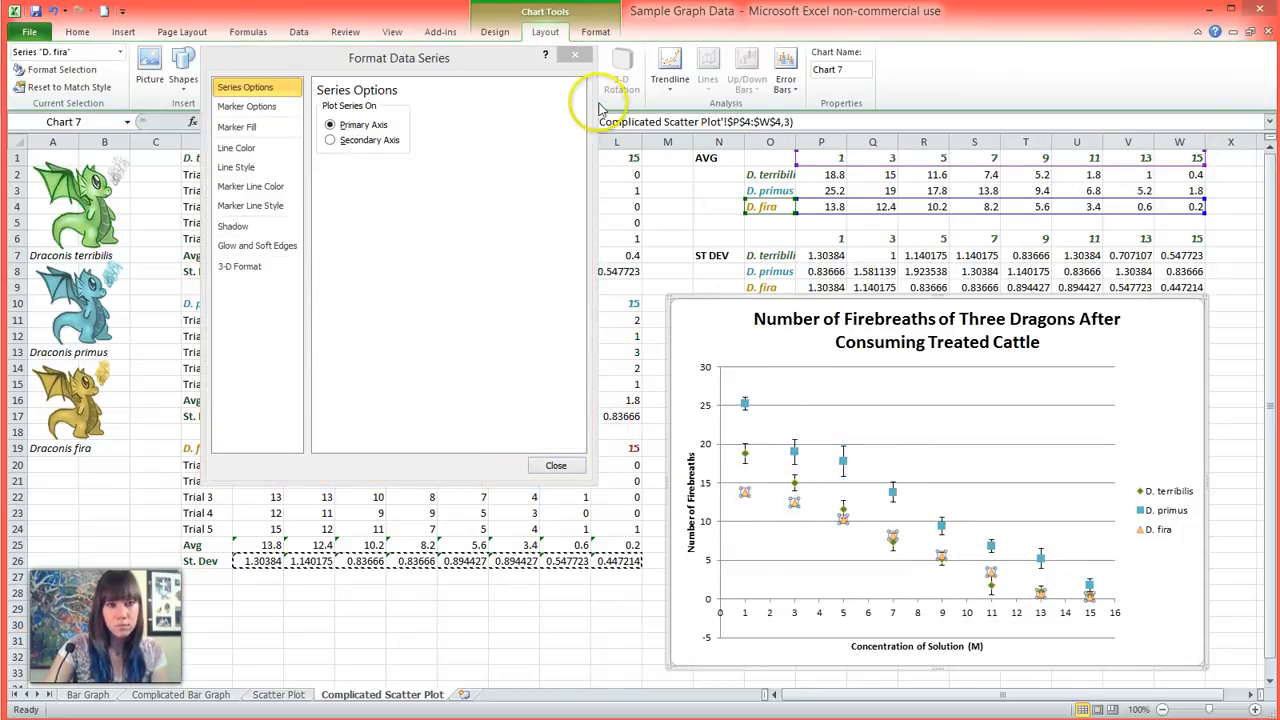
pyautogui.click(784, 70)
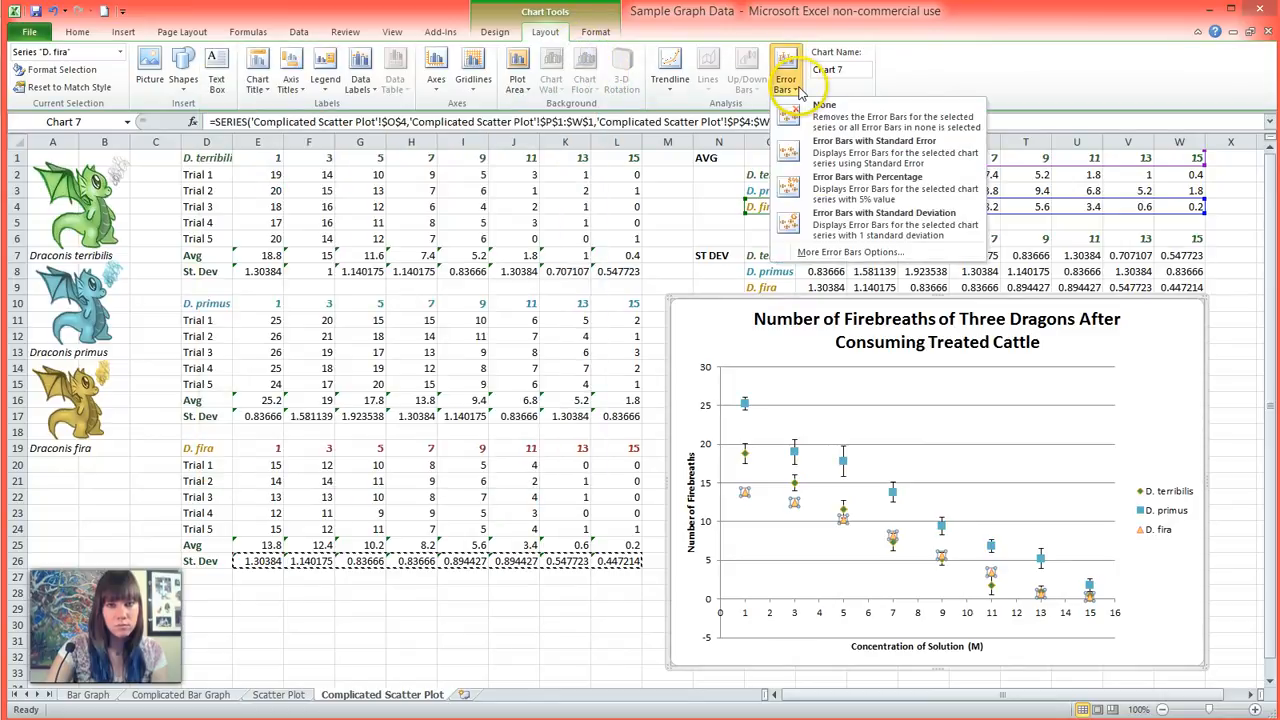
pyautogui.click(852, 252)
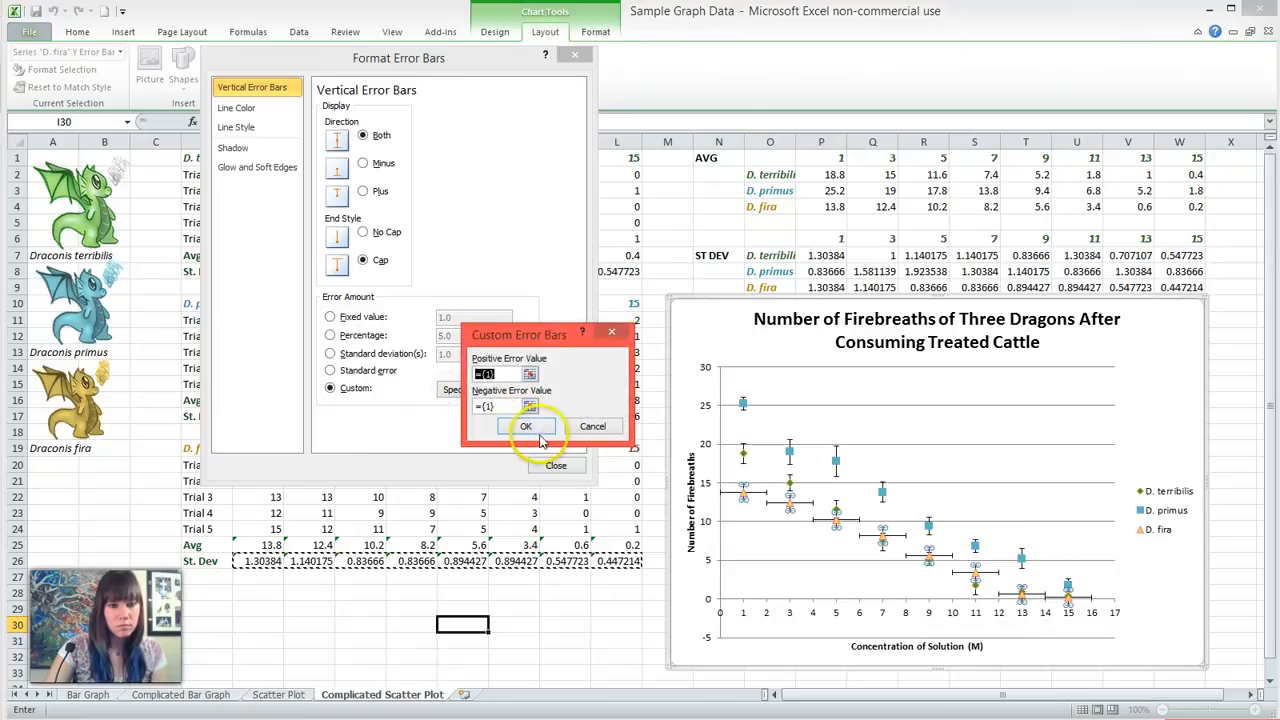
pyautogui.click(820, 288)
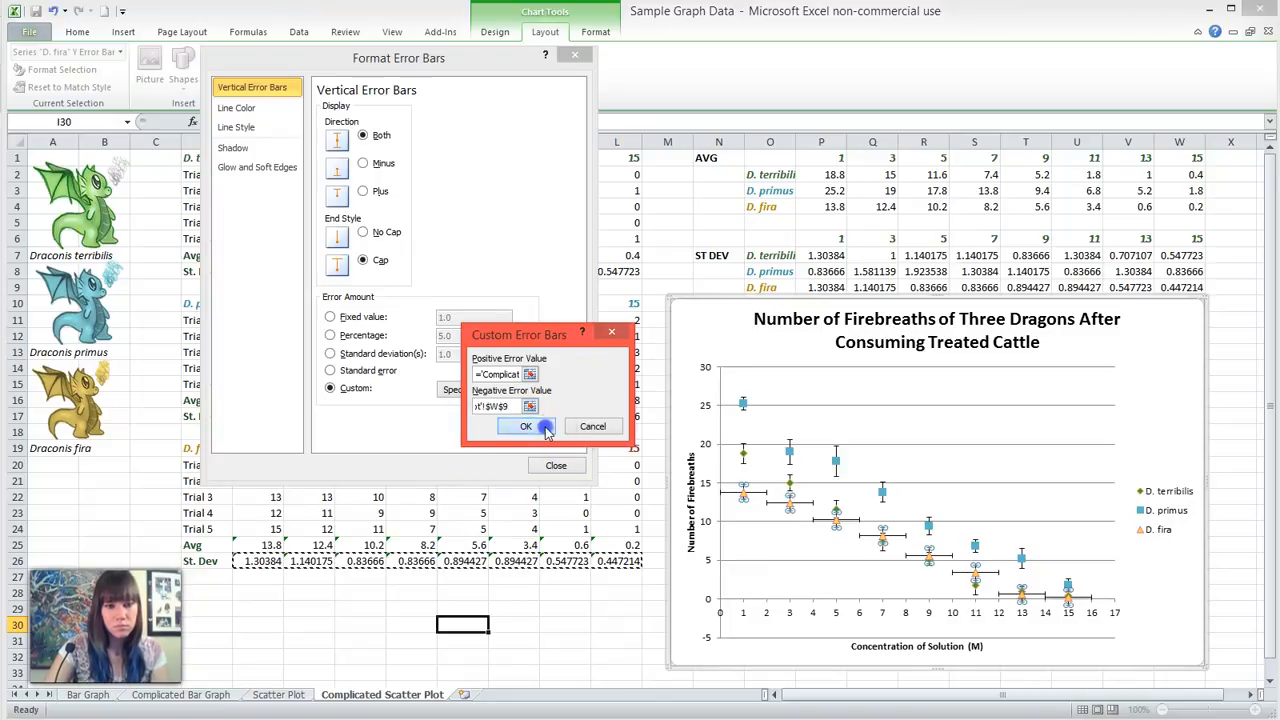
pyautogui.click(526, 426)
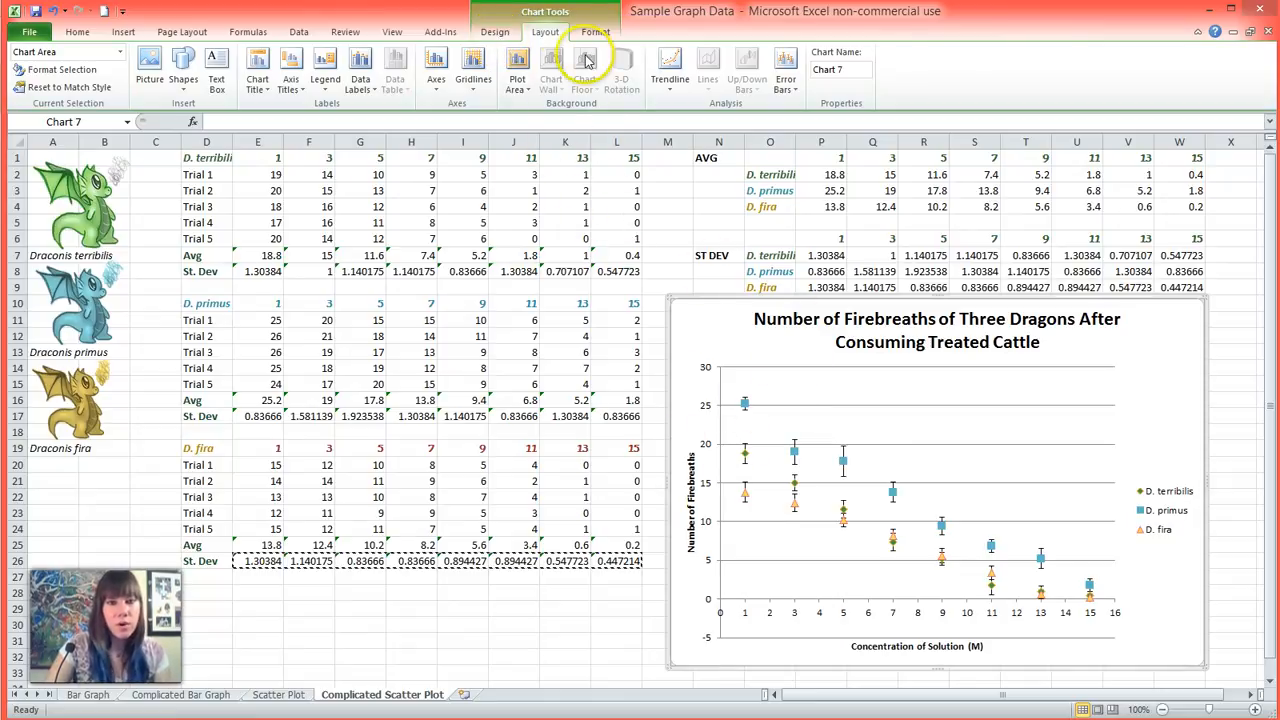
pyautogui.moveTo(420, 94)
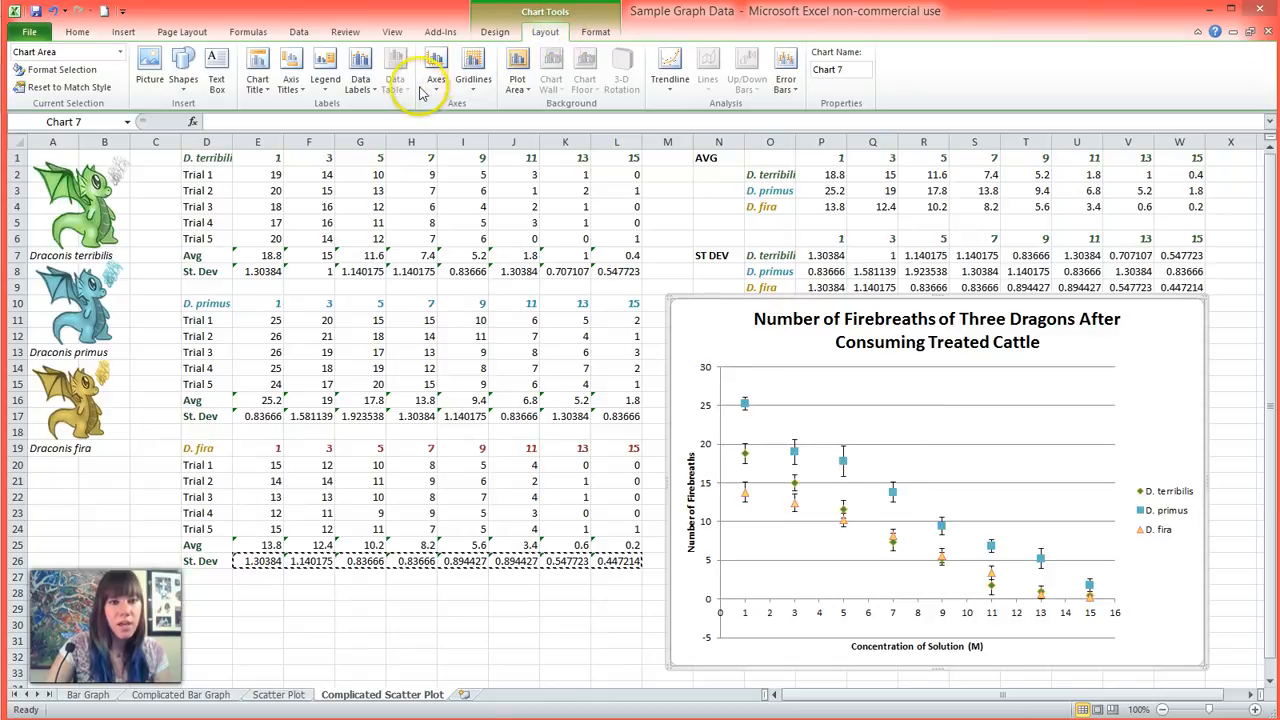
# Step: Set the primary vertical axis minimum to a fixed value of 0
pyautogui.click(436, 72)
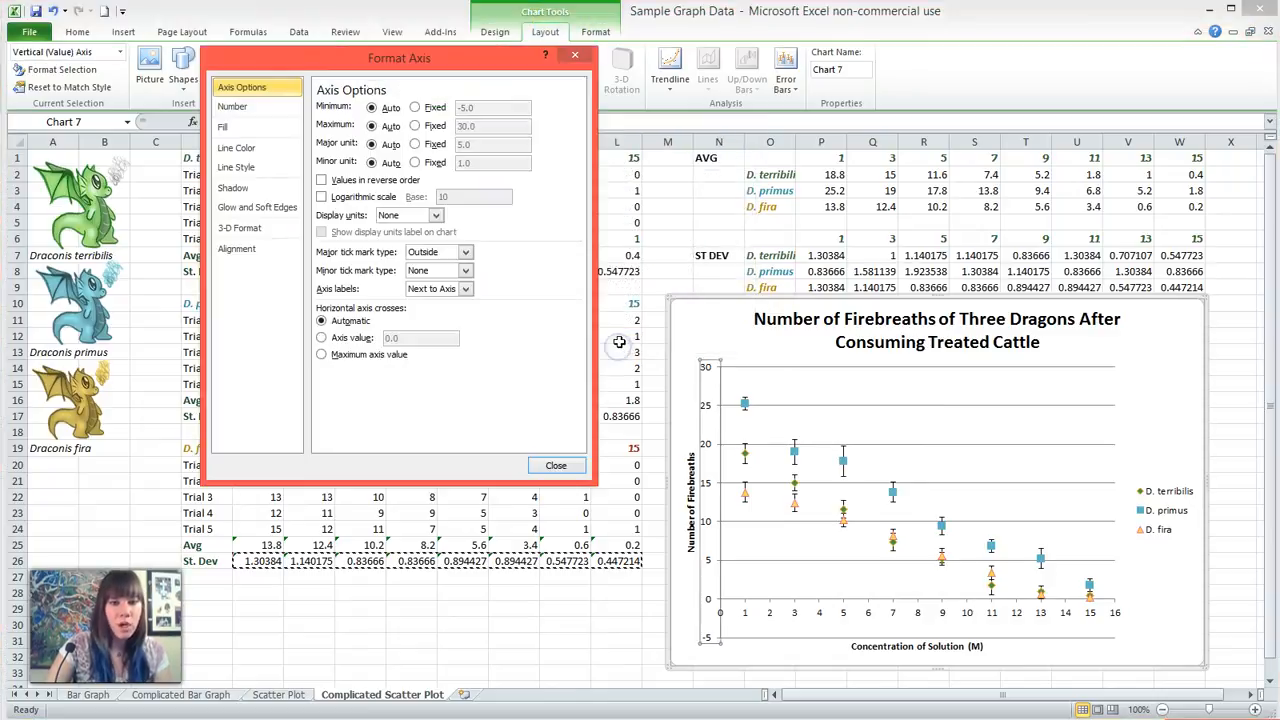
pyautogui.click(416, 108)
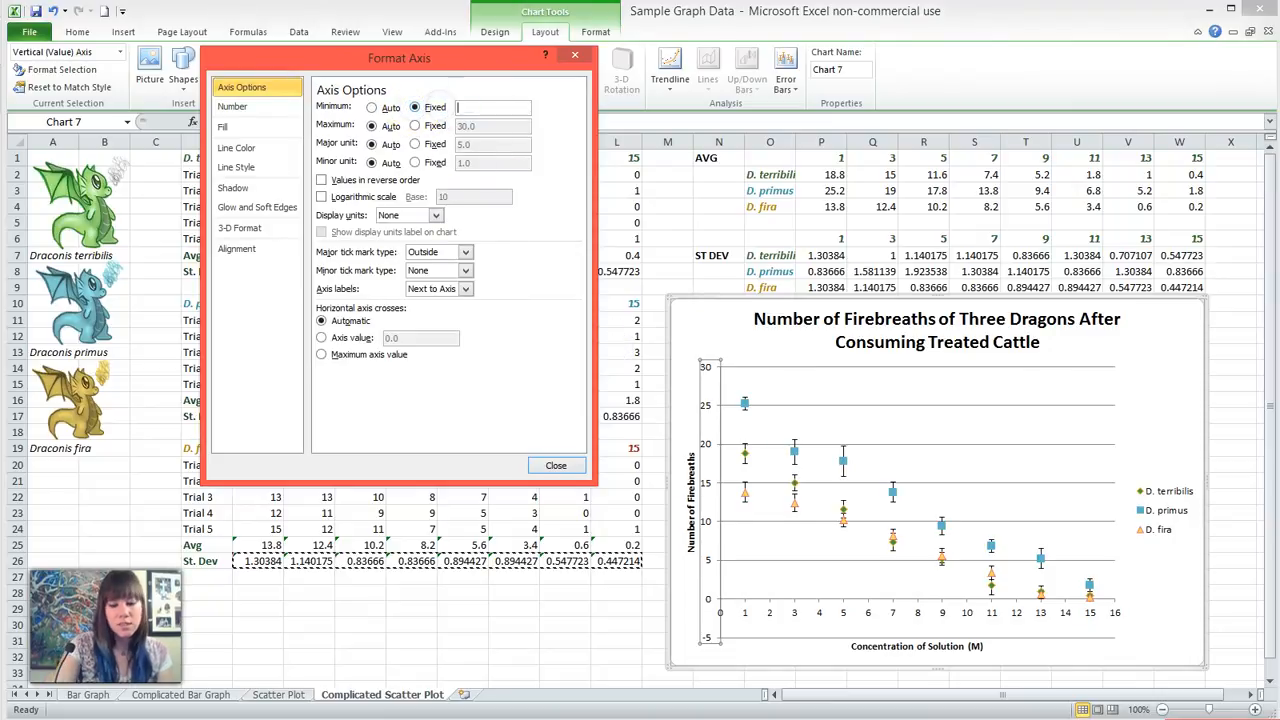
pyautogui.click(556, 464)
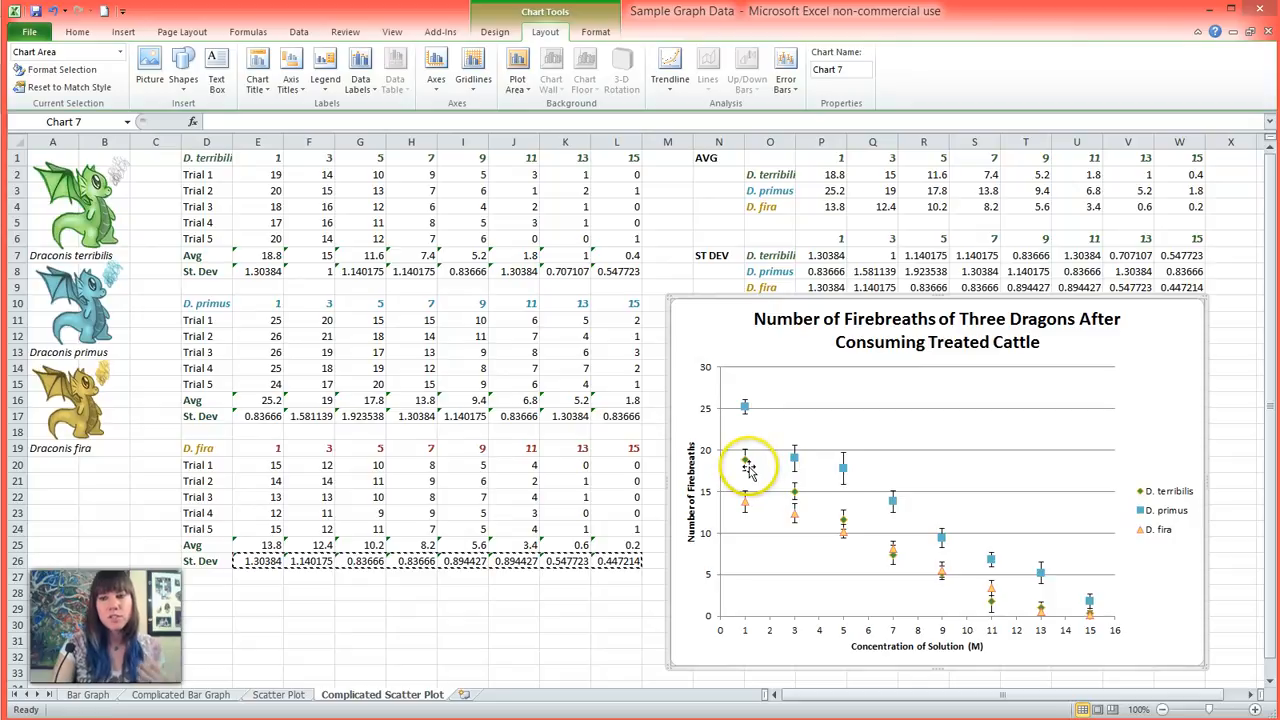
pyautogui.moveTo(742, 460)
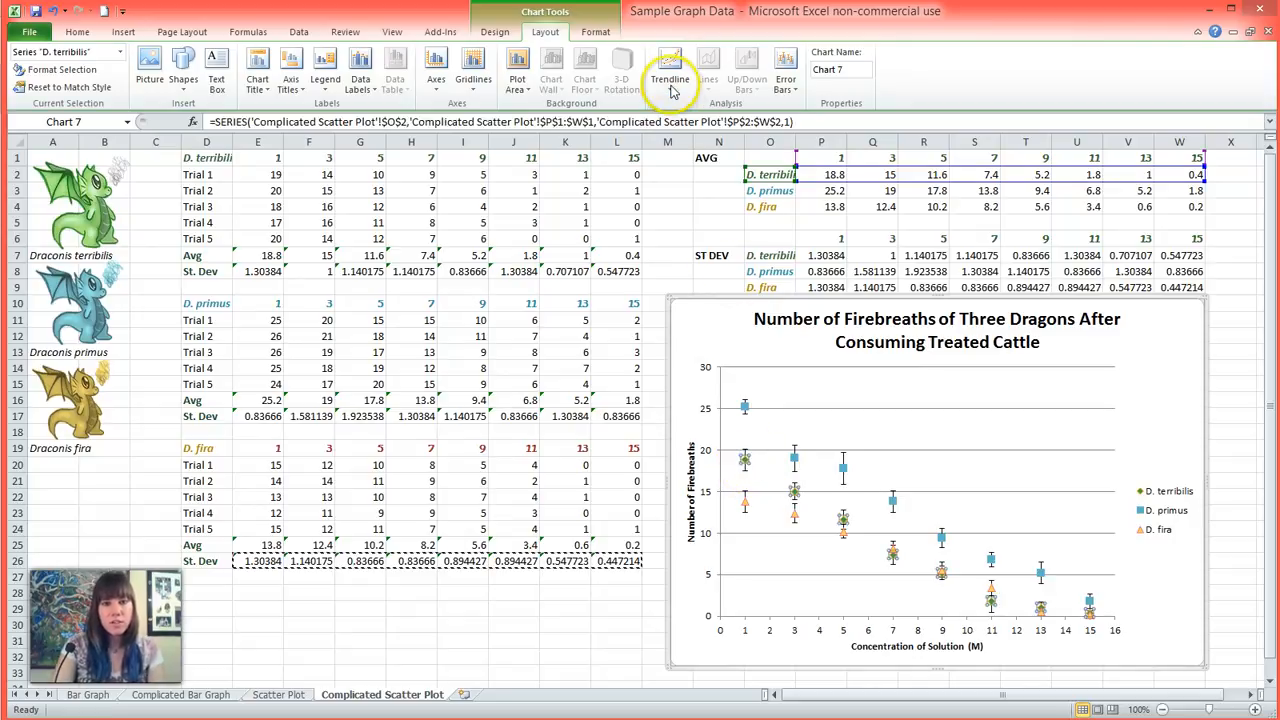
# Step: Add a linear trendline to D. terribilis and colour it as a solid line matching its markers
pyautogui.click(666, 72)
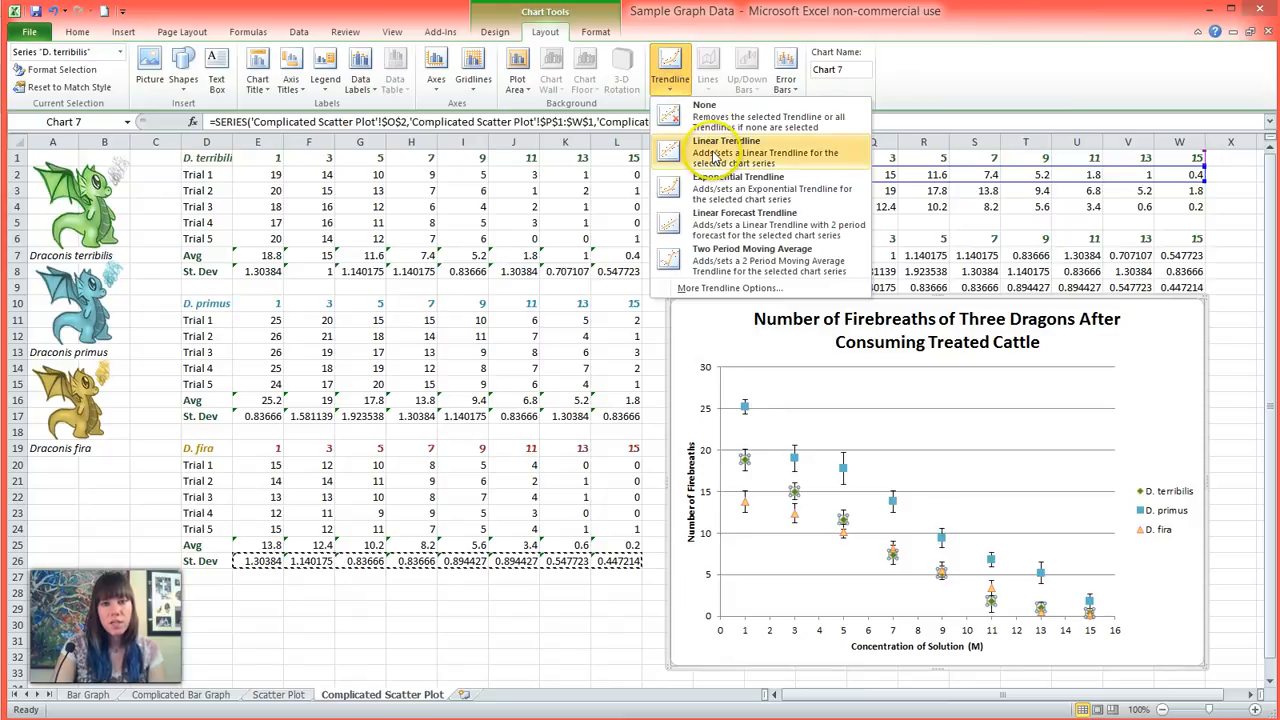
pyautogui.click(740, 152)
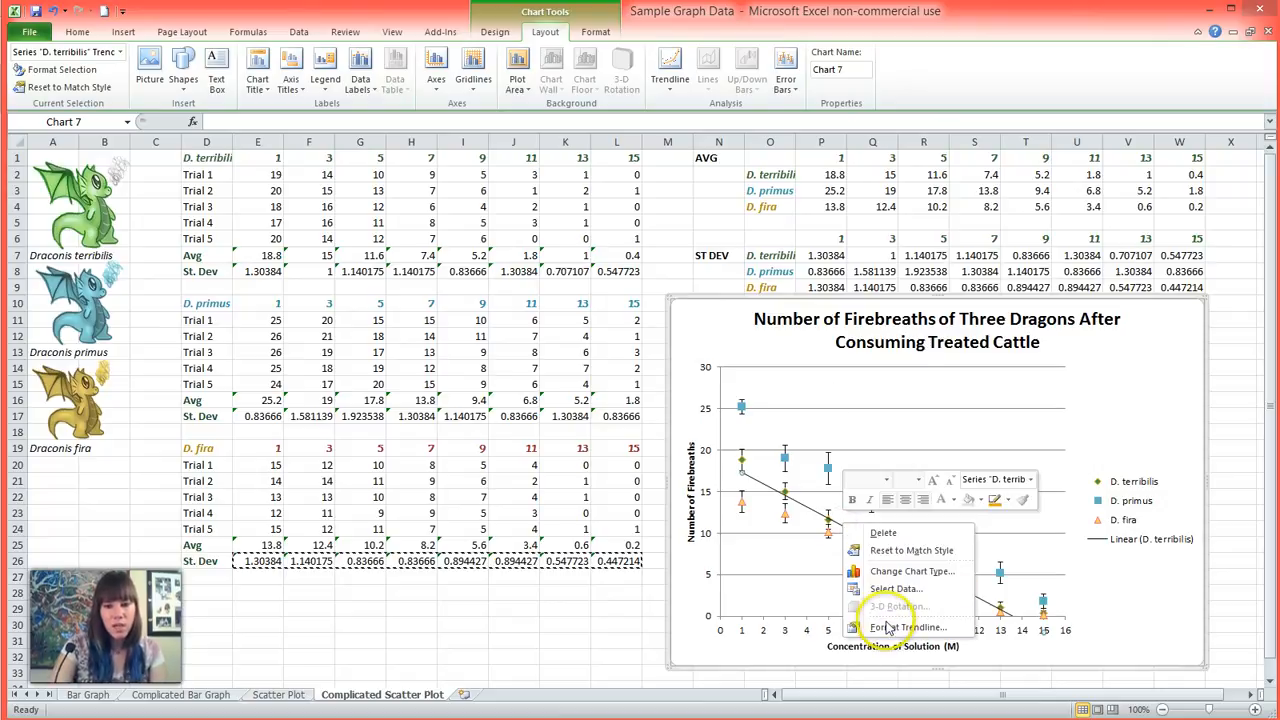
pyautogui.click(892, 626)
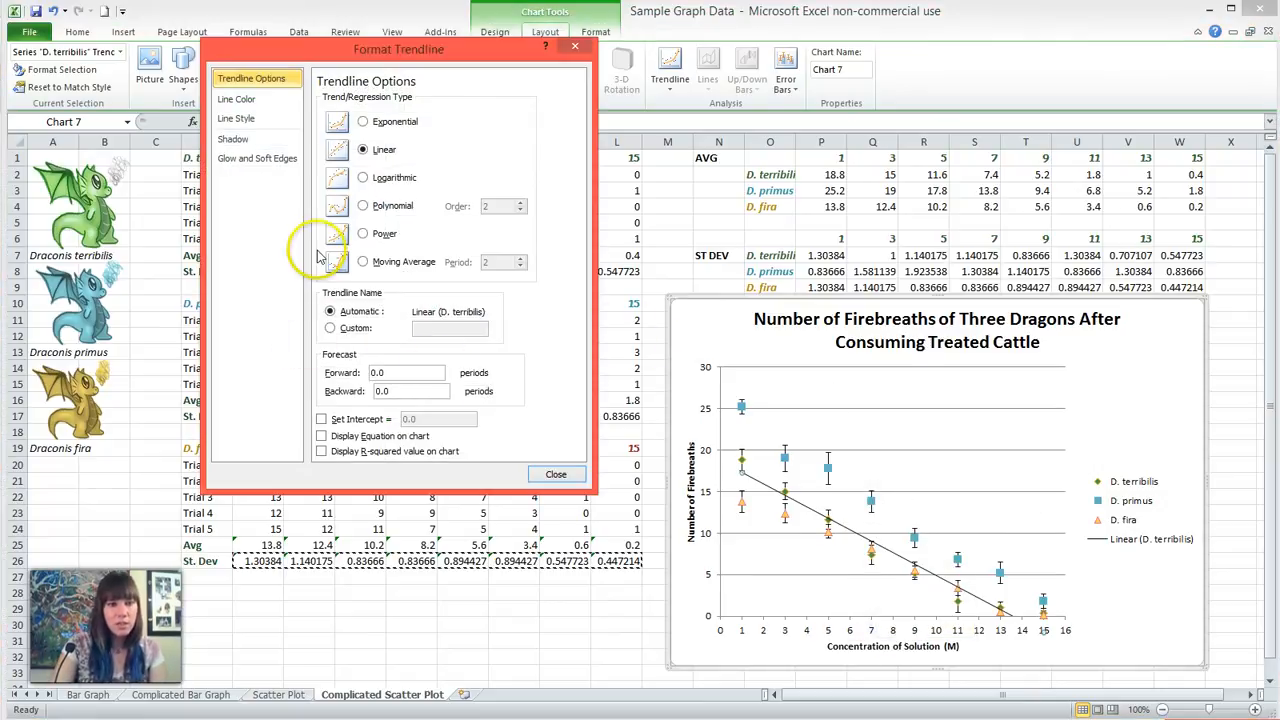
pyautogui.click(236, 100)
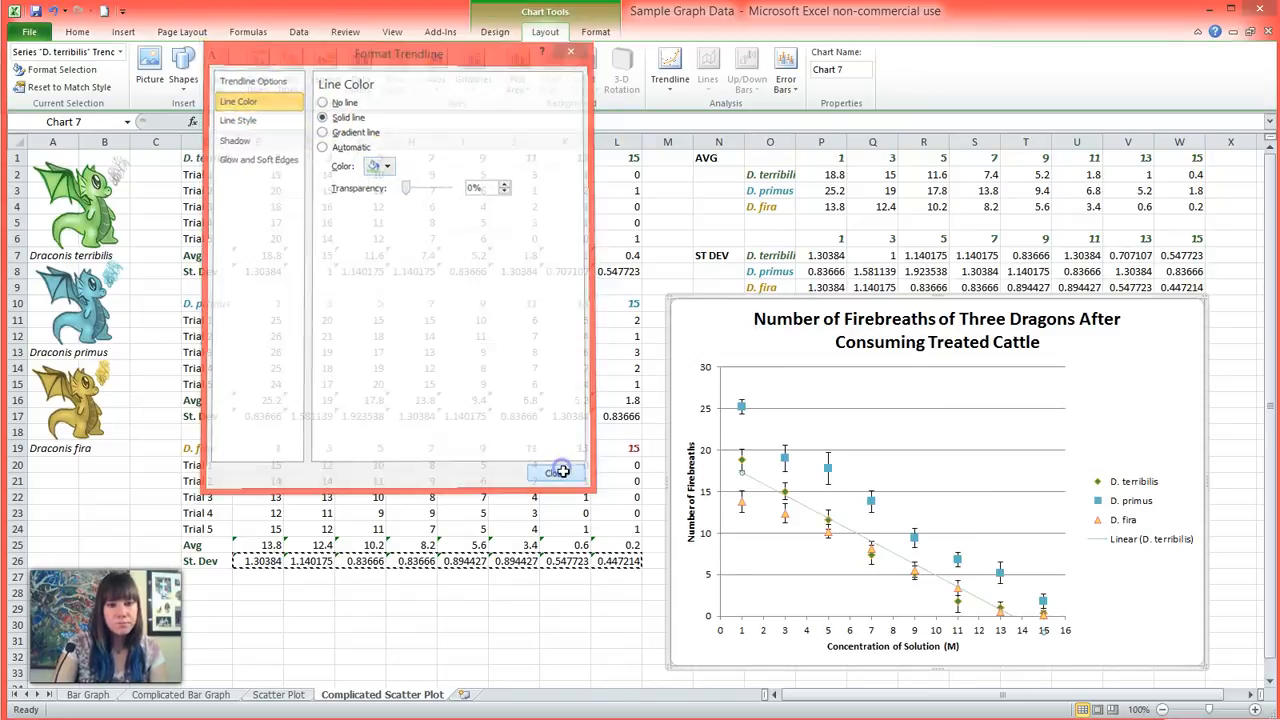
pyautogui.click(552, 472)
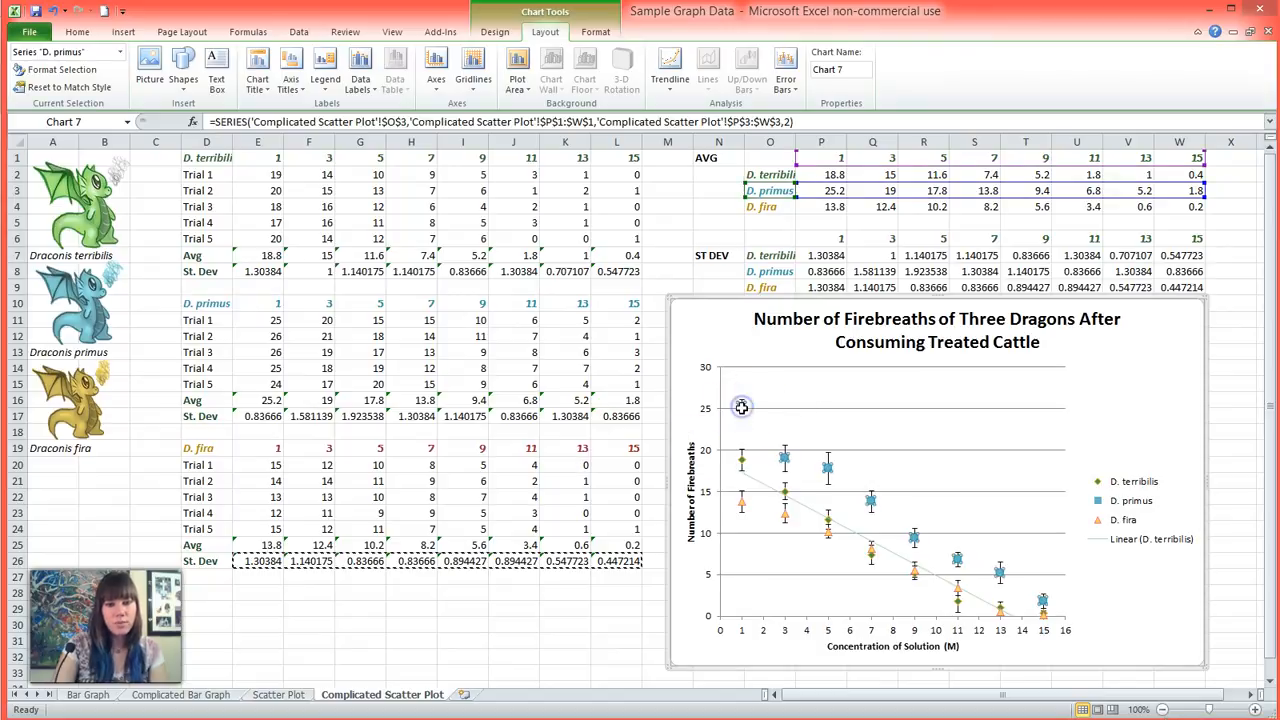
# Step: Add a linear trendline to D. primus and give it a solid blue line matching its markers
pyautogui.rightClick(740, 404)
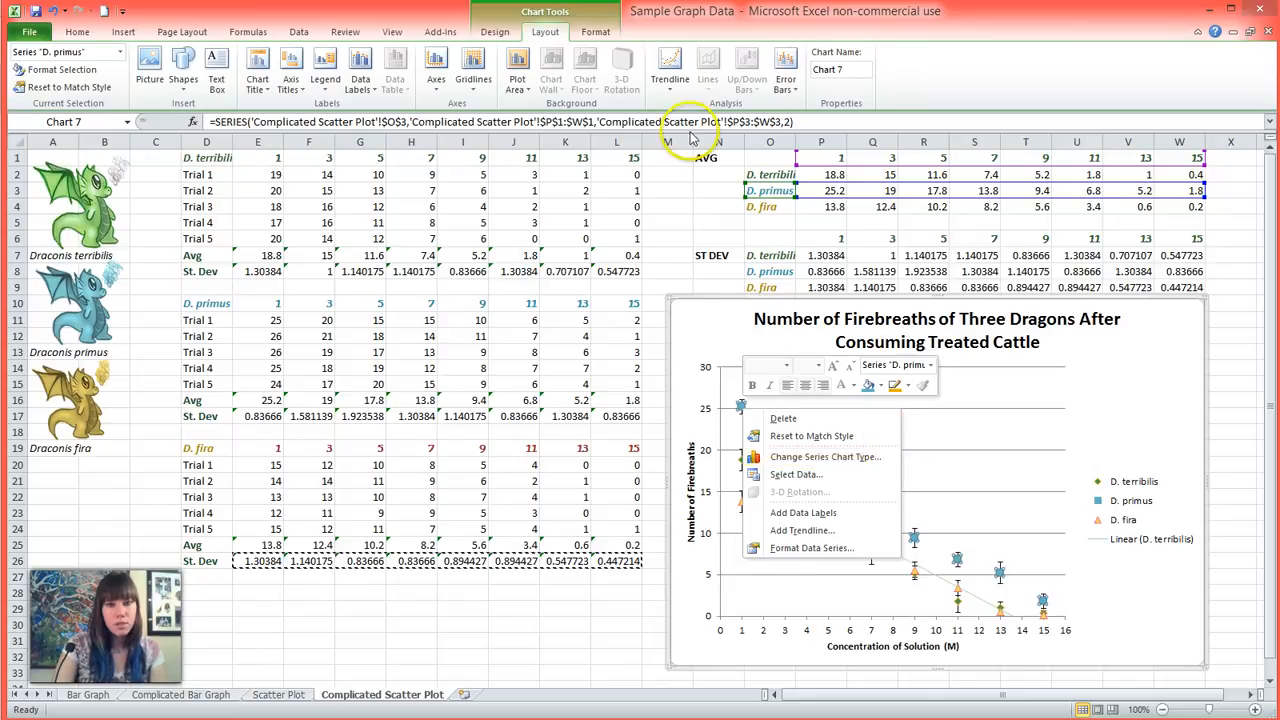
pyautogui.click(668, 68)
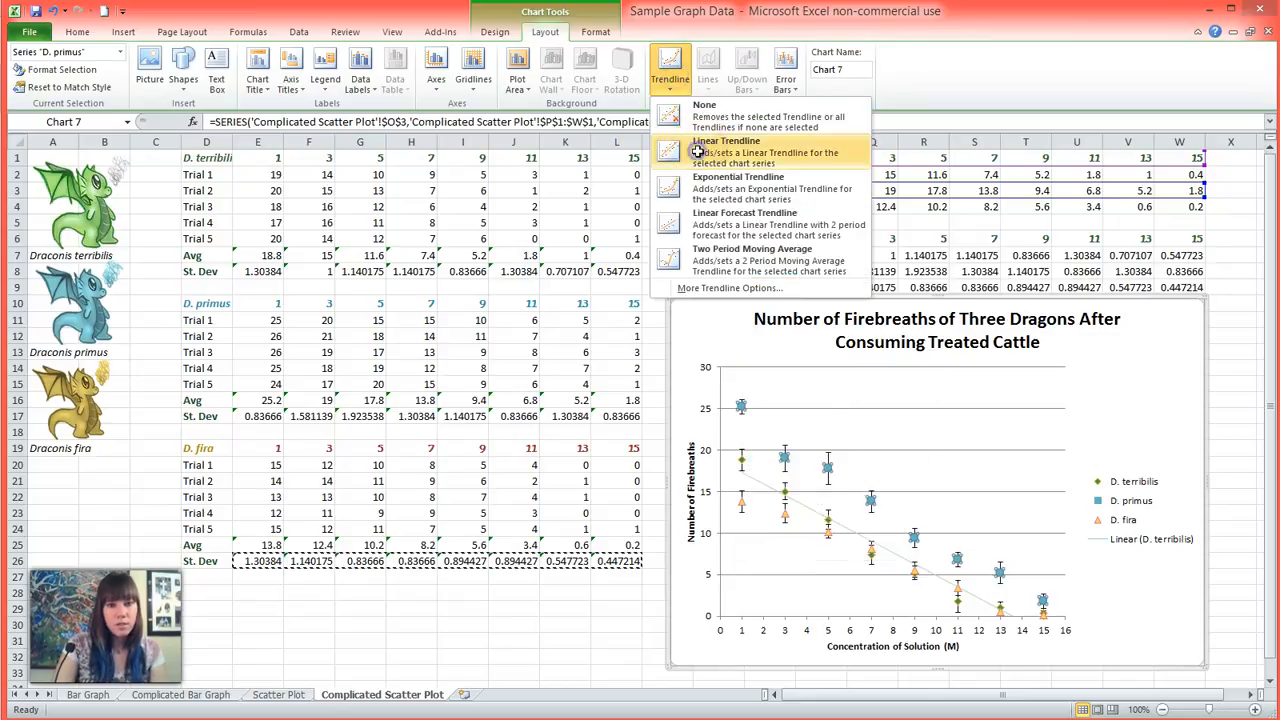
pyautogui.click(722, 148)
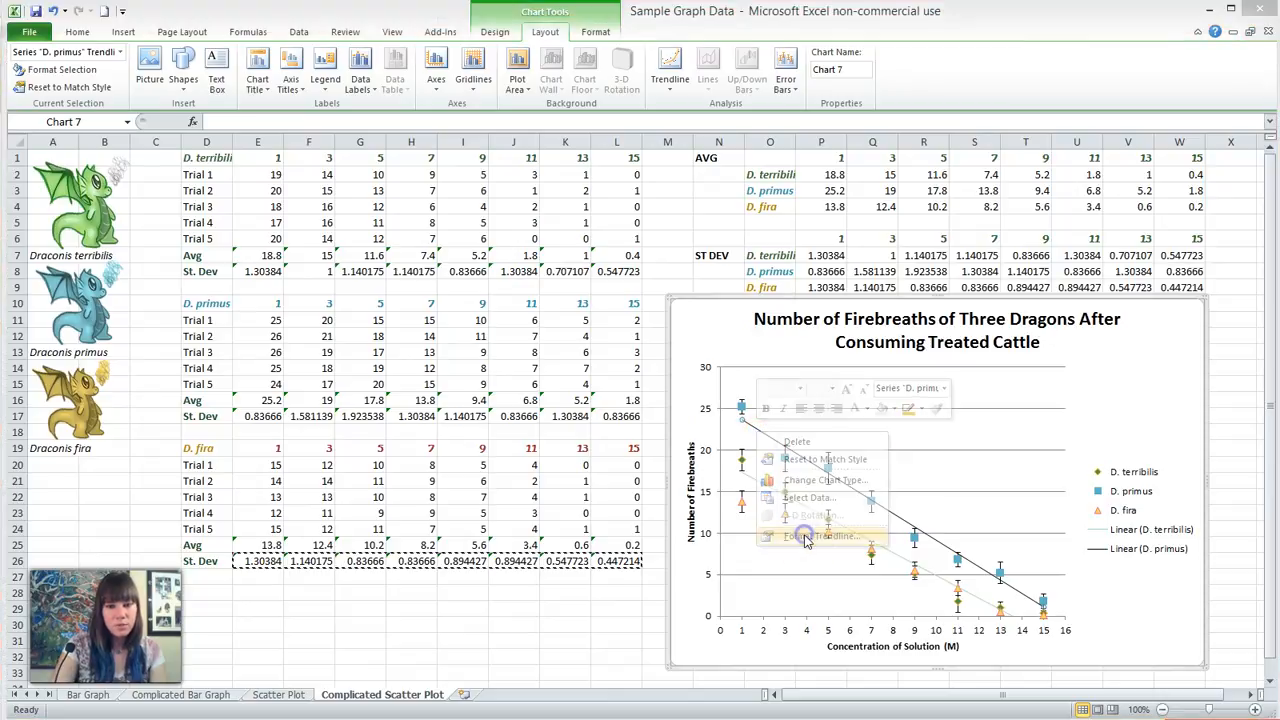
pyautogui.click(808, 536)
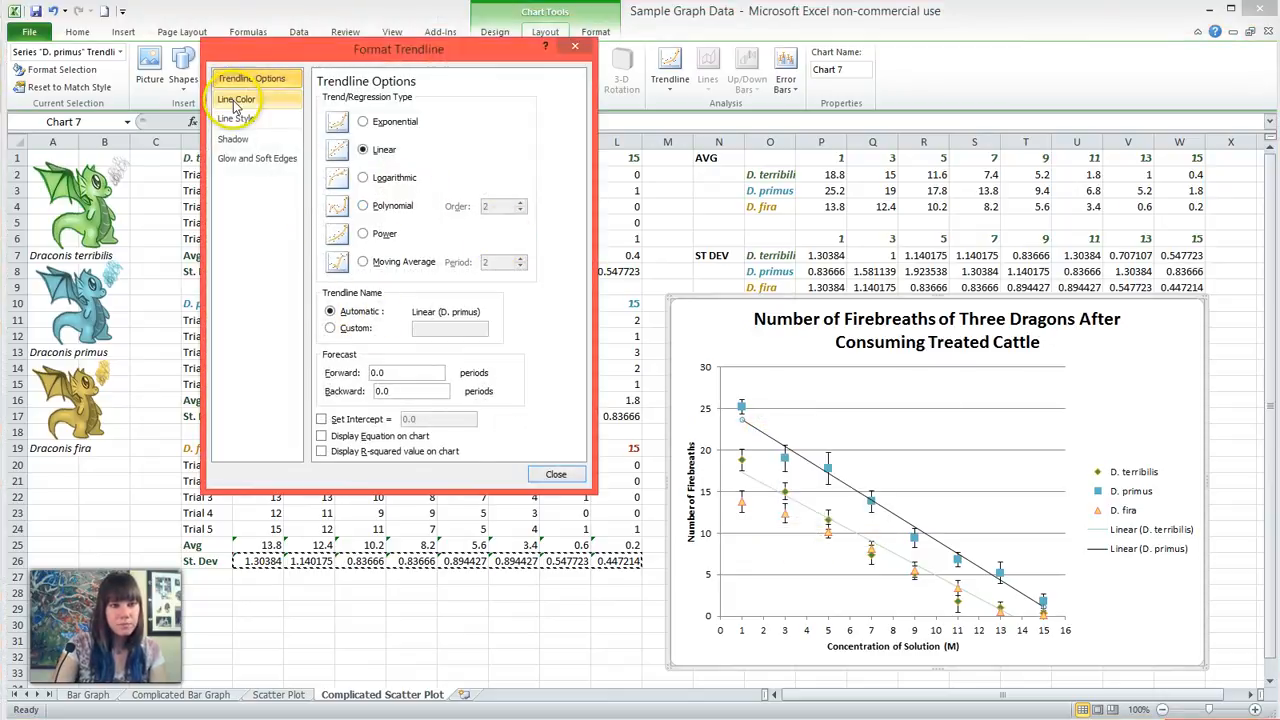
pyautogui.click(252, 100)
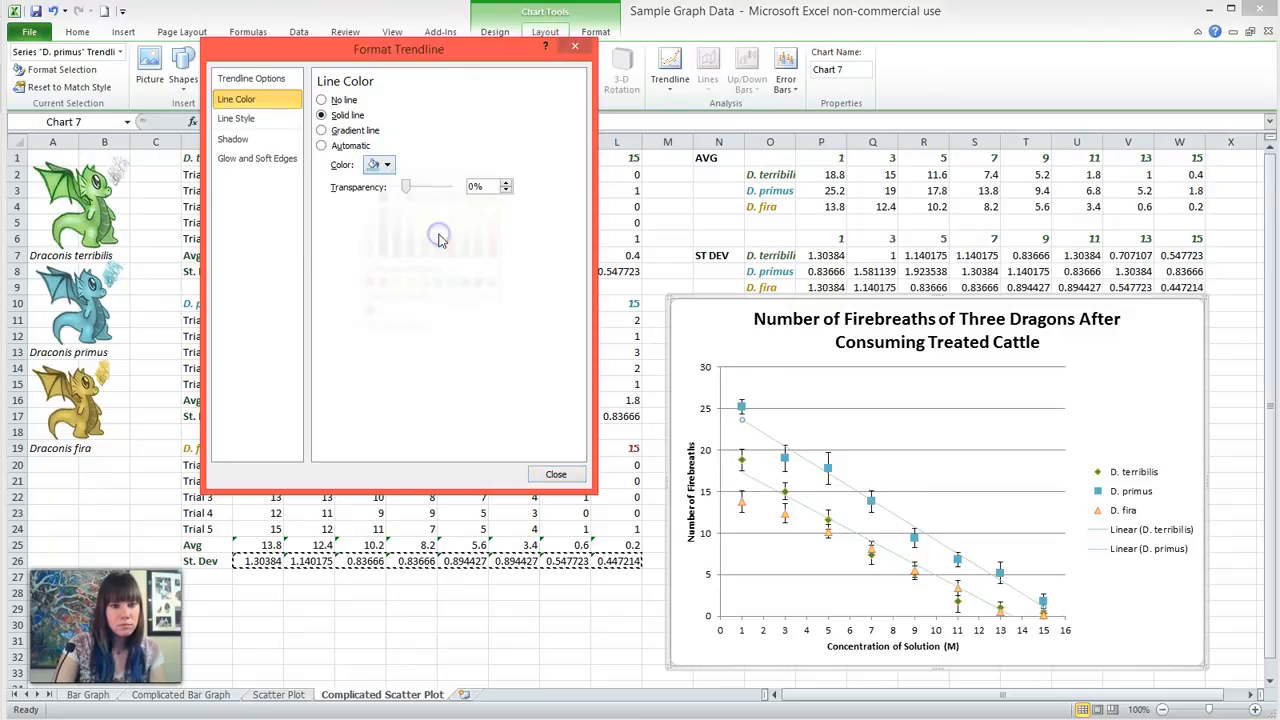
pyautogui.click(556, 474)
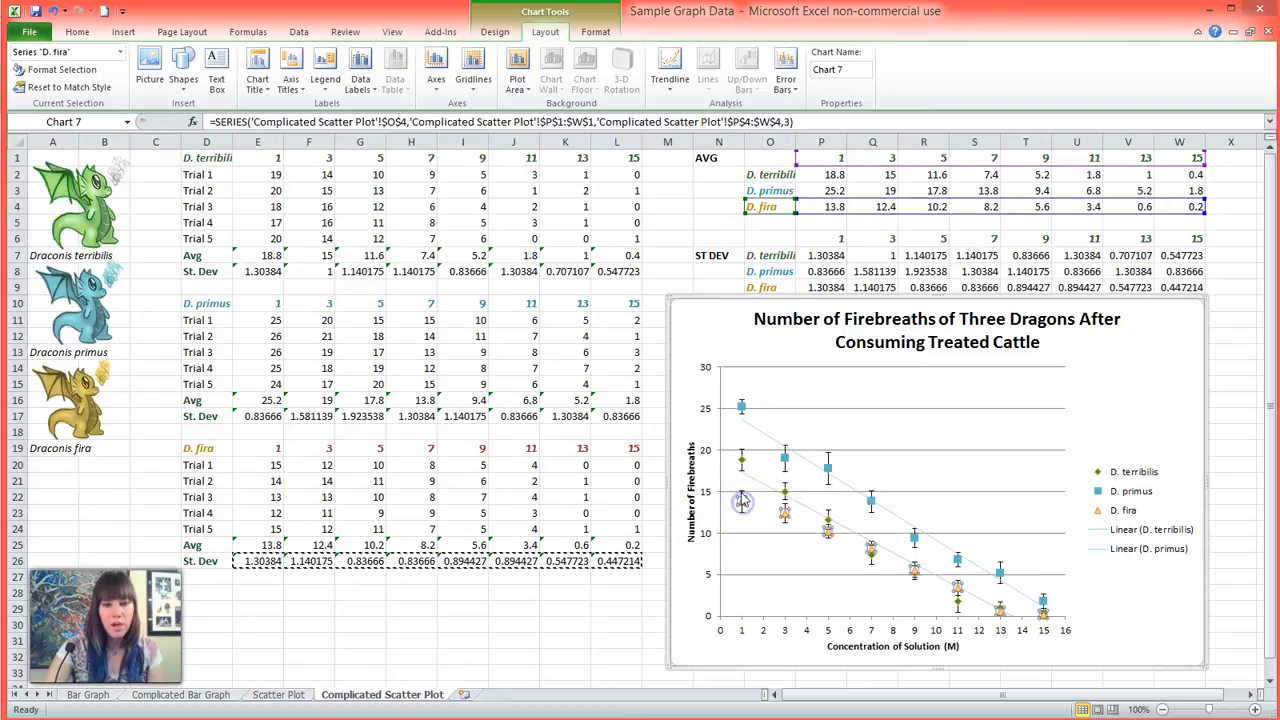
# Step: Add a linear trendline to D. fira and colour it solid orange to match its markers
pyautogui.click(668, 70)
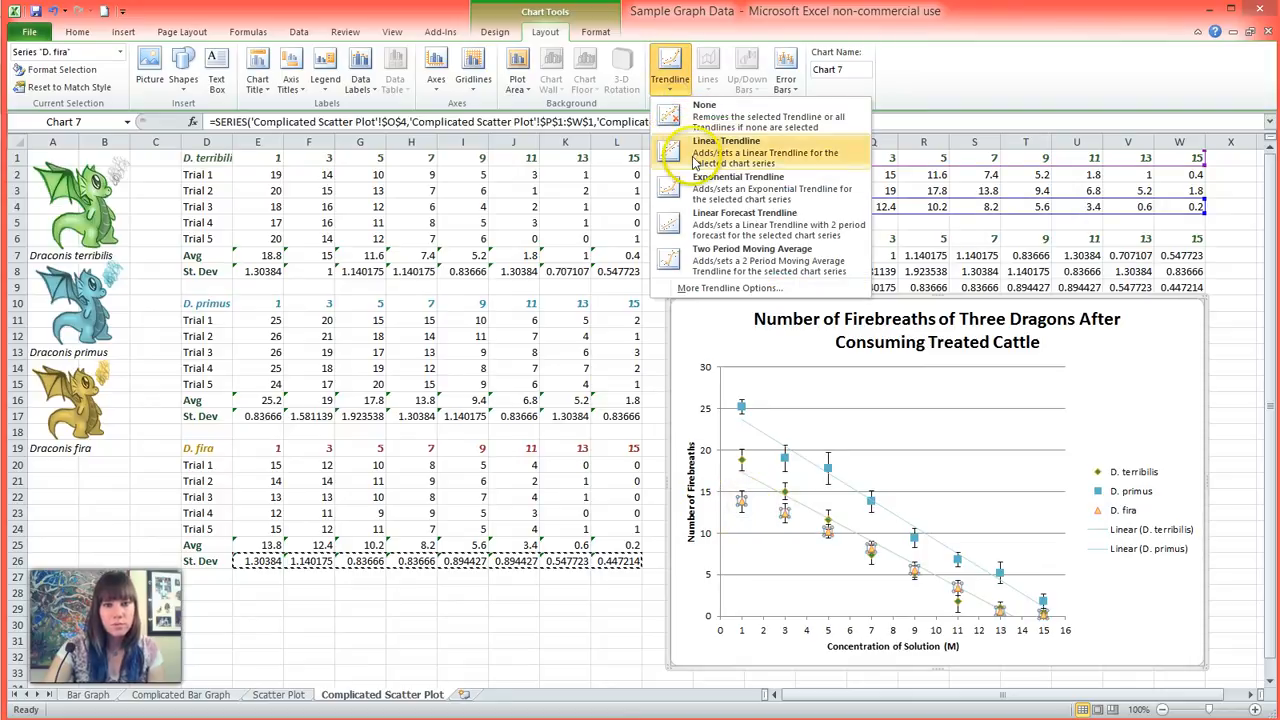
pyautogui.click(732, 144)
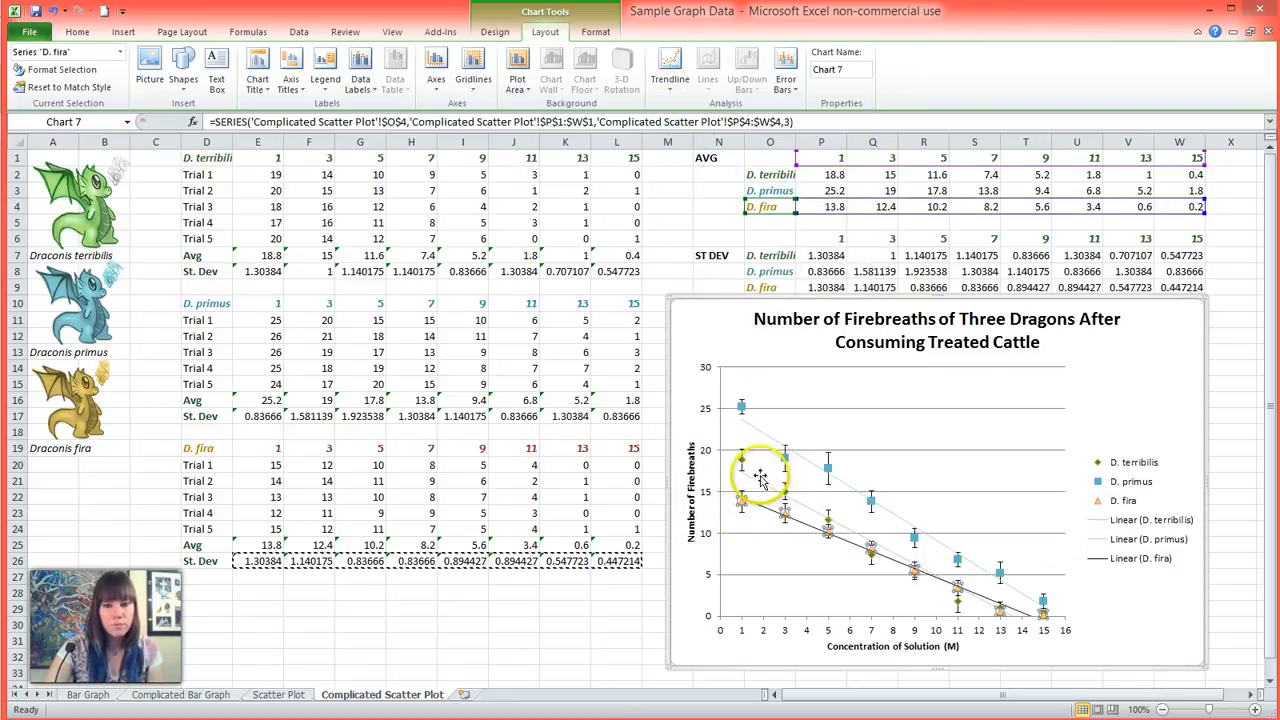
pyautogui.moveTo(750, 510)
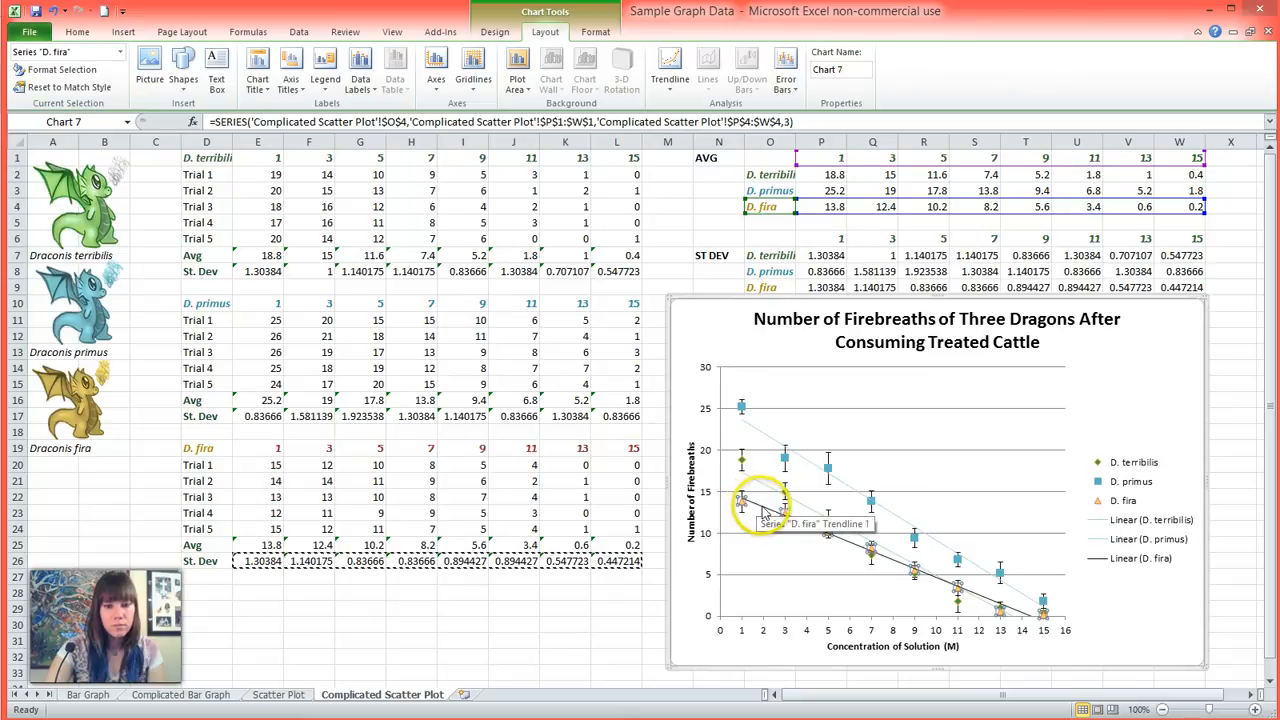
pyautogui.rightClick(756, 500)
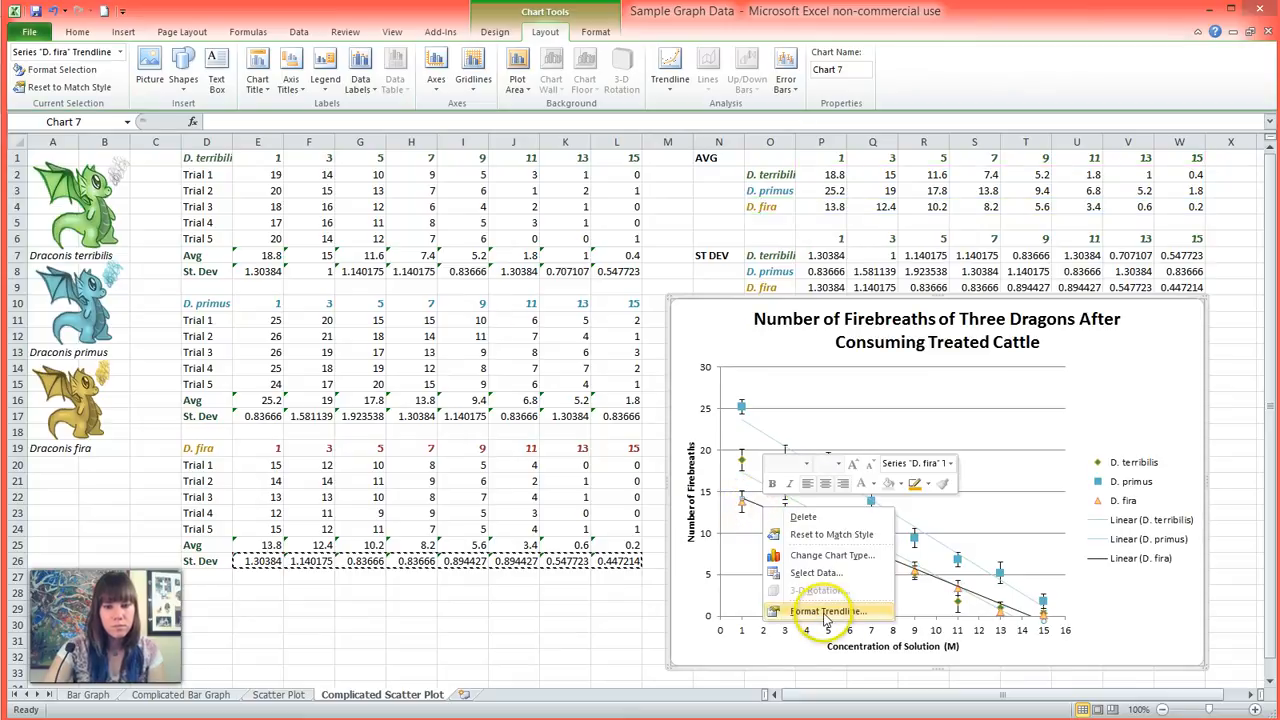
pyautogui.click(816, 612)
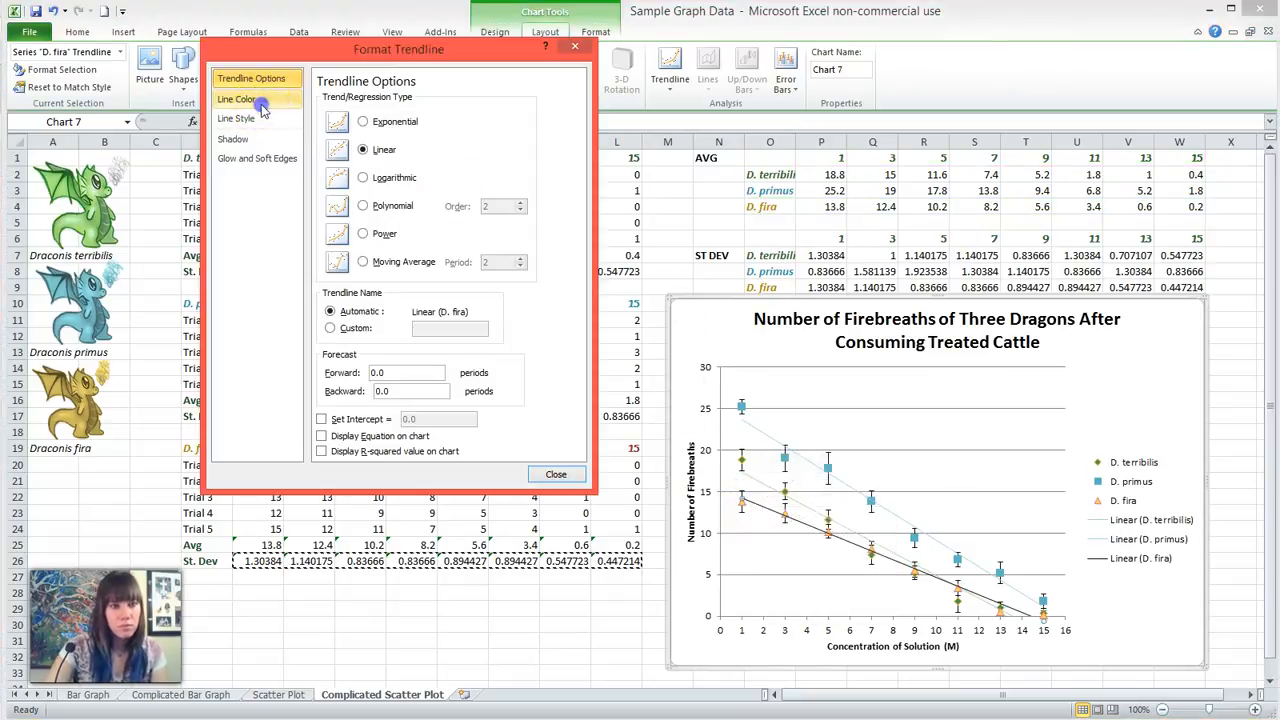
pyautogui.click(252, 100)
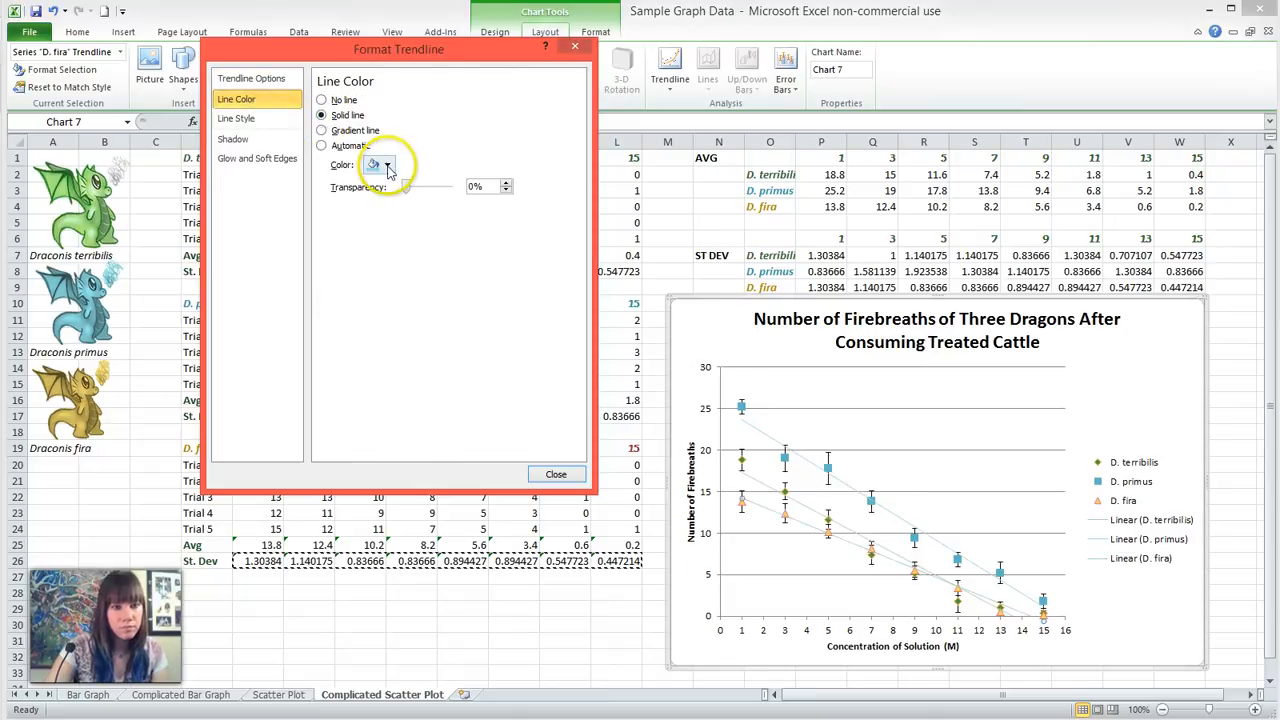
pyautogui.click(388, 164)
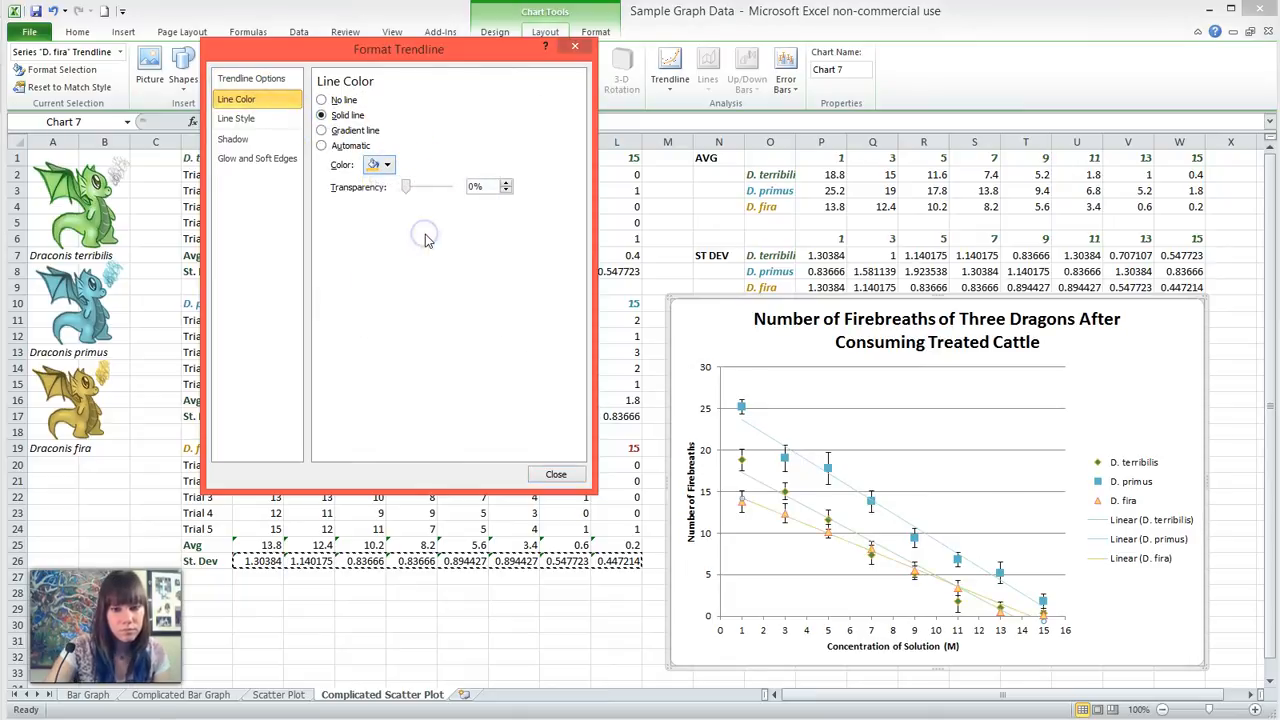
pyautogui.click(556, 474)
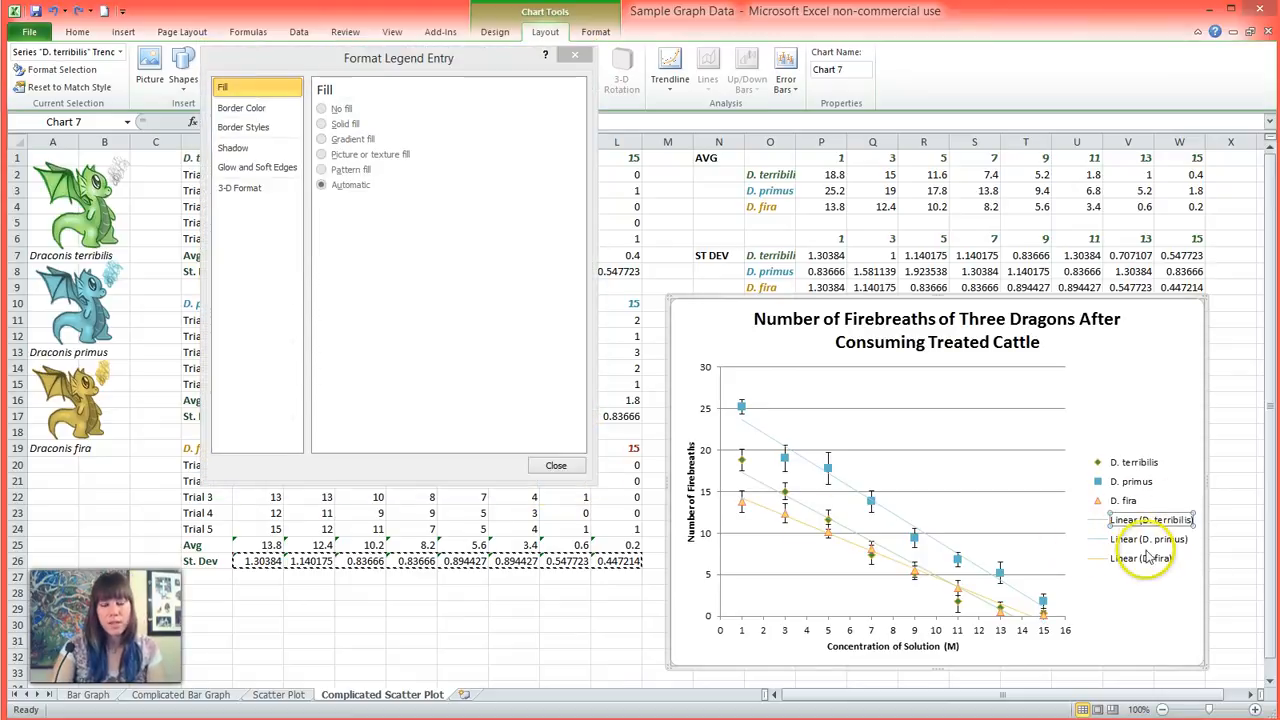
pyautogui.moveTo(1104, 436)
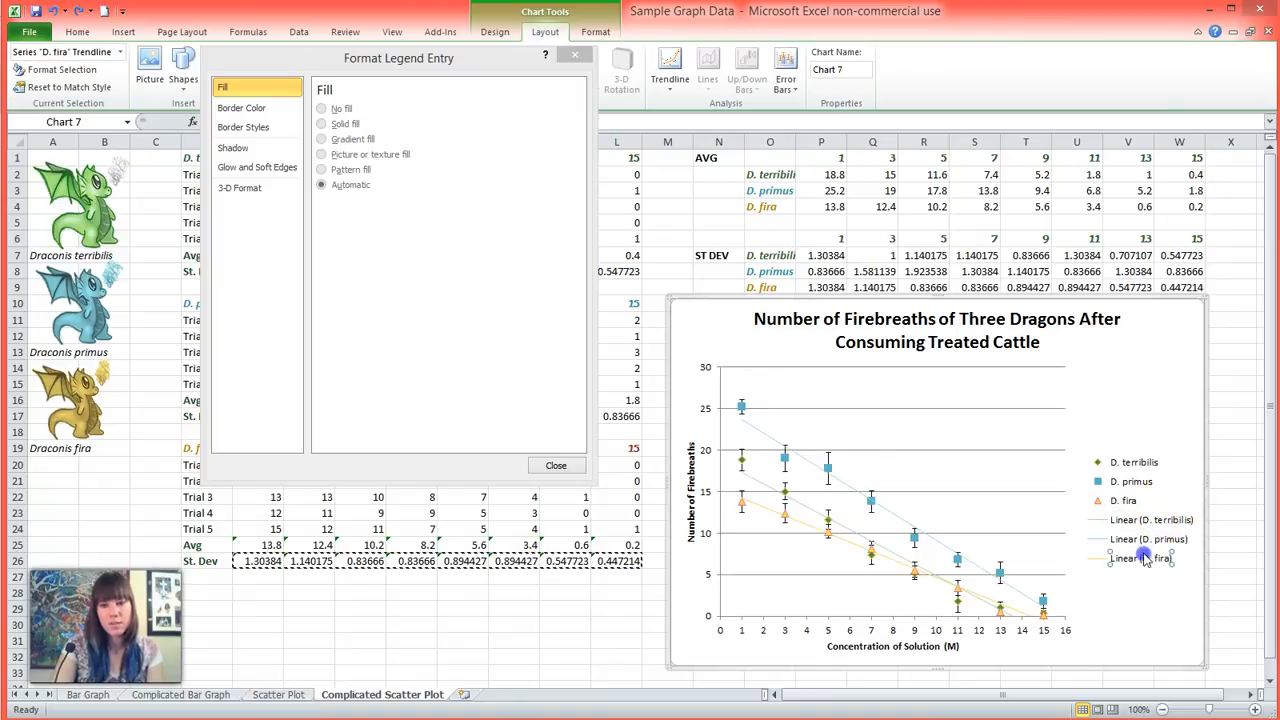
# Step: Delete the Linear (D. fira) legend entry and close the chart area formatting pane
pyautogui.click(1144, 520)
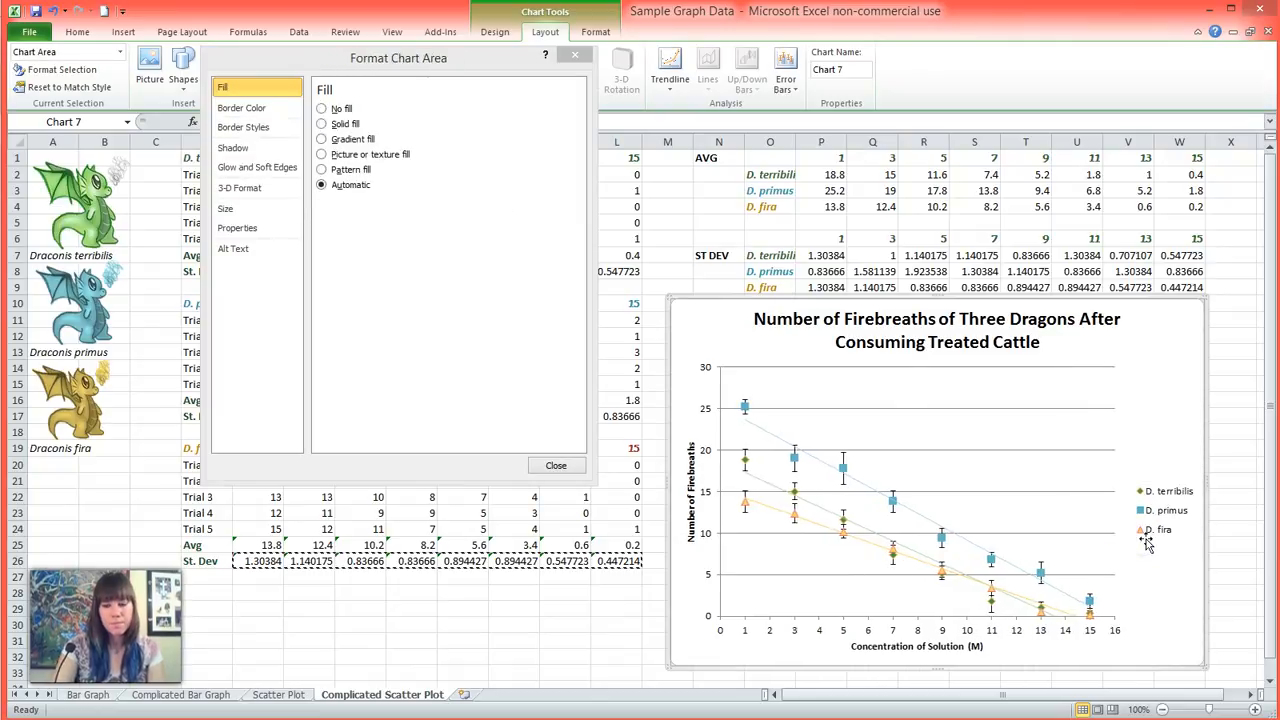
pyautogui.click(556, 464)
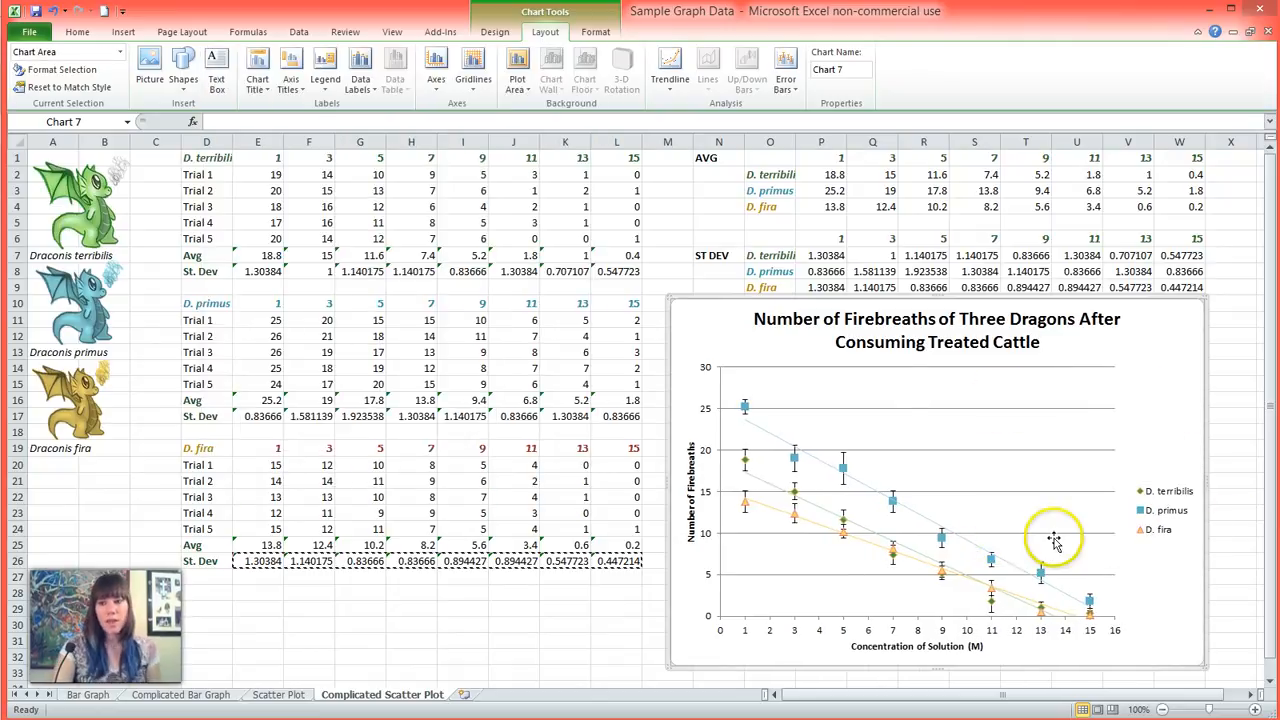
pyautogui.moveTo(1090, 630)
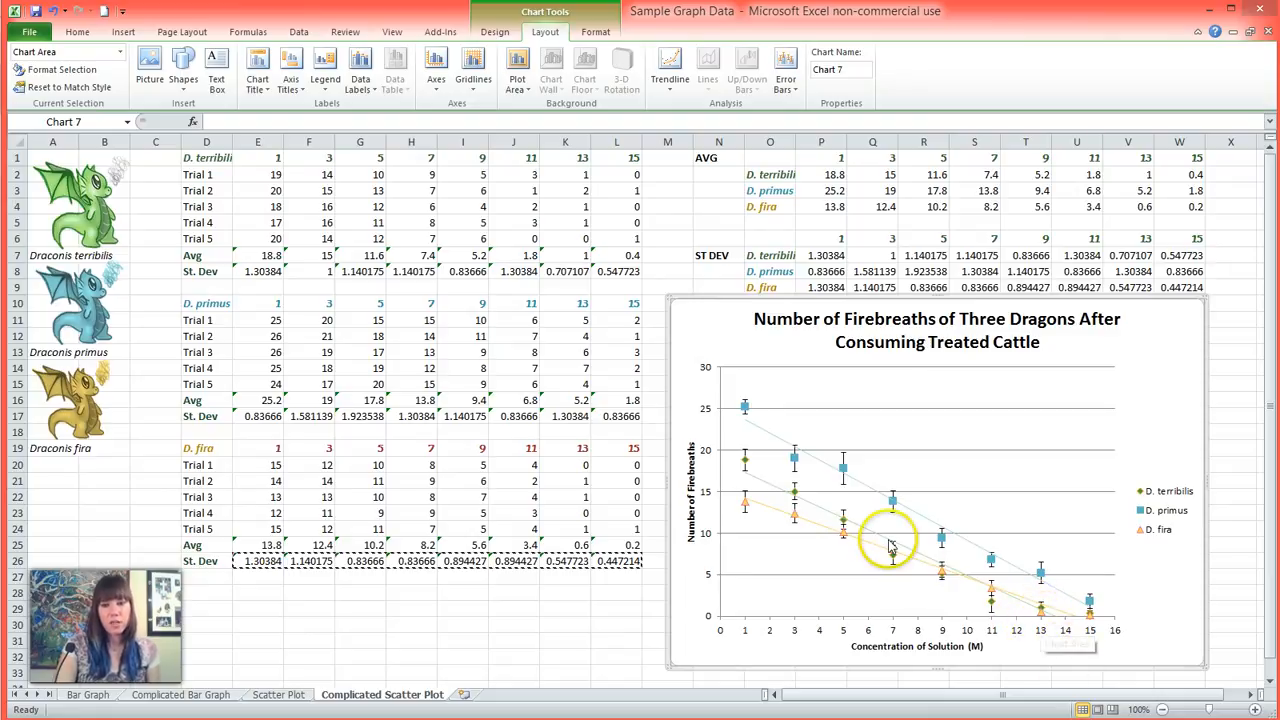
pyautogui.moveTo(104, 456)
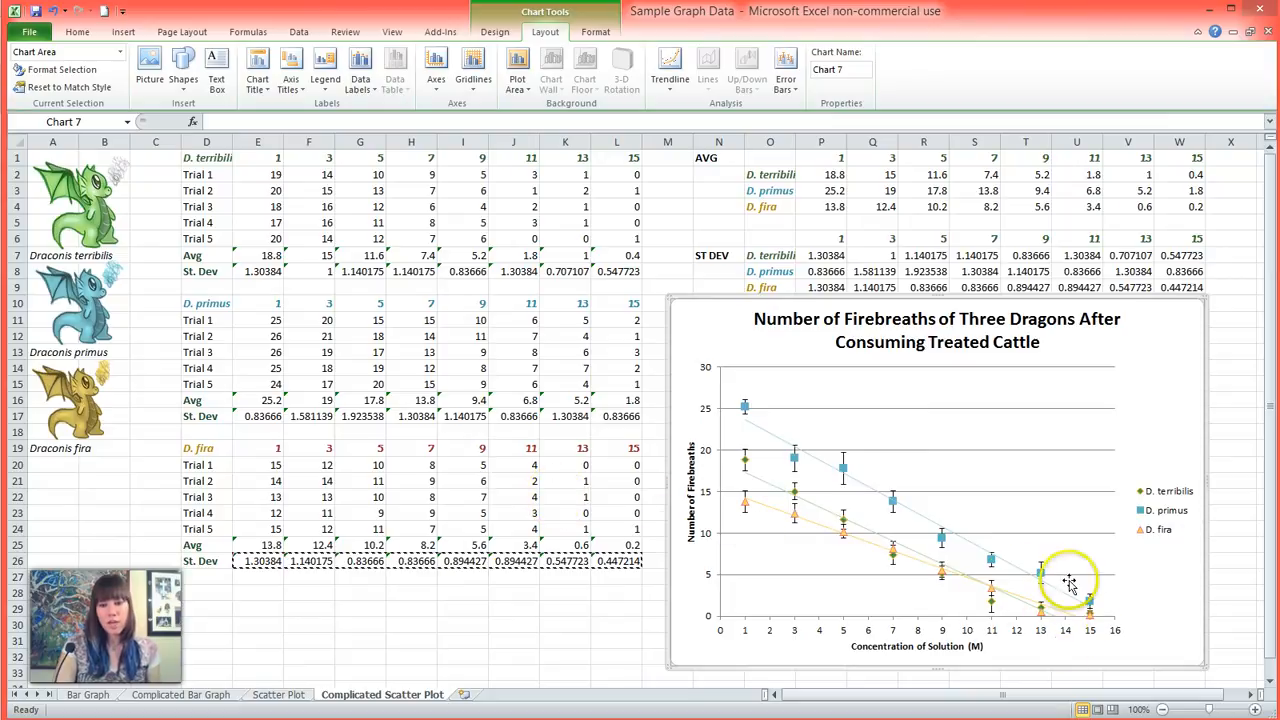
pyautogui.moveTo(384, 610)
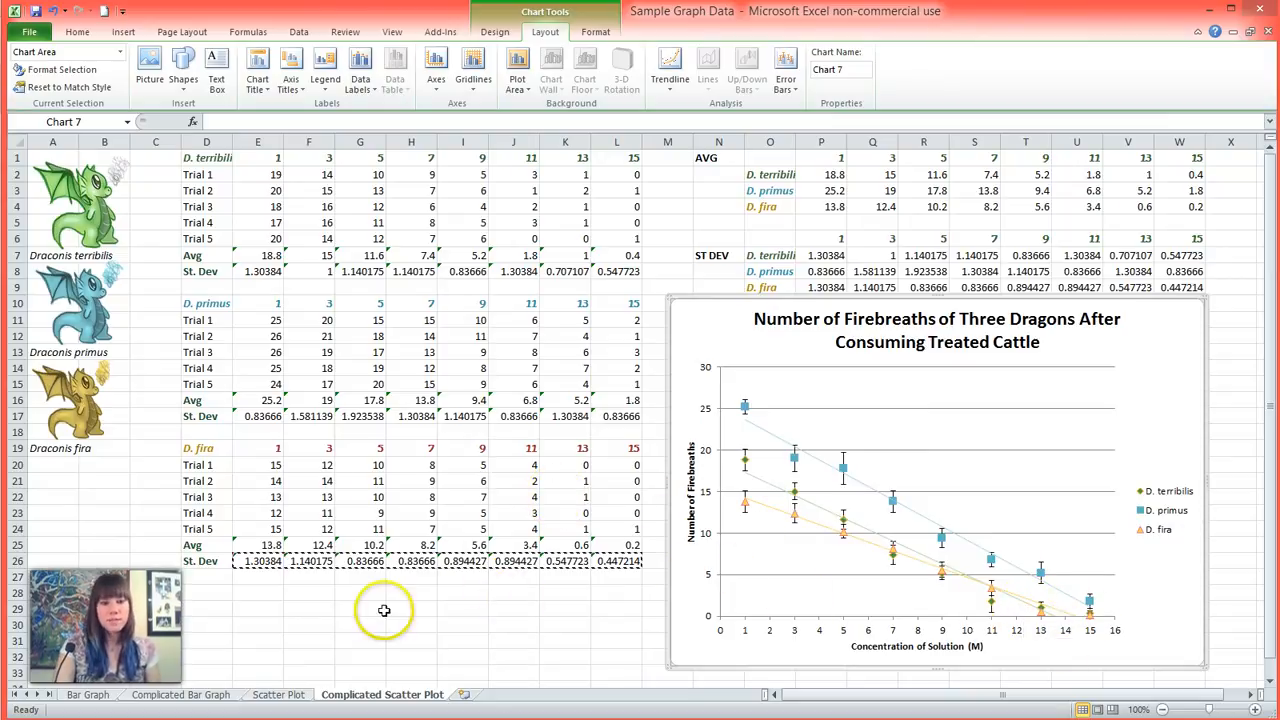